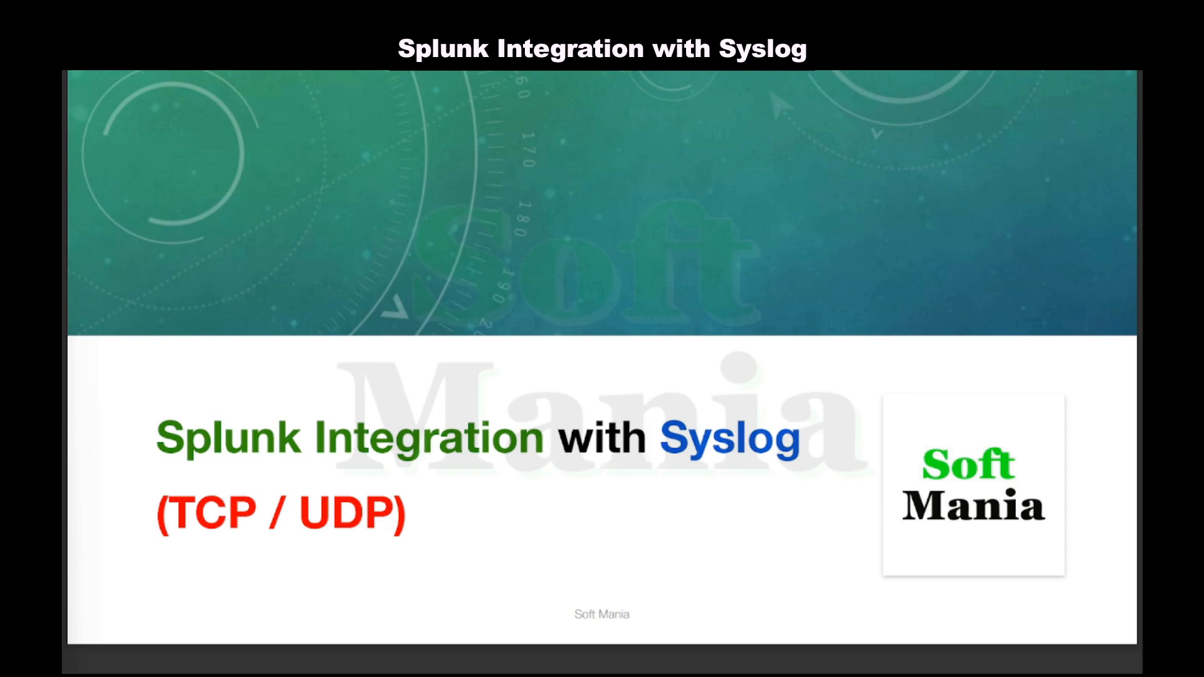
pyautogui.moveTo(666, 579)
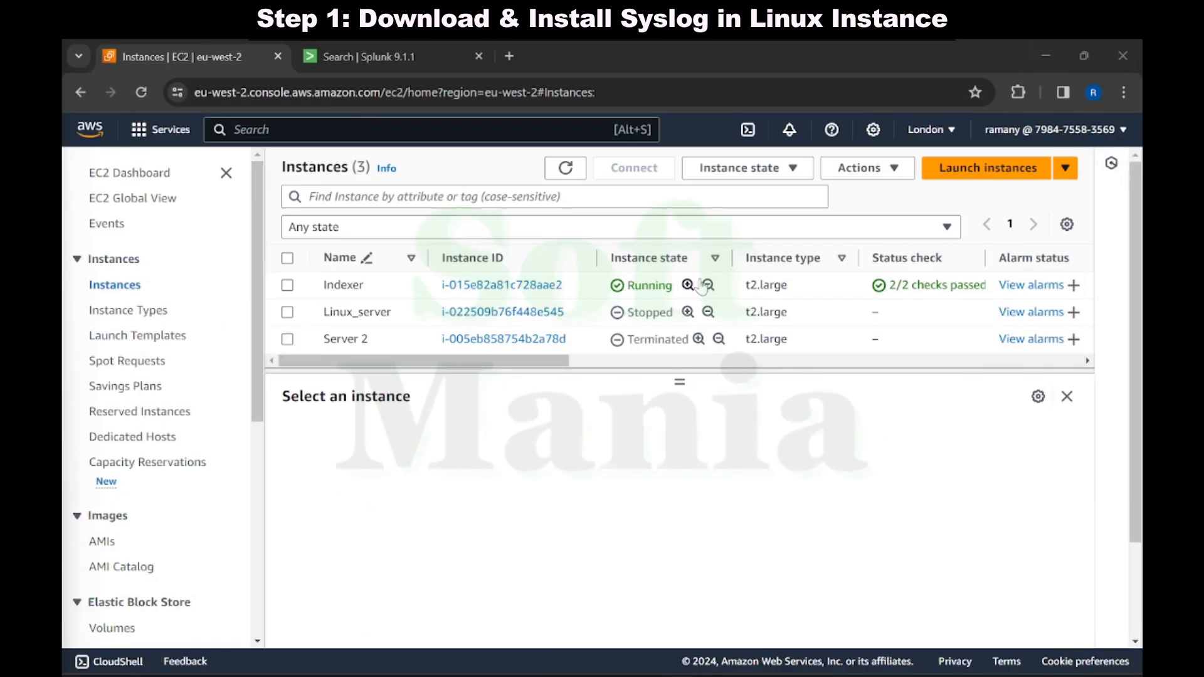
pyautogui.moveTo(400, 168)
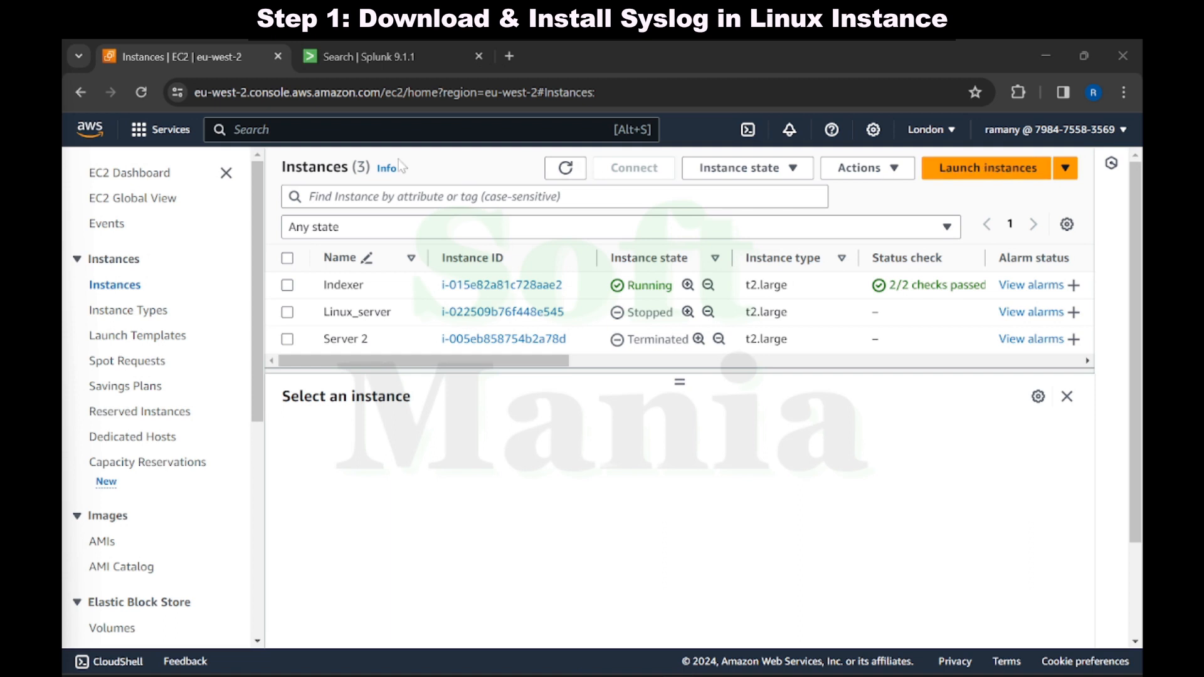
pyautogui.moveTo(570, 522)
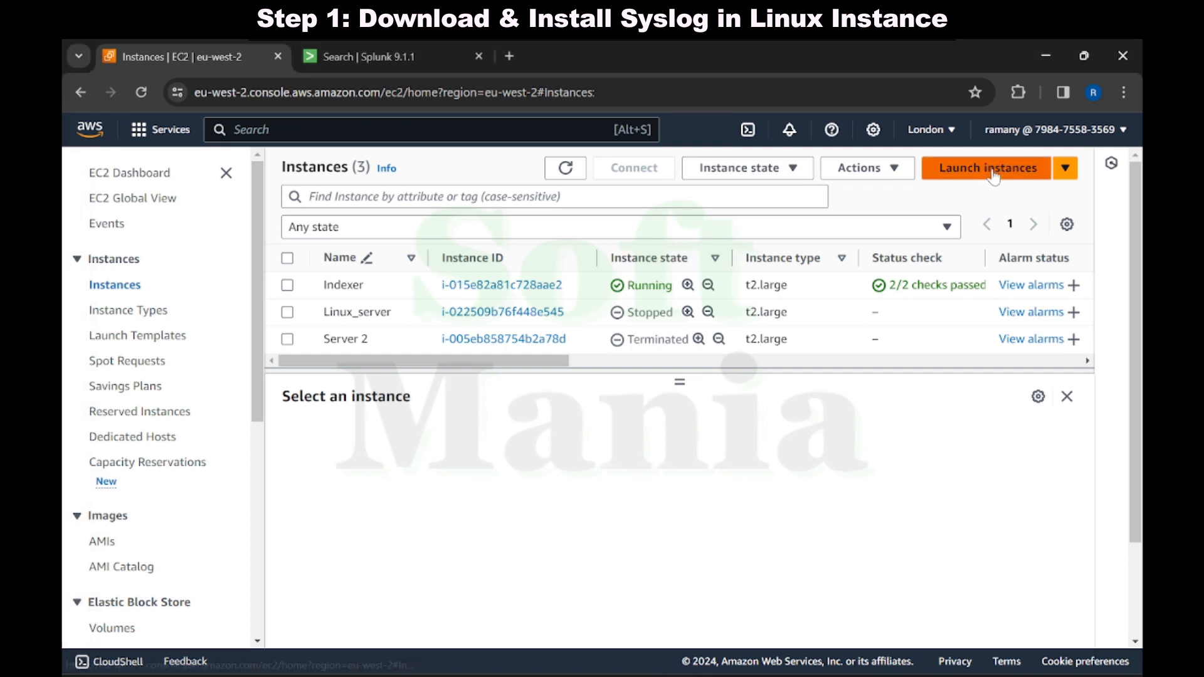
# - Begin launching a new instance from the Instances list
pyautogui.click(987, 168)
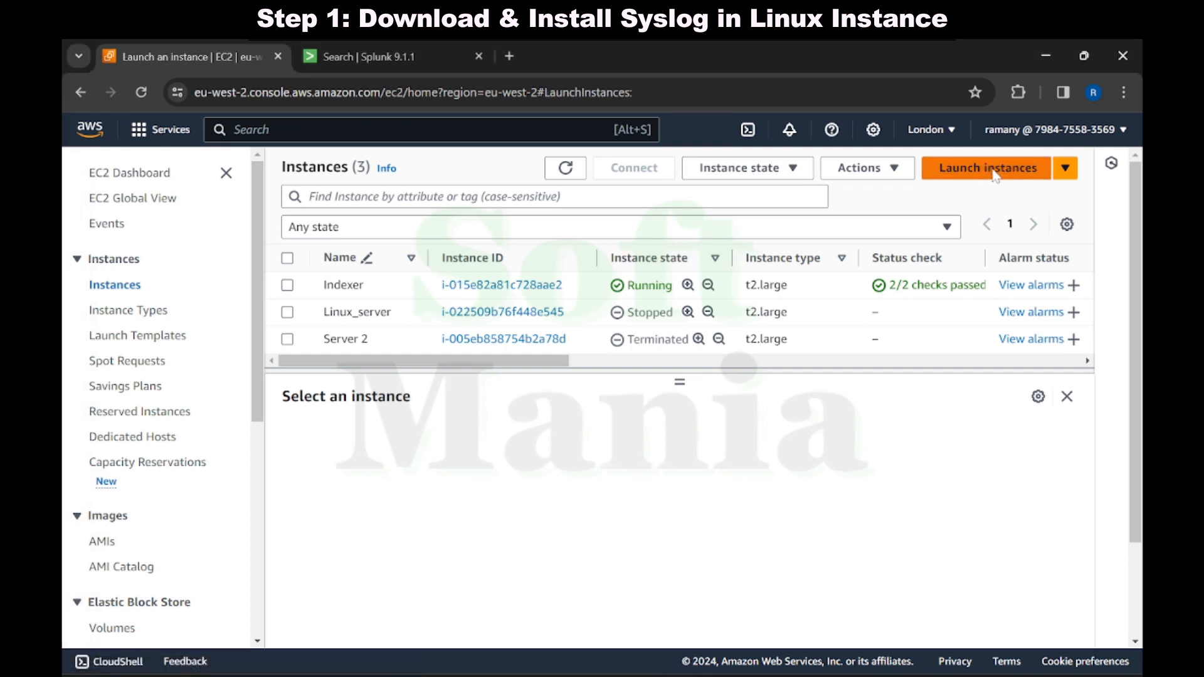
# - Name the new instance Linux_syslog
pyautogui.click(988, 167)
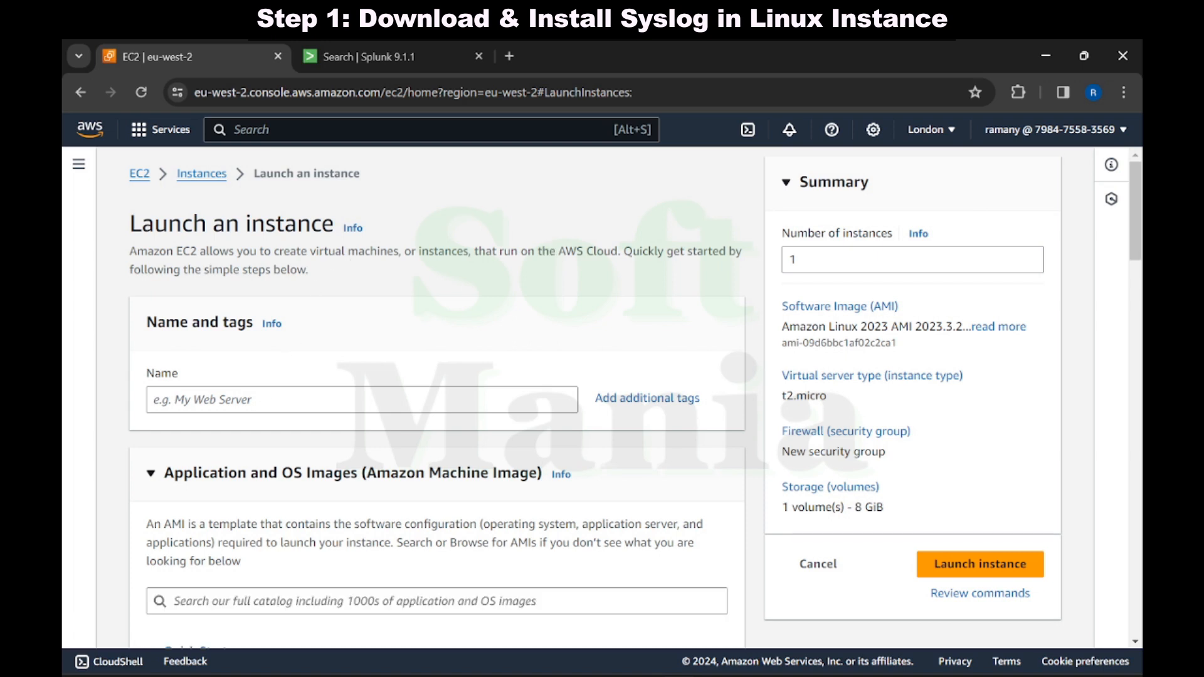
pyautogui.write('L')
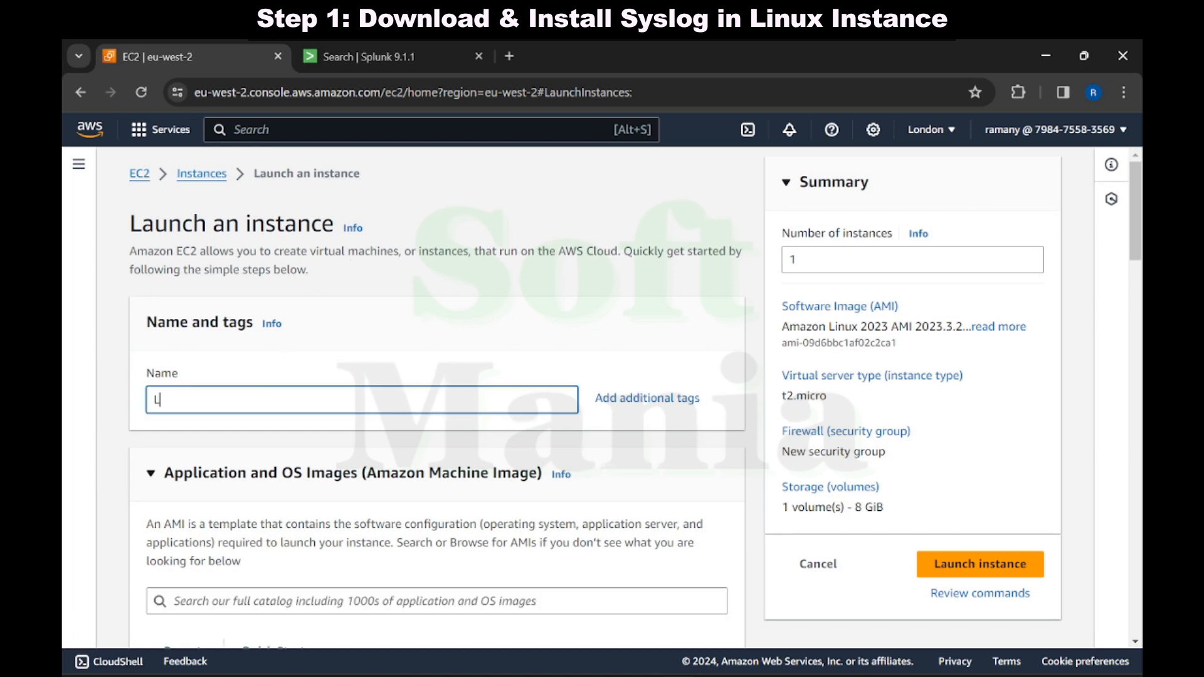
pyautogui.write('inux')
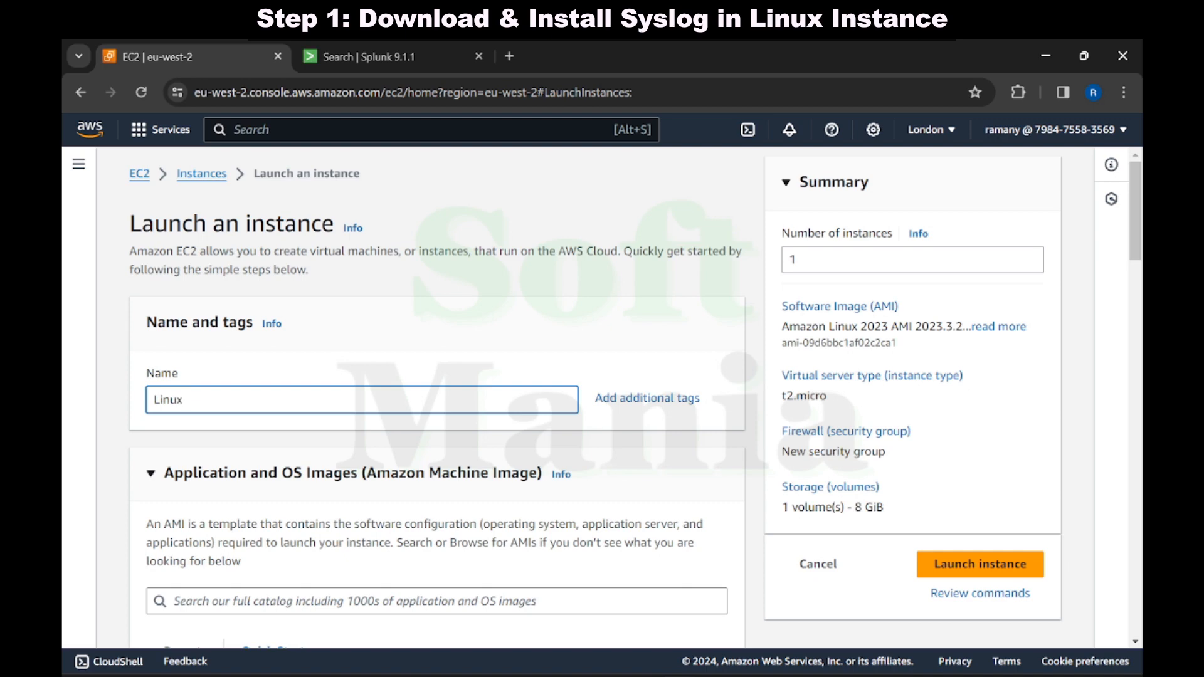
pyautogui.write('_syslo')
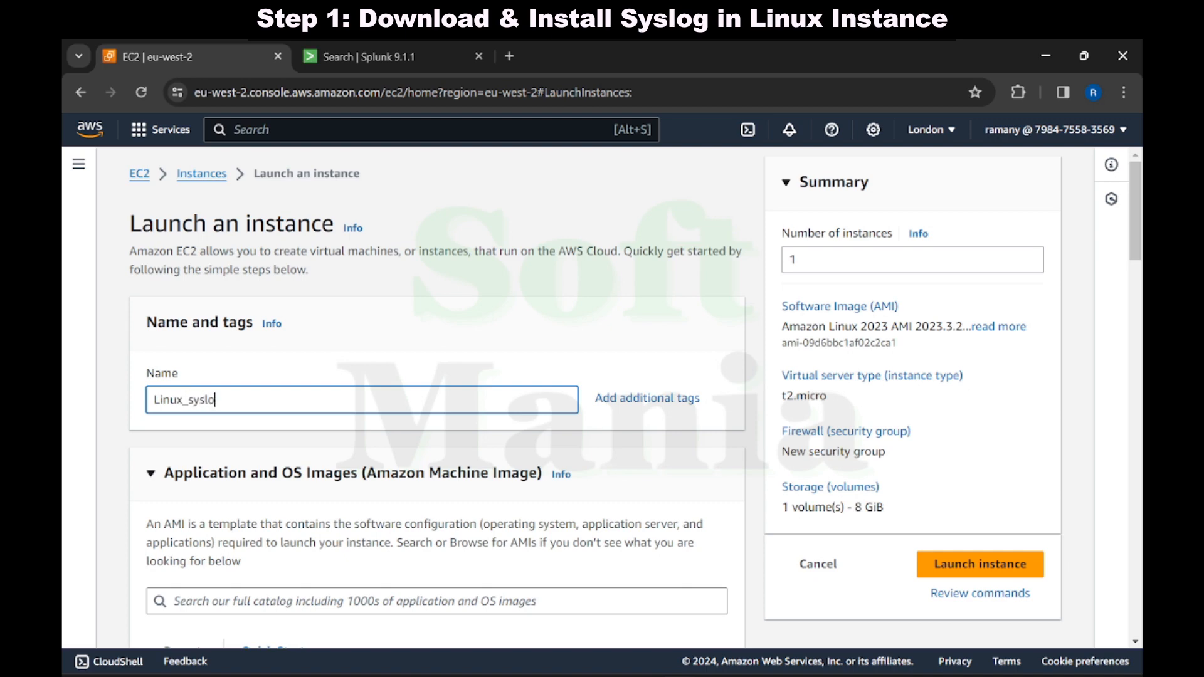
# - Choose the Red Hat Enterprise Linux 9 AMI and the t2.large instance type
pyautogui.scroll(-3)
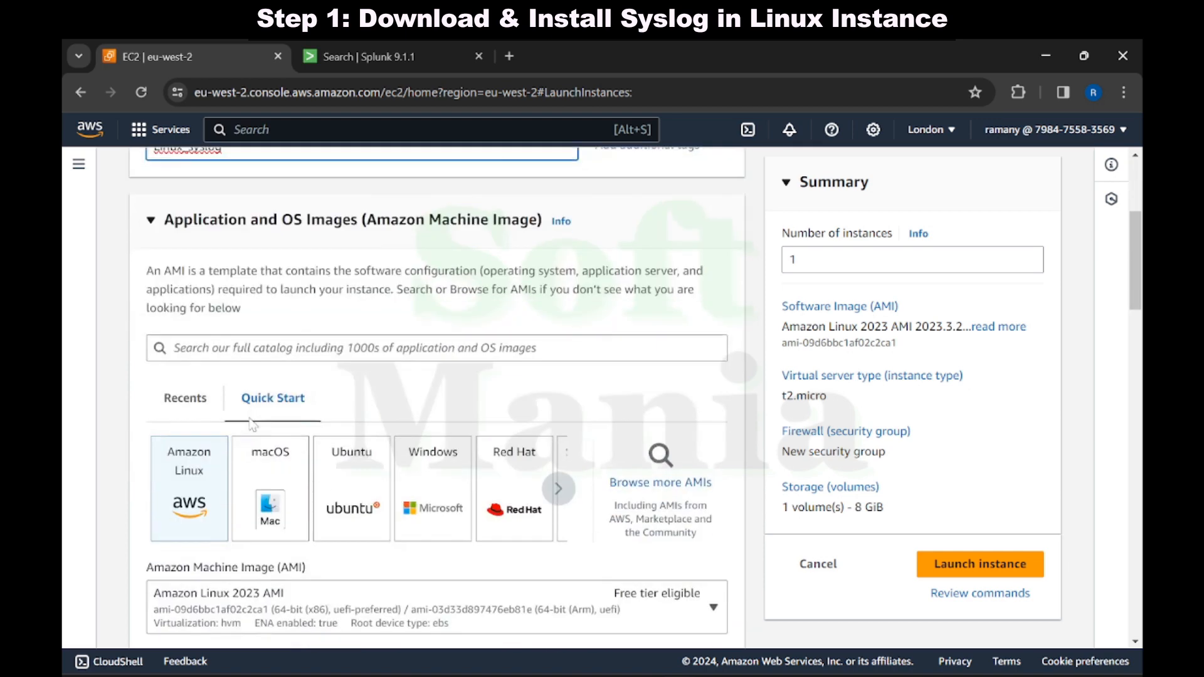
pyautogui.scroll(-3)
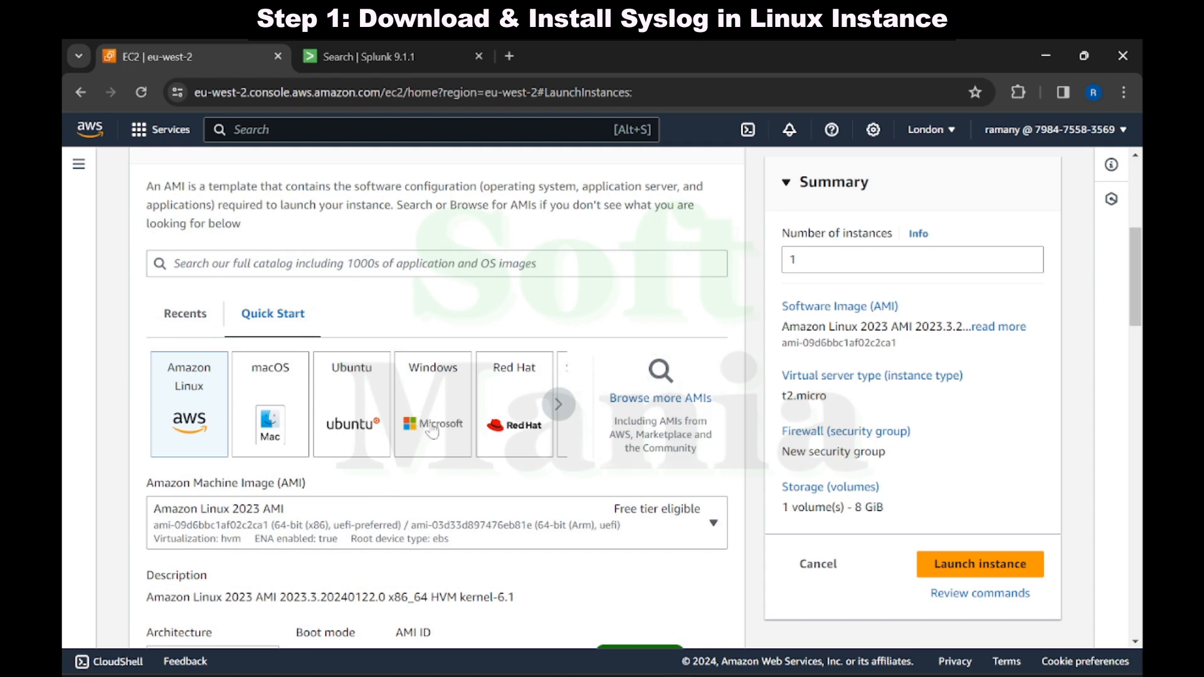
pyautogui.moveTo(524, 417)
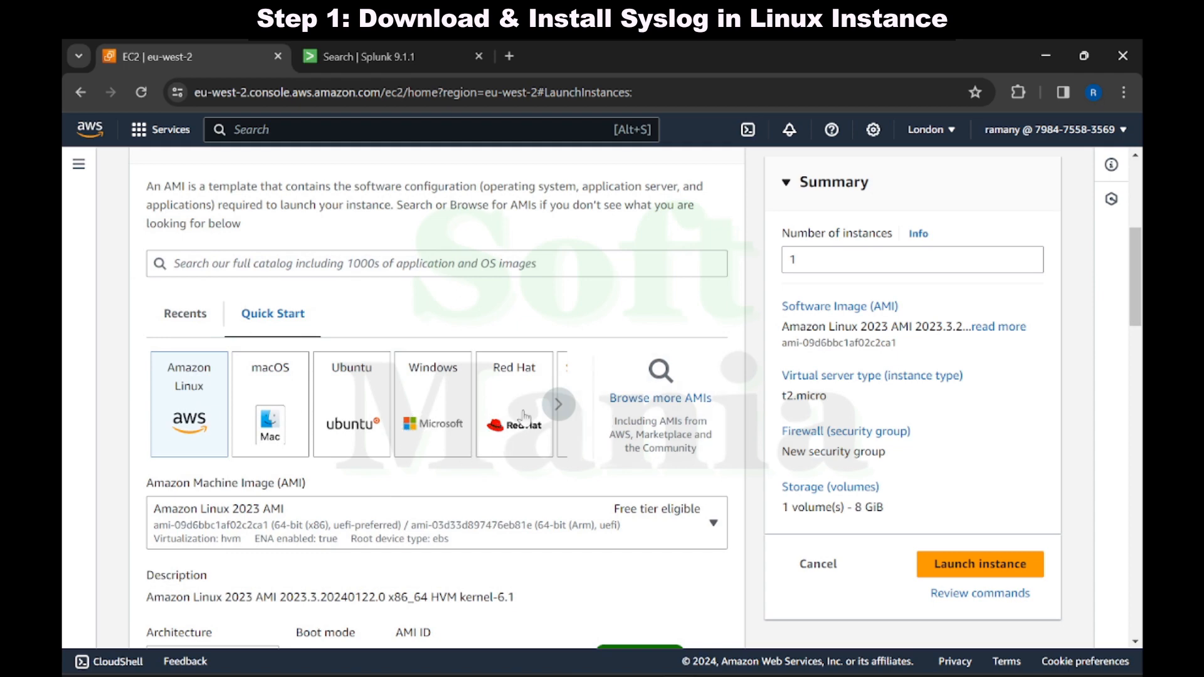
pyautogui.click(514, 404)
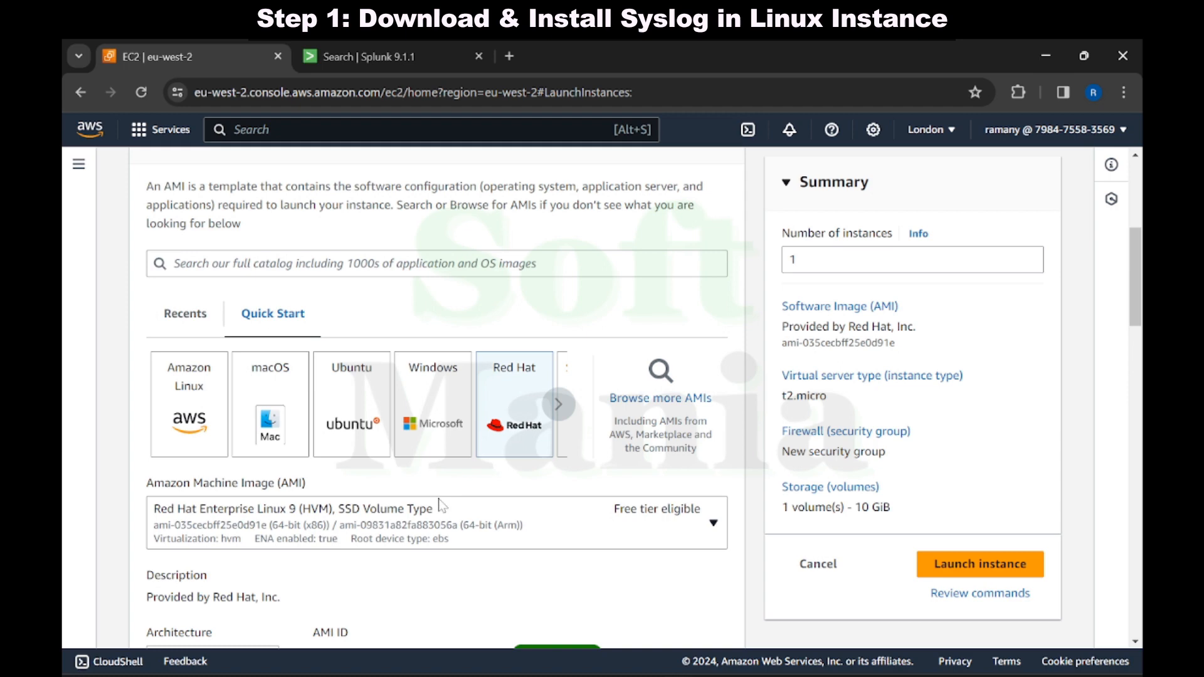
pyautogui.scroll(-3)
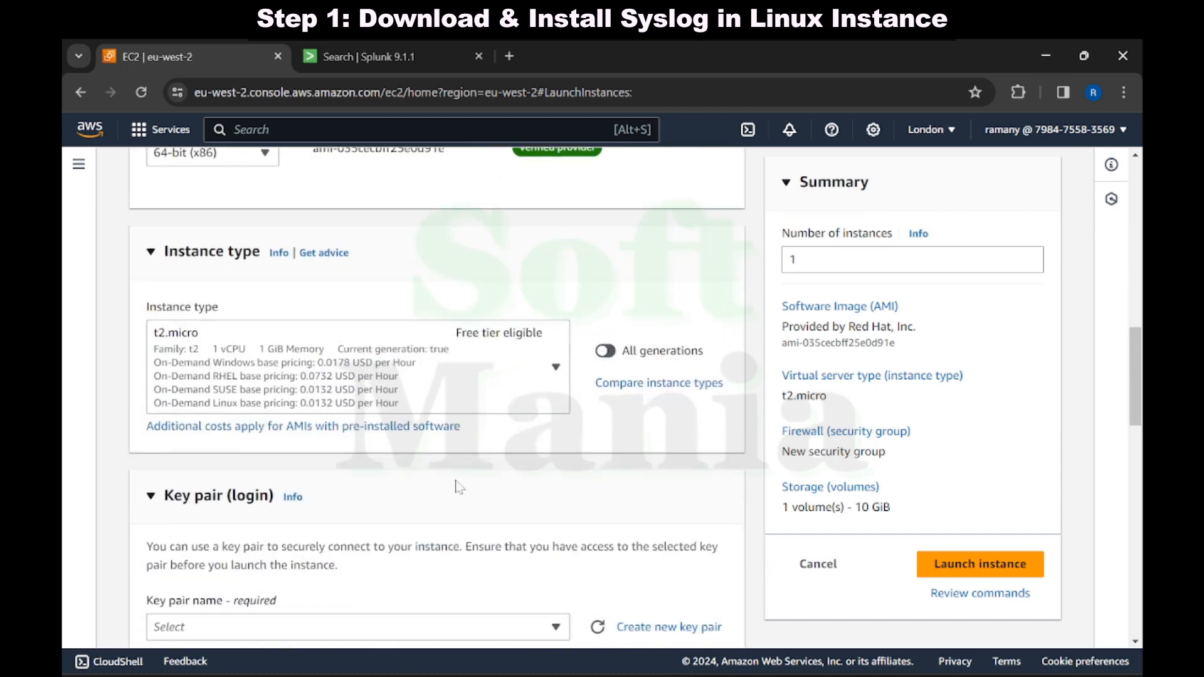
pyautogui.moveTo(553, 382)
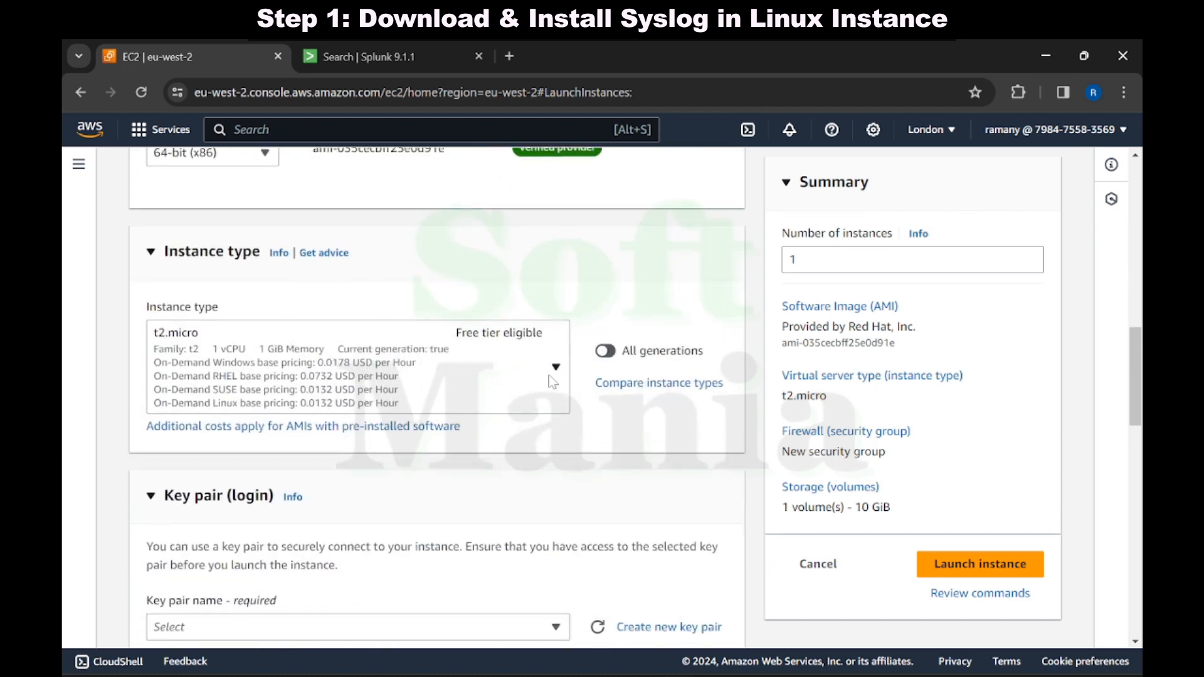
pyautogui.click(552, 366)
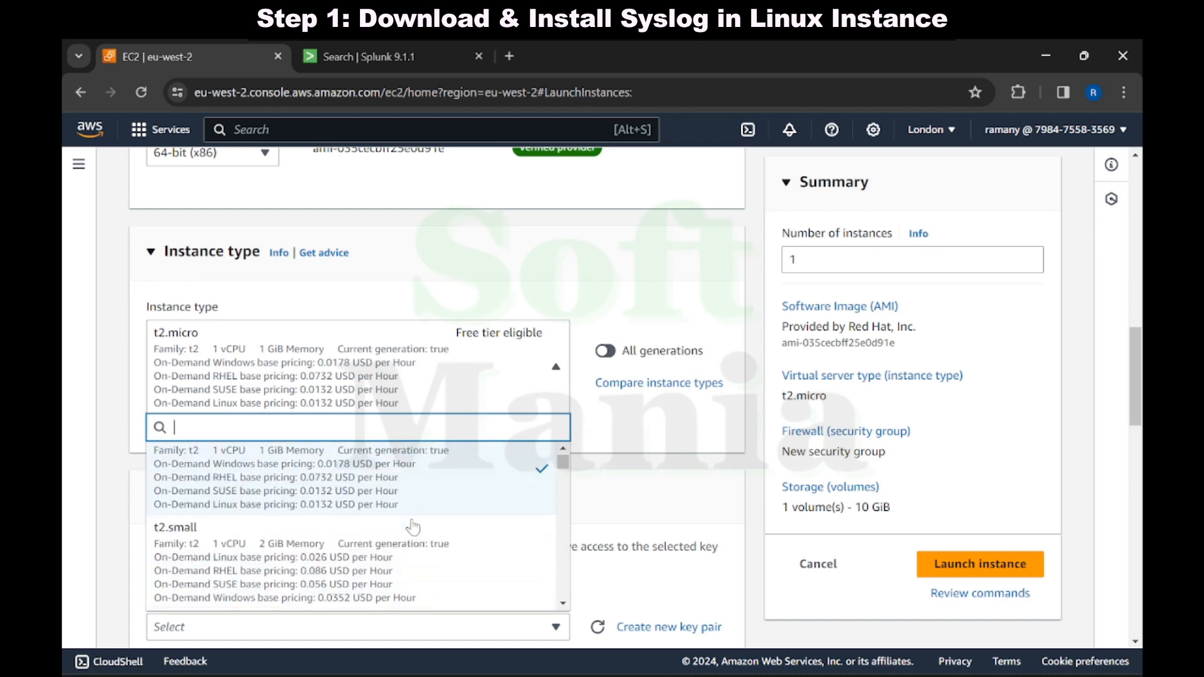
pyautogui.scroll(-3)
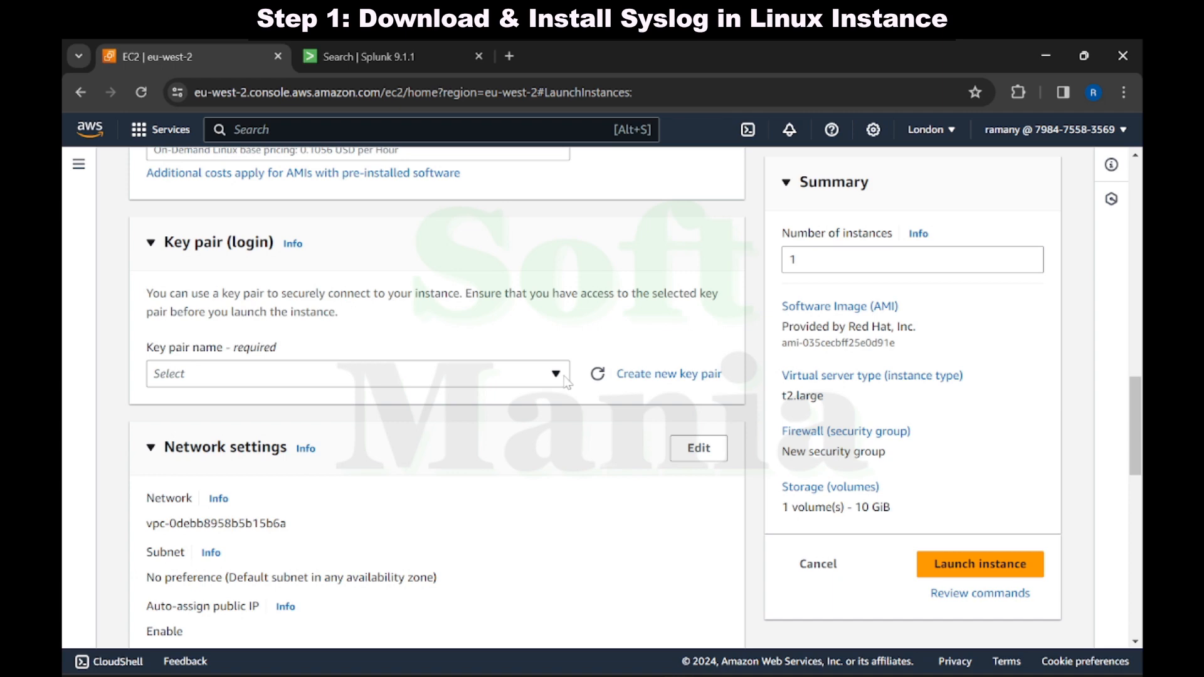
# - Attach the existing launch-wizard-4 security group and set the root volume to 30 GiB
pyautogui.click(357, 374)
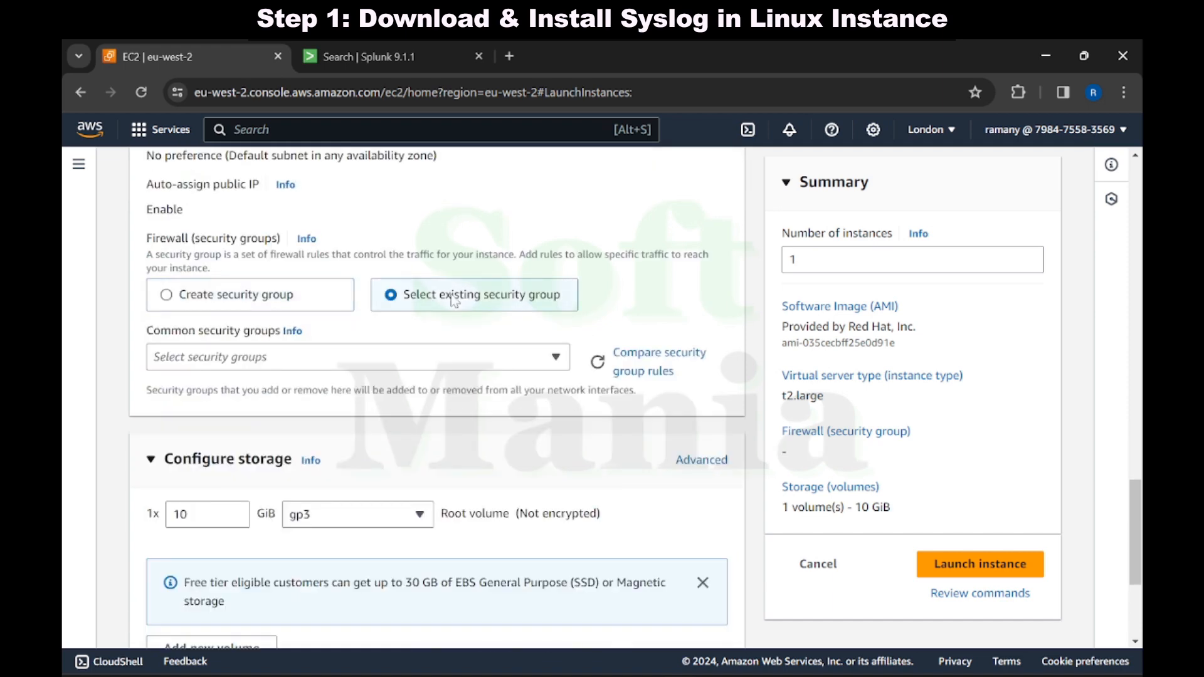
pyautogui.click(356, 357)
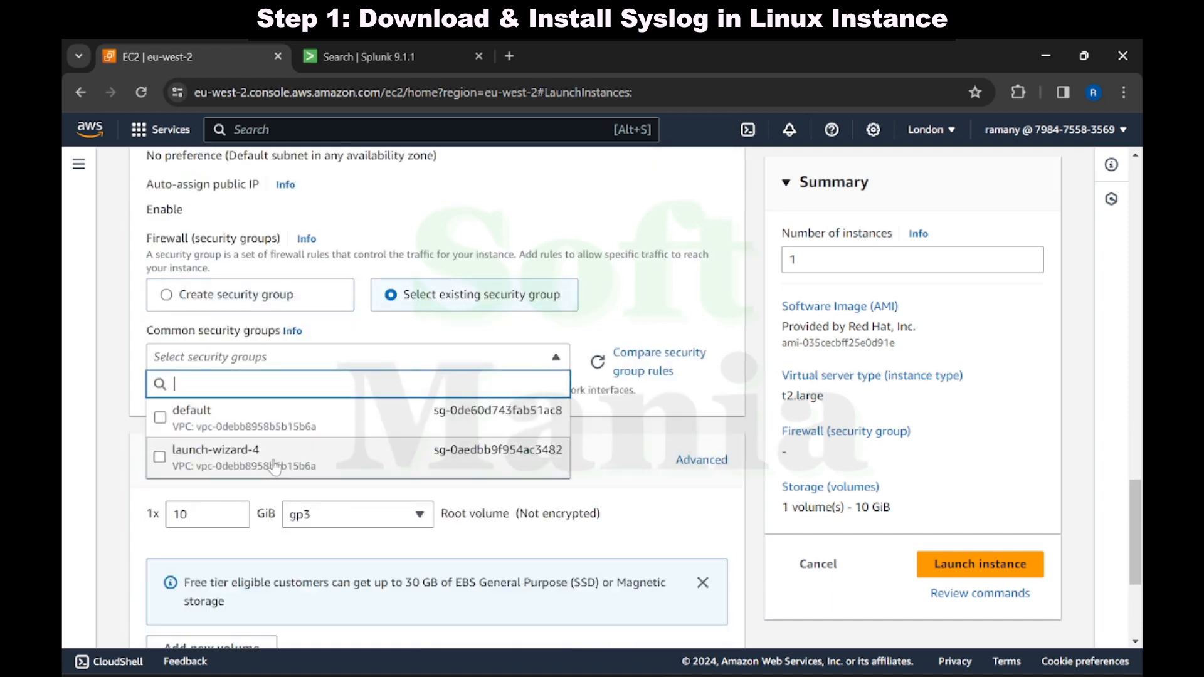
pyautogui.click(215, 458)
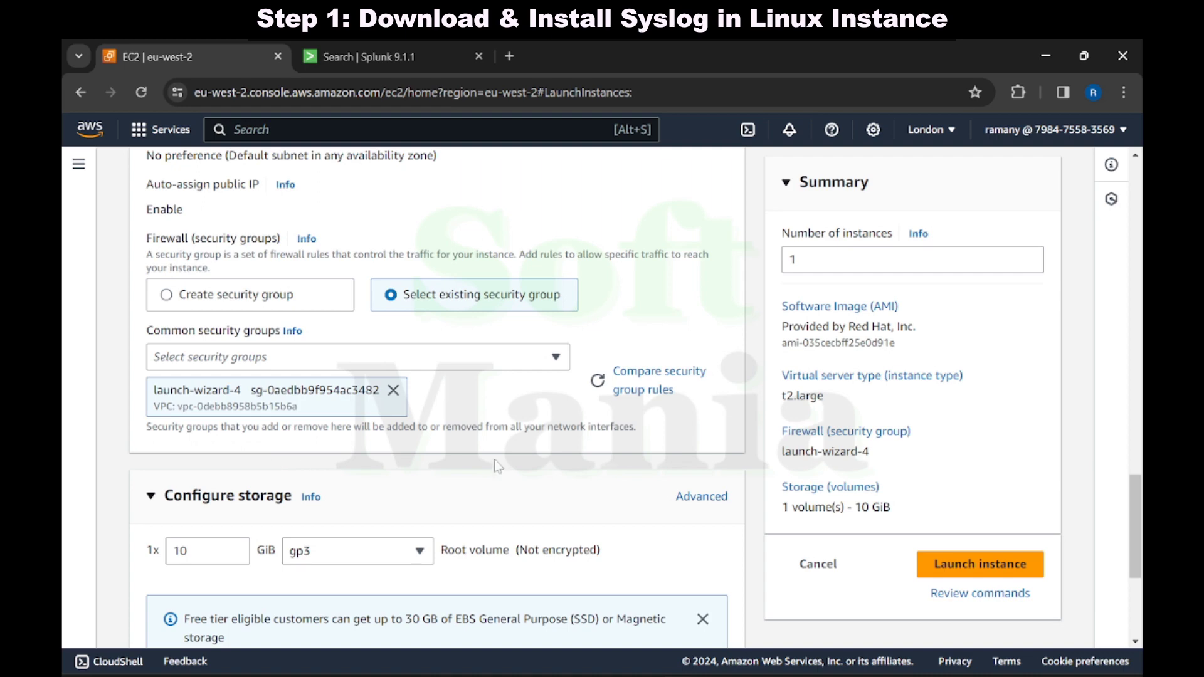
pyautogui.scroll(-3)
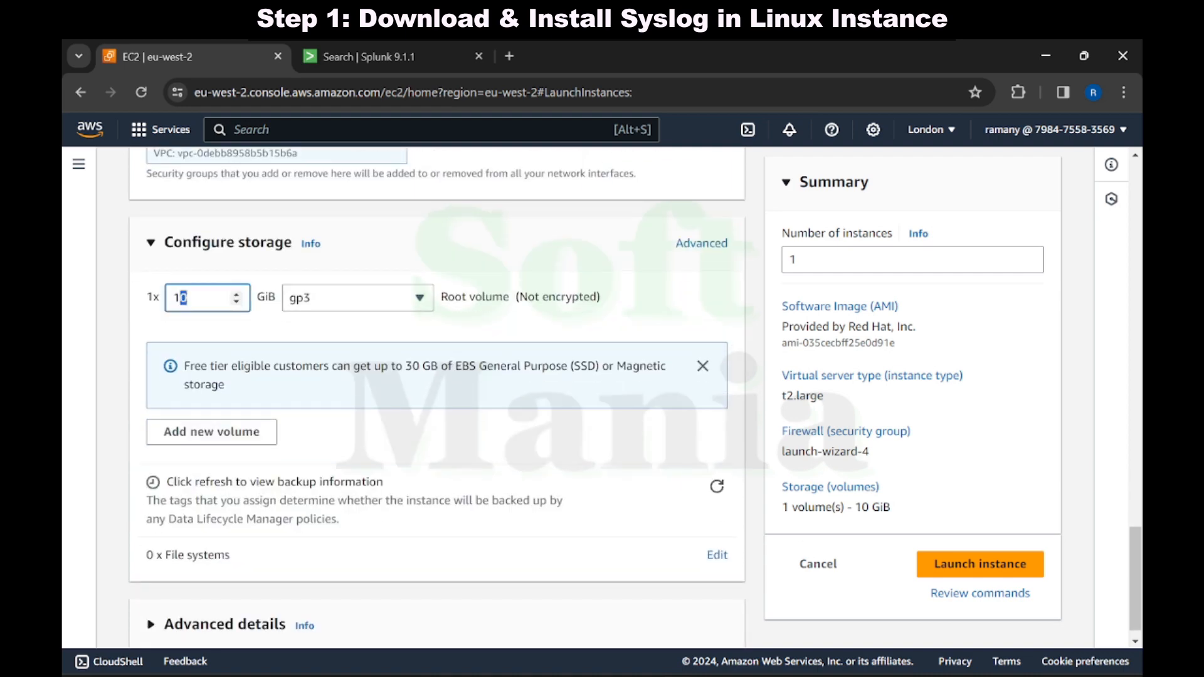
pyautogui.write('30')
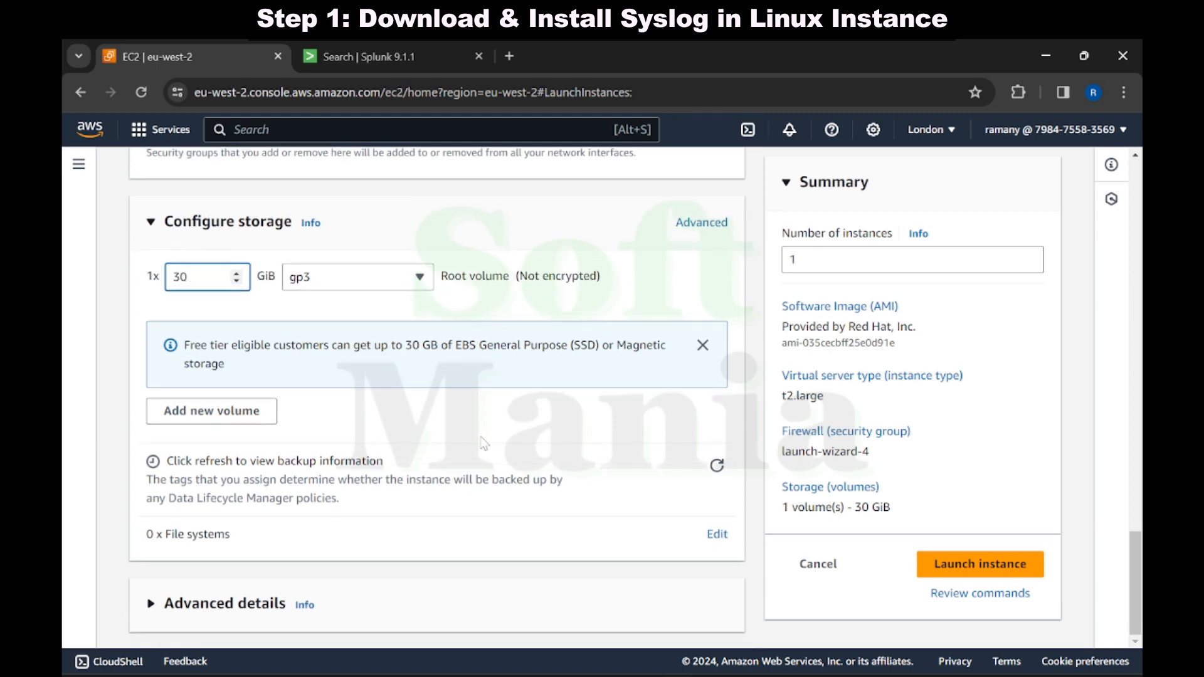
pyautogui.scroll(3)
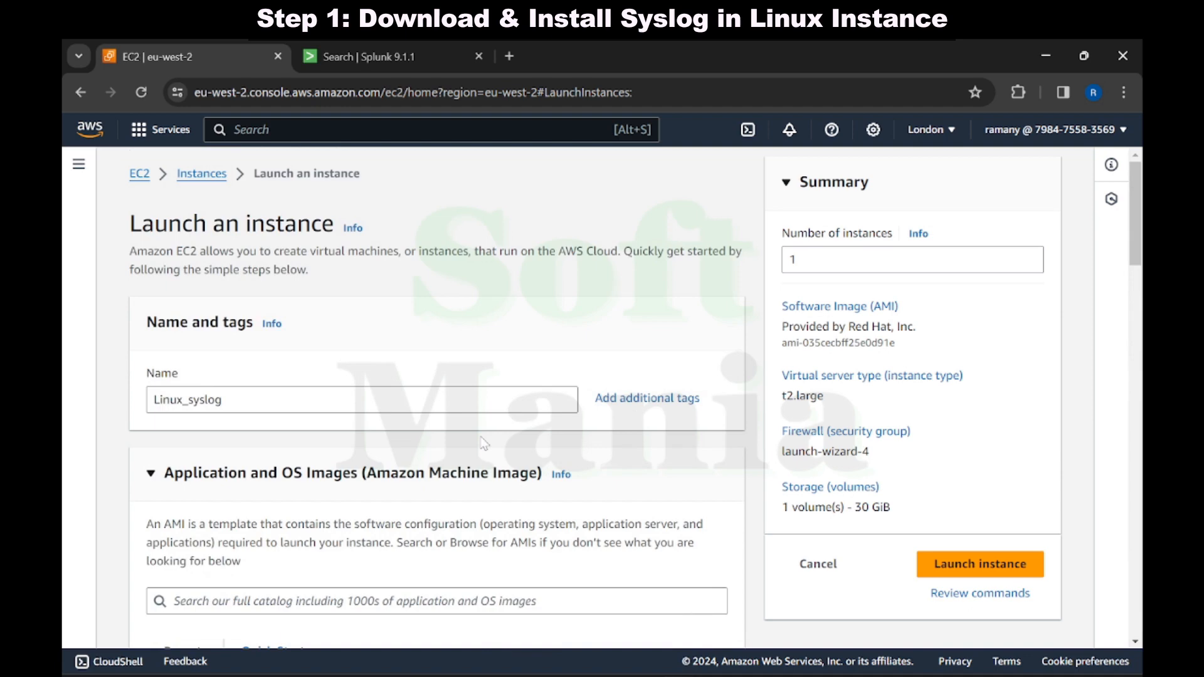
pyautogui.moveTo(979, 565)
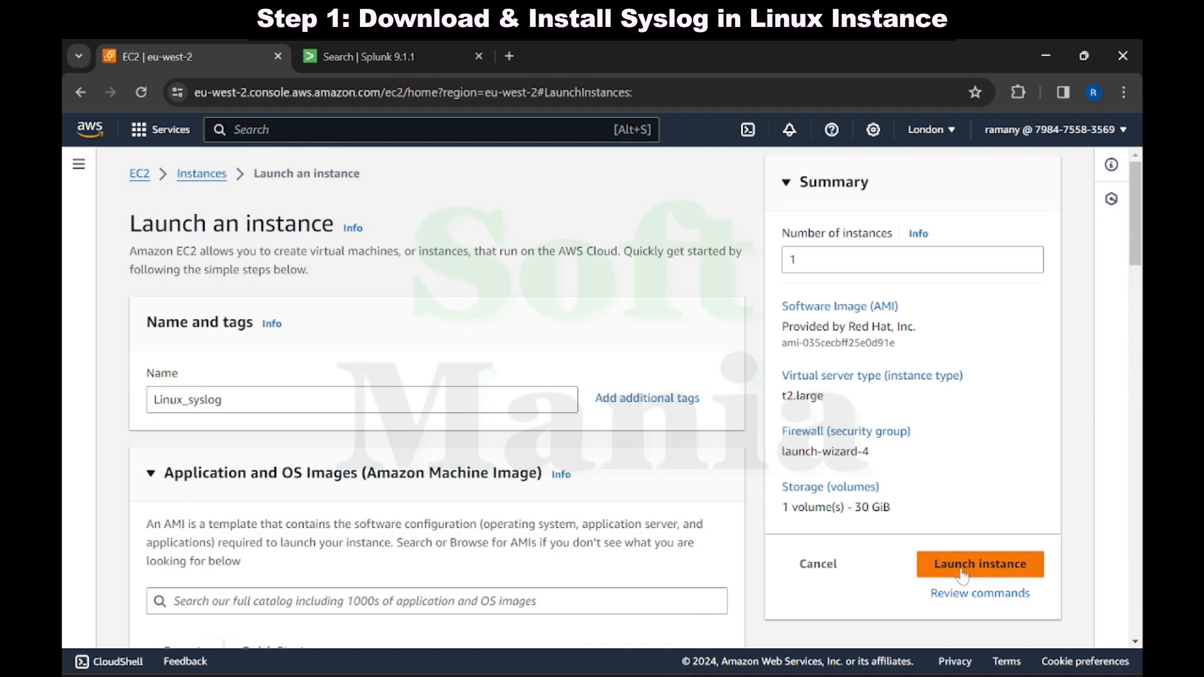
# - Launch the Linux_syslog instance and return to the Instances list to watch its state
pyautogui.click(979, 564)
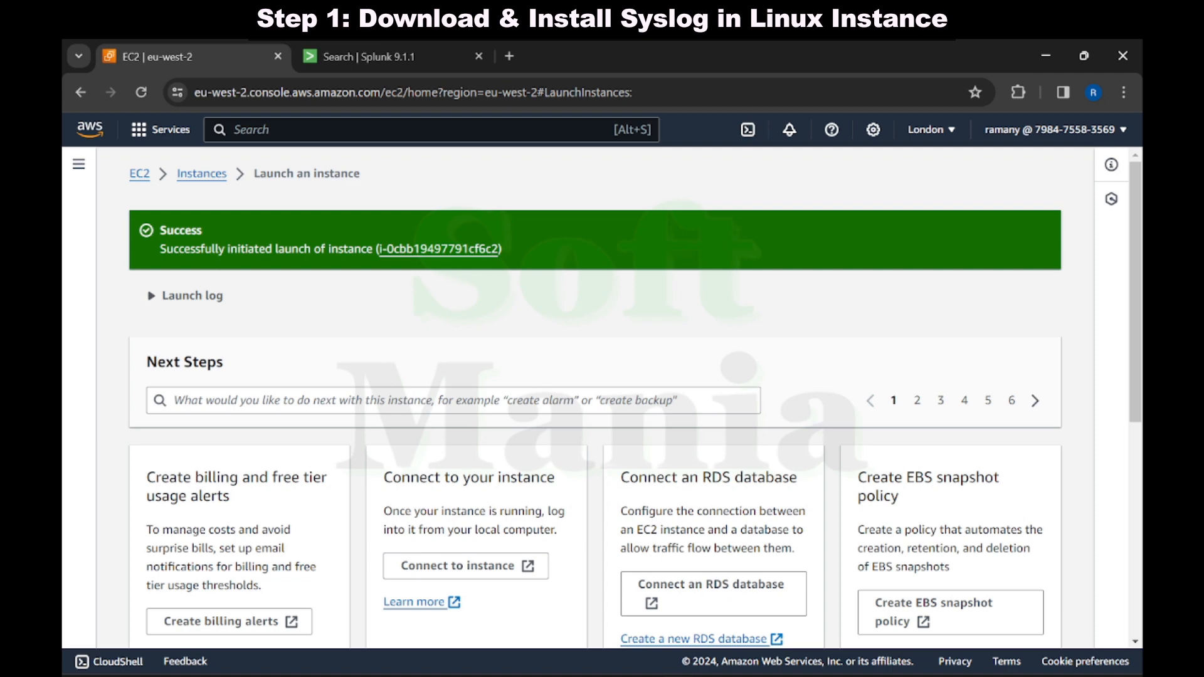
pyautogui.click(202, 173)
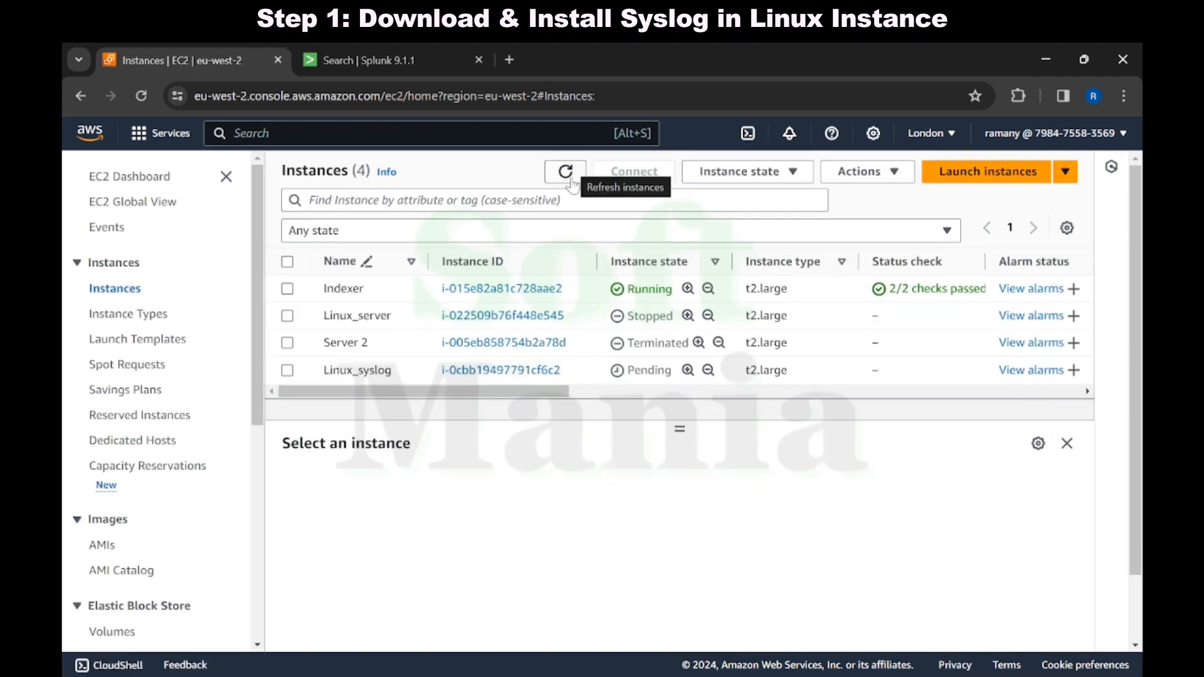
pyautogui.moveTo(620, 394)
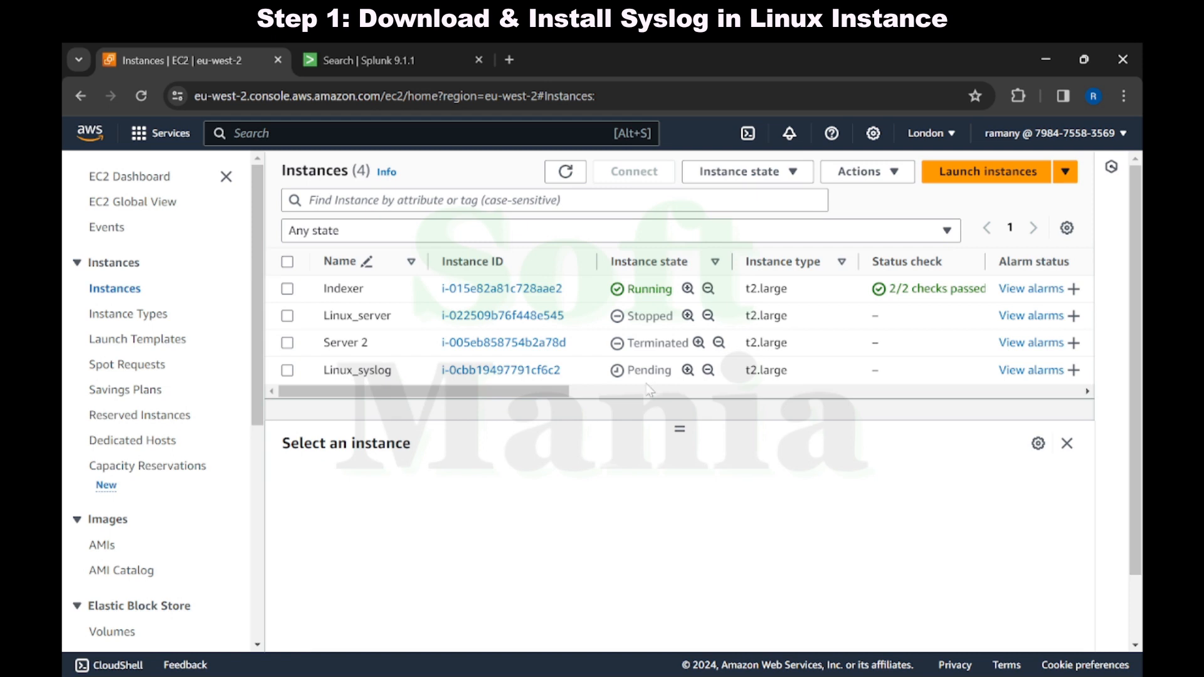
pyautogui.moveTo(649, 392)
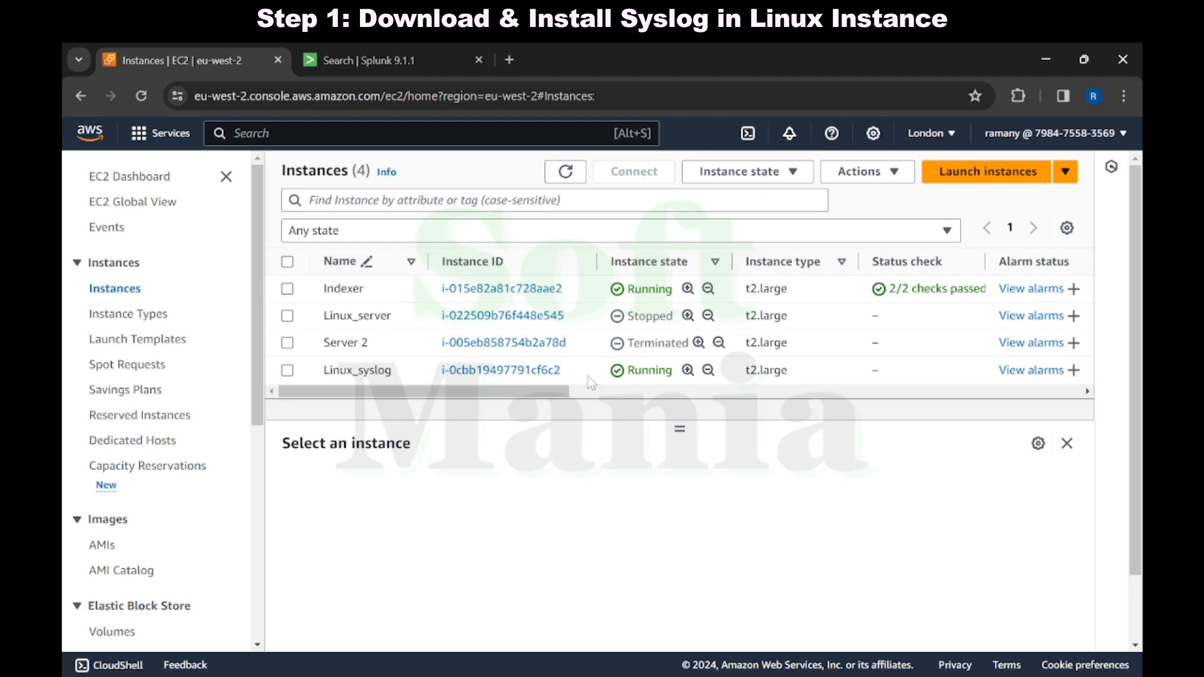
pyautogui.moveTo(626, 383)
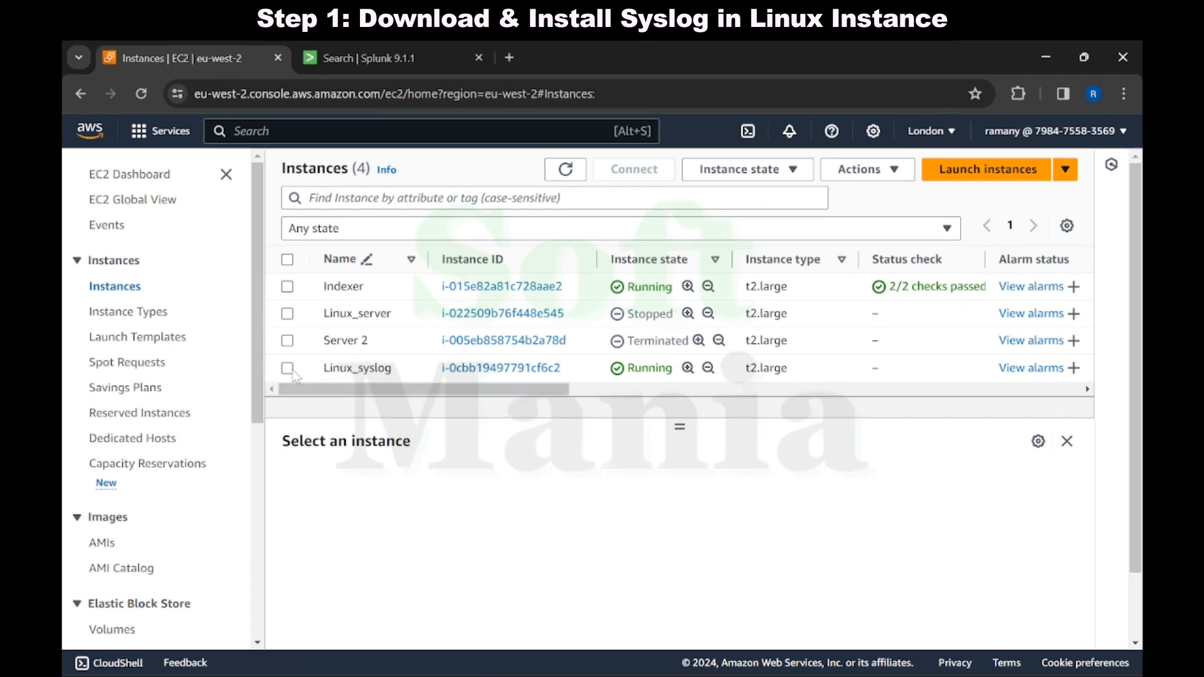
# - Select Linux_syslog, view its connection options and copy the example SSH command
pyautogui.click(288, 368)
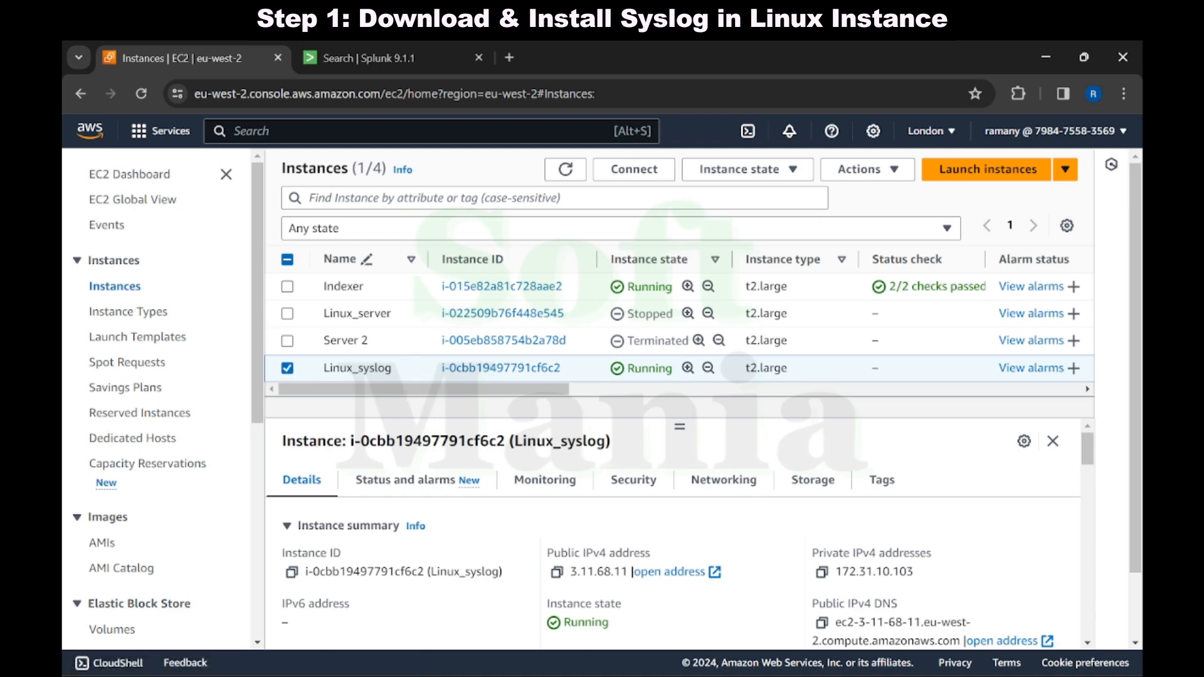
pyautogui.click(633, 168)
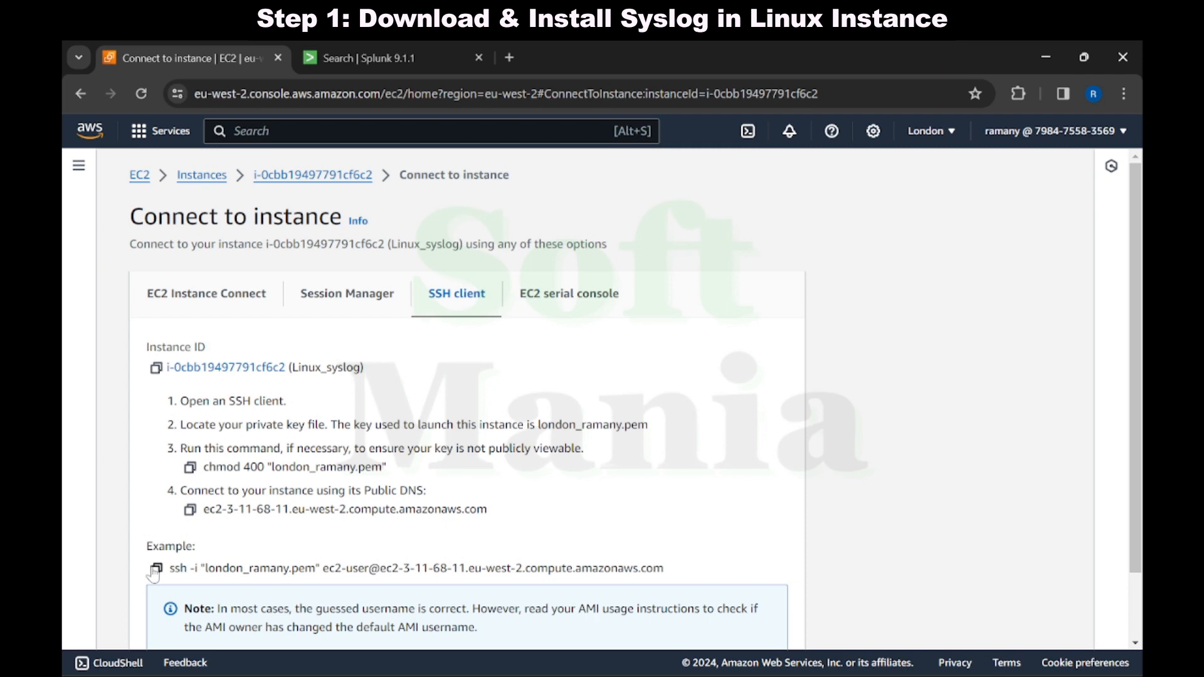
pyautogui.click(154, 571)
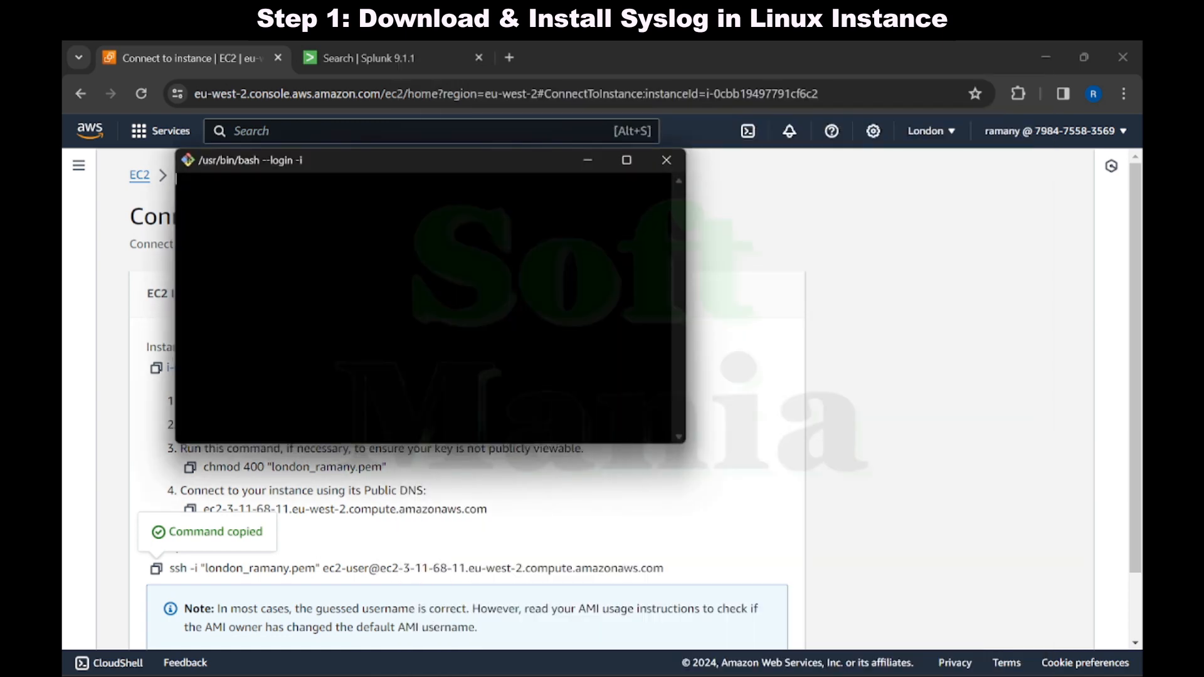
# - In Git Bash, change into the Downloads folder
pyautogui.click(626, 161)
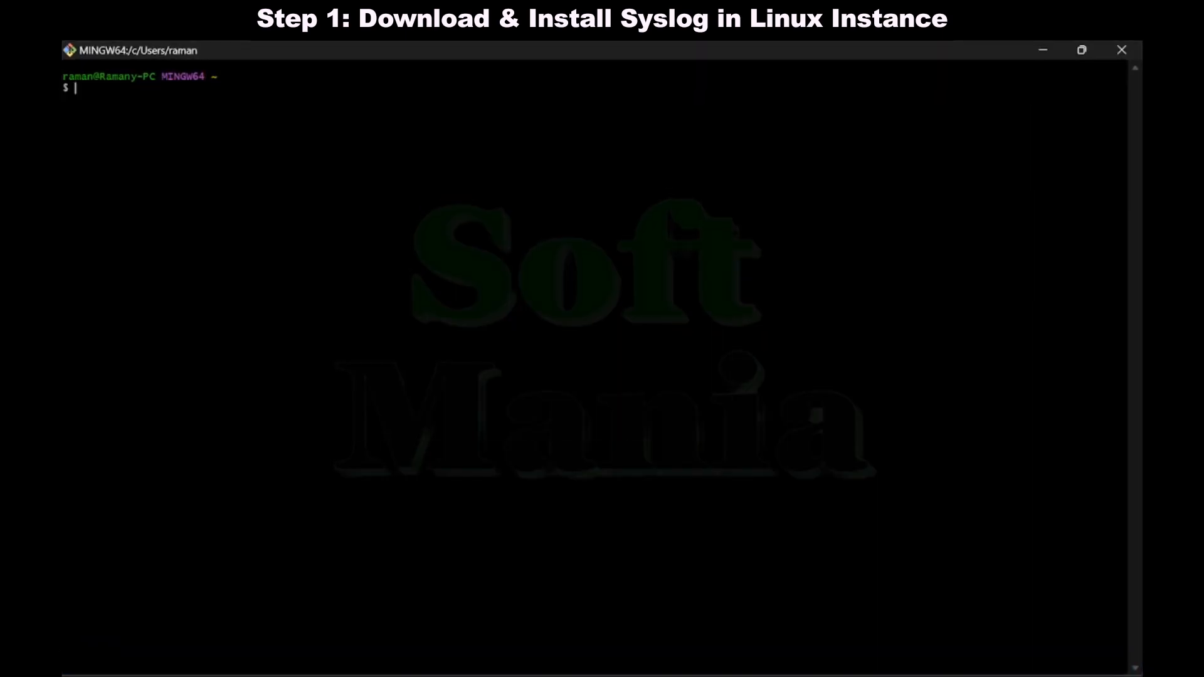
pyautogui.write('cd')
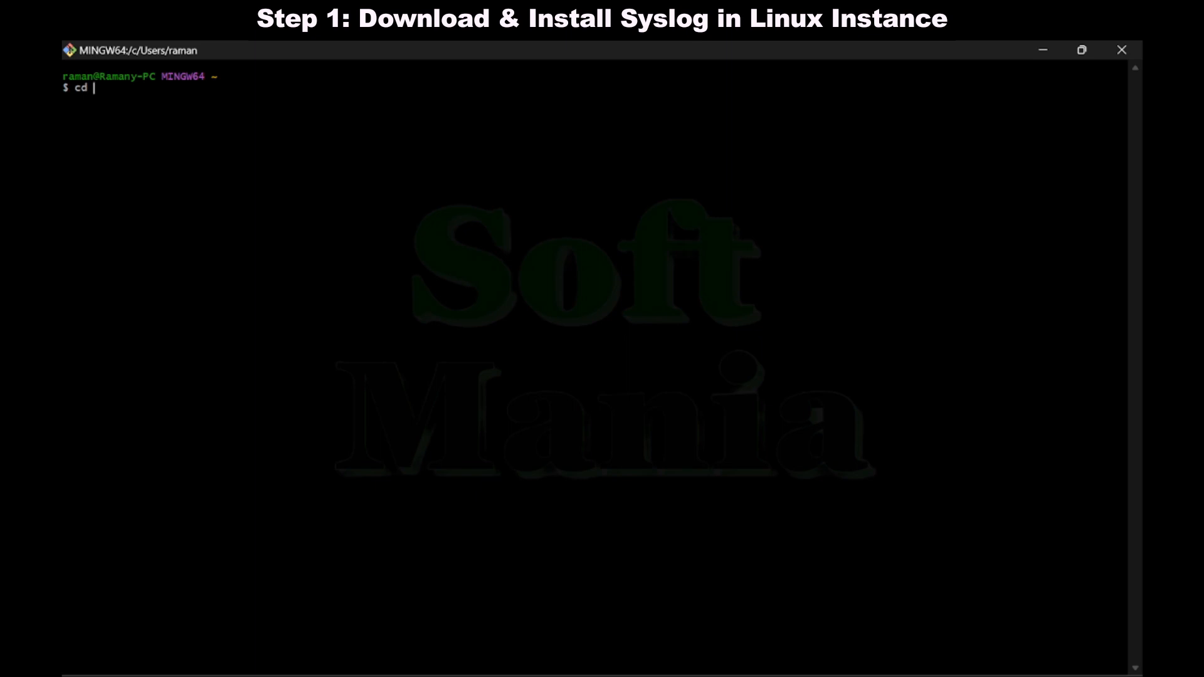
pyautogui.write('Down')
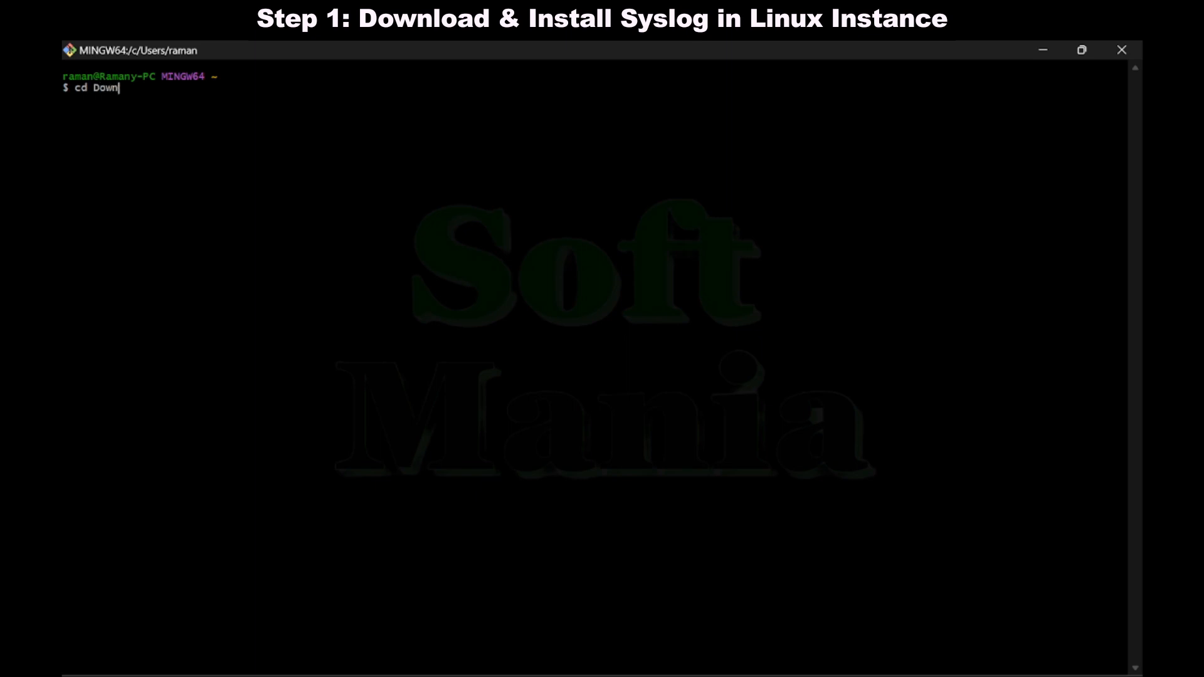
pyautogui.write('loads')
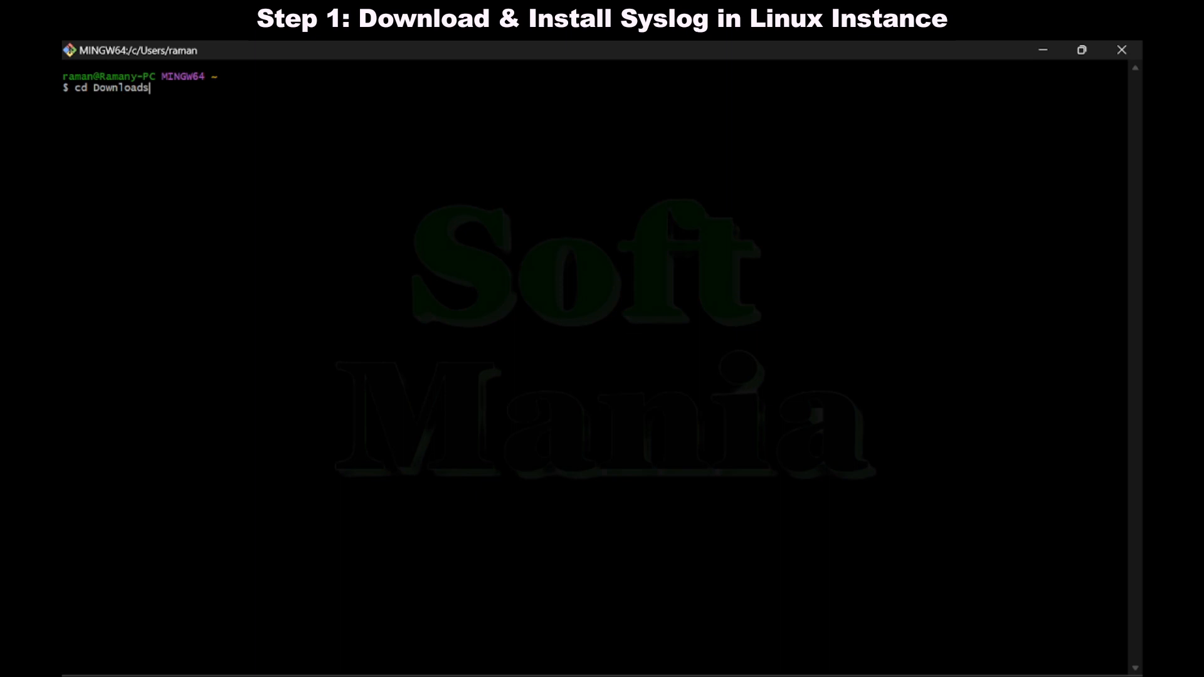
pyautogui.press('Return')
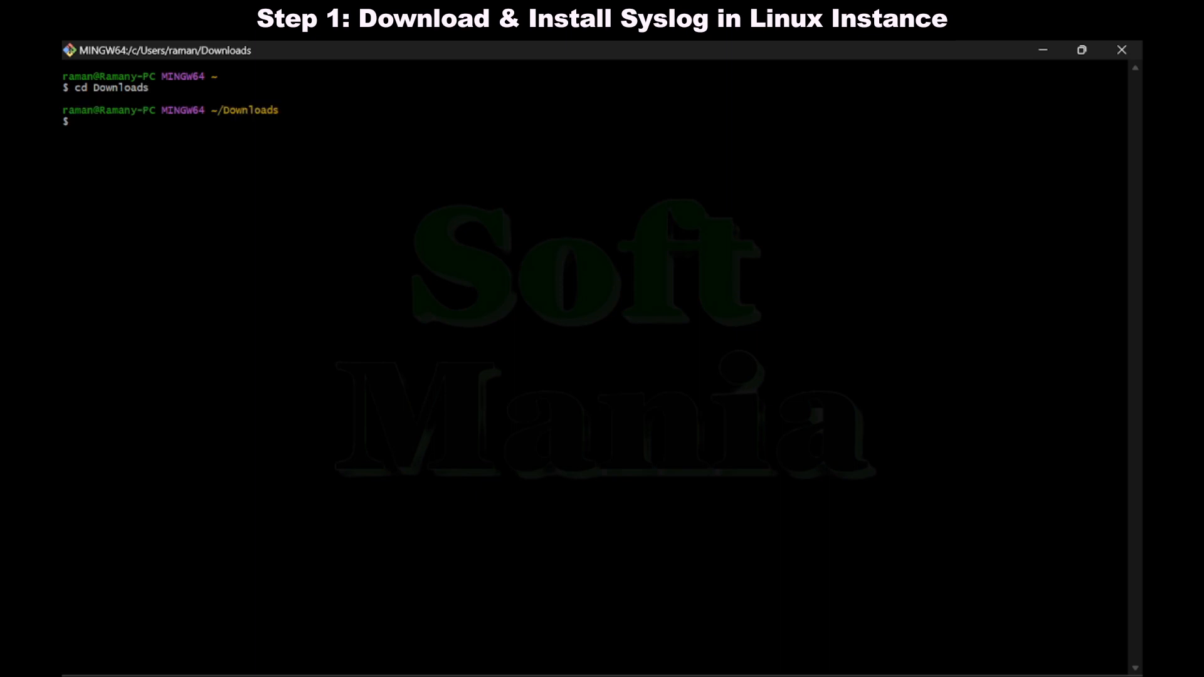
# - SSH to the instance with london_ramany.pem as ec2-user and accept the host key with yes
pyautogui.write('ssh -i "london_ramany.pem" ec2-user@ec2-3-11-68-11.eu-west-2.compute.amazonaws.com')
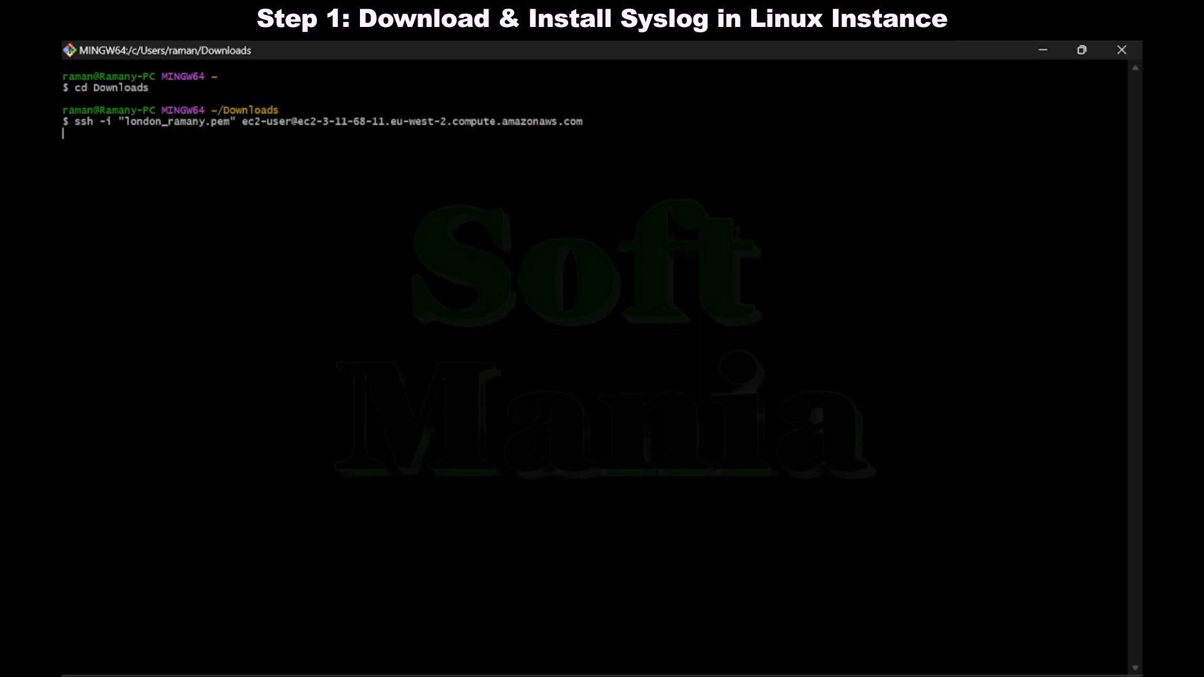
pyautogui.press('Return')
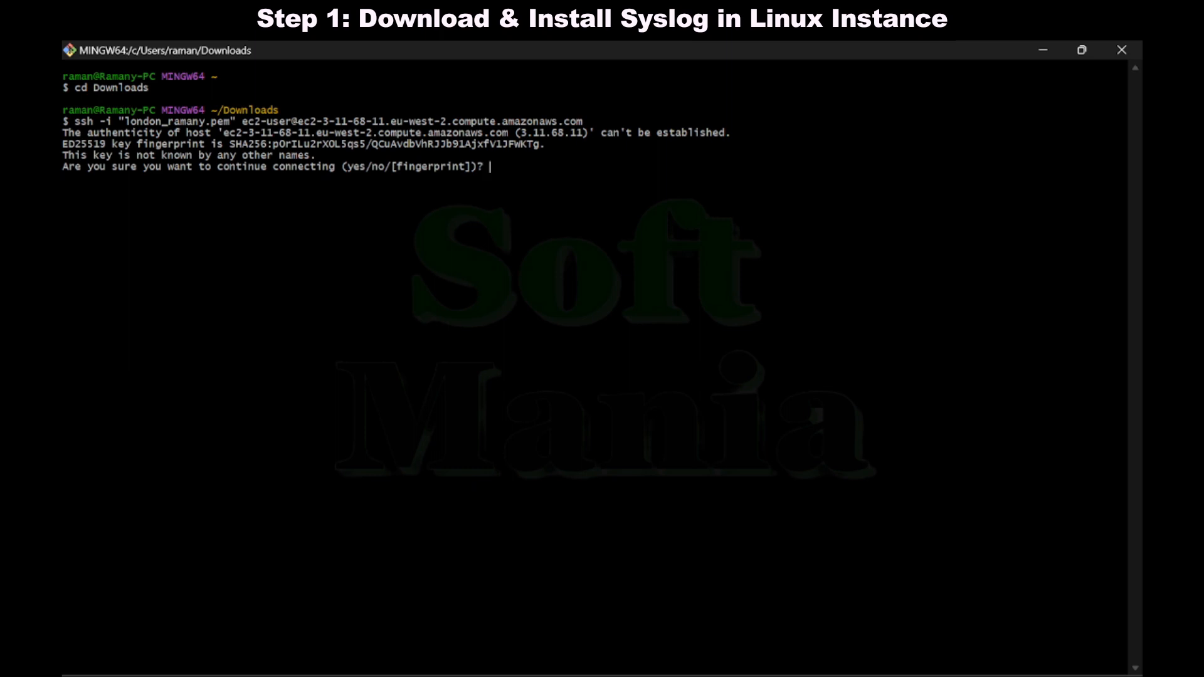
pyautogui.write('yes')
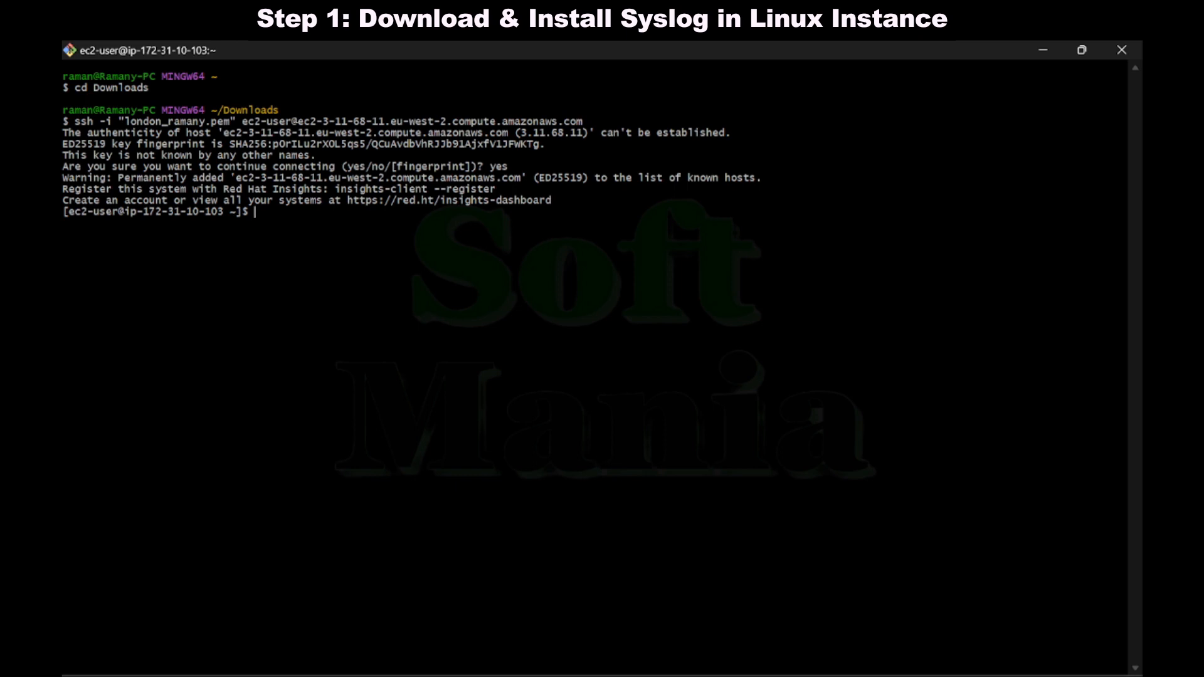
# - Become root with sudo su and confirm installing epel-release with y
pyautogui.write('sudo su')
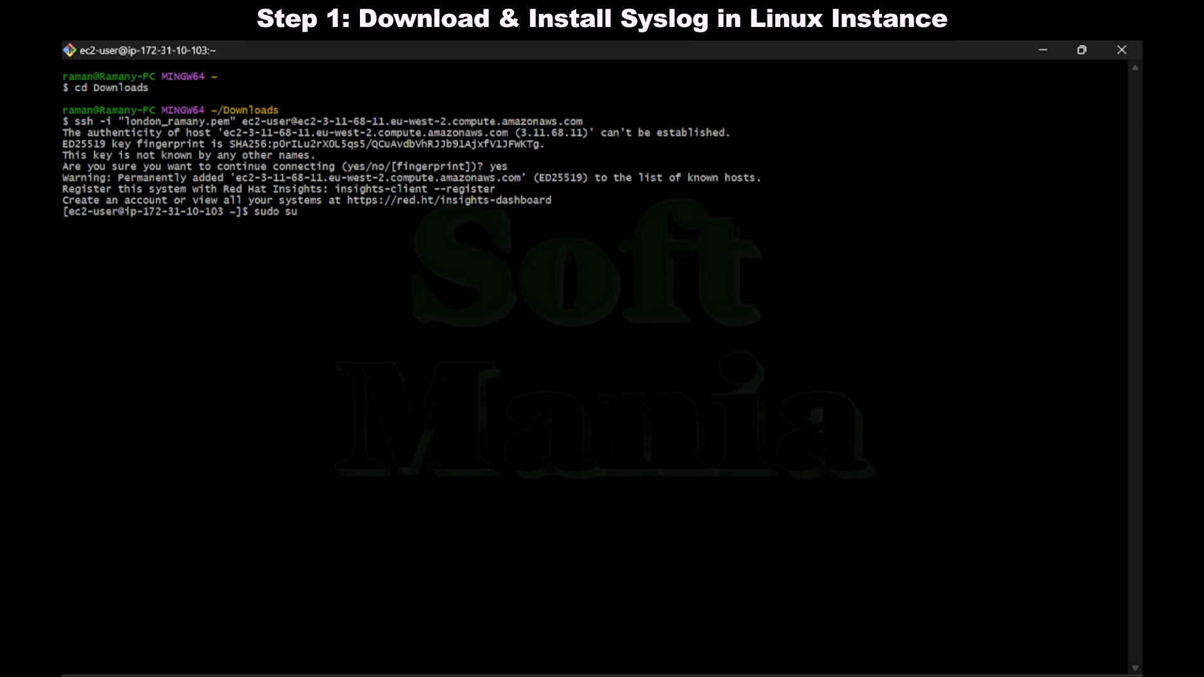
pyautogui.press('Return')
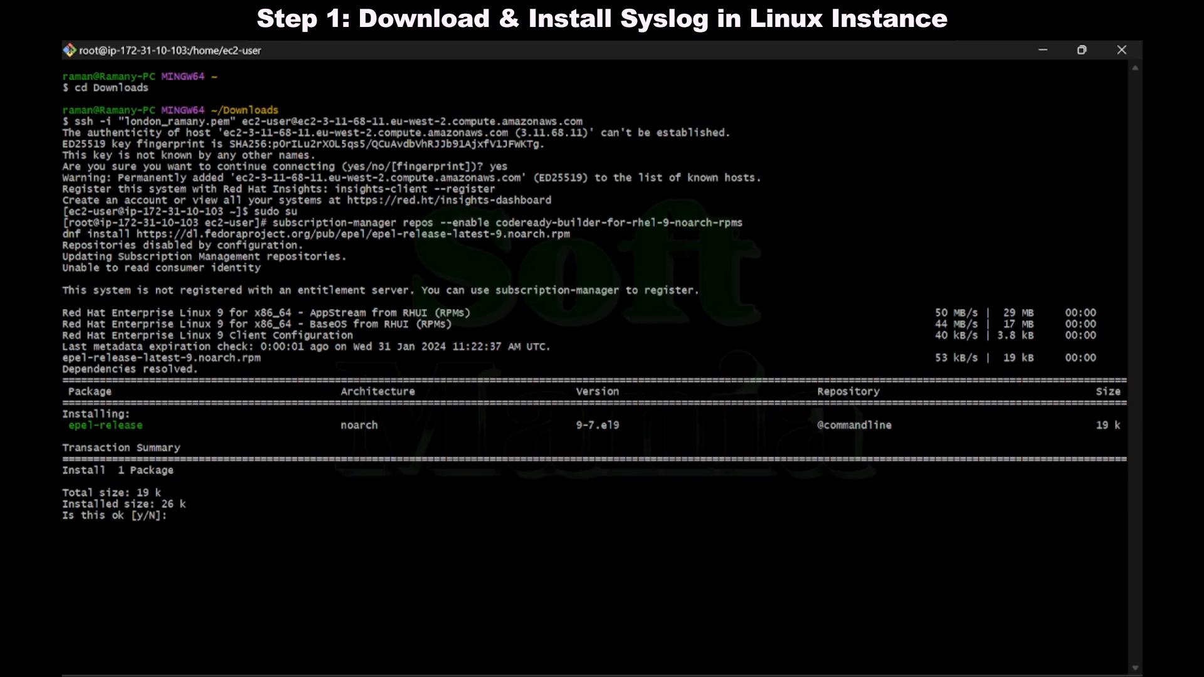
pyautogui.write('y')
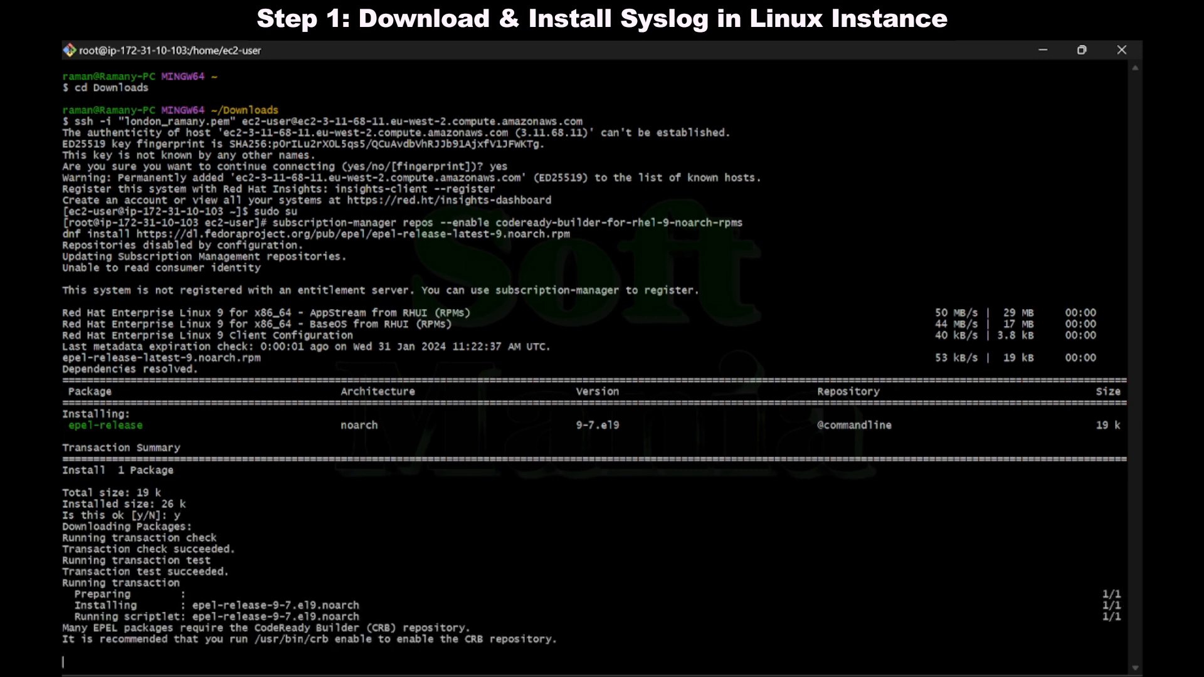
pyautogui.scroll(-3)
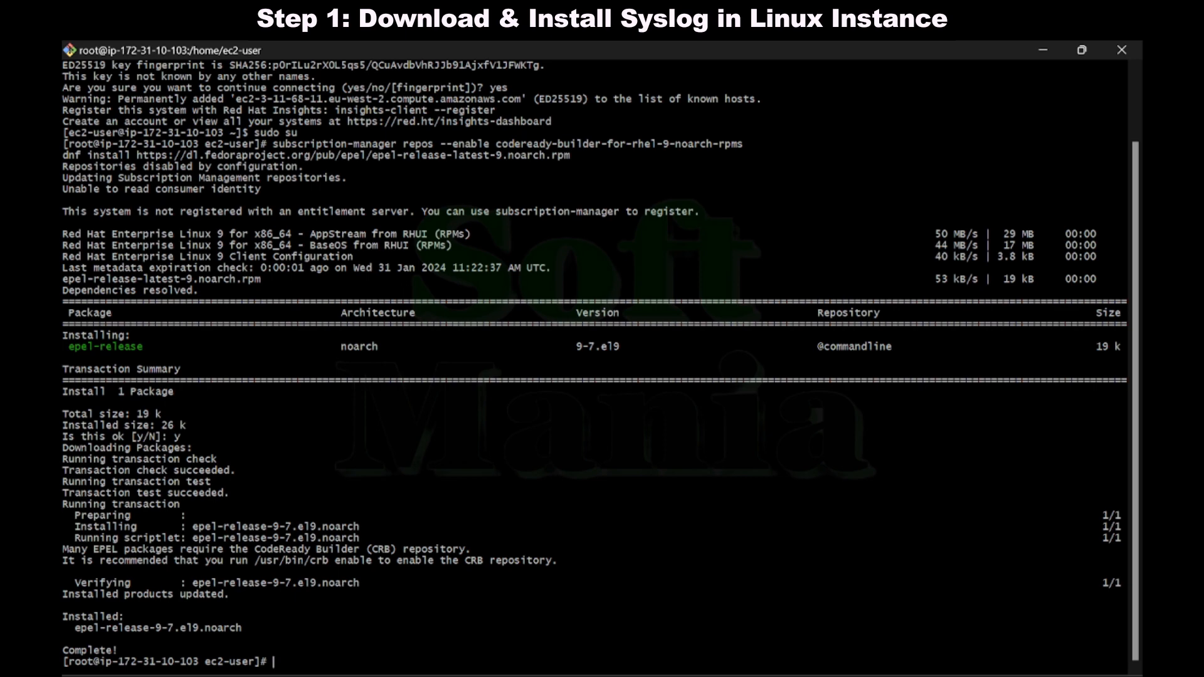
# - Move into /etc/yum.repos.d/ and approve the wget installation with y
pyautogui.write('cd /etc/yum.repos.d/')
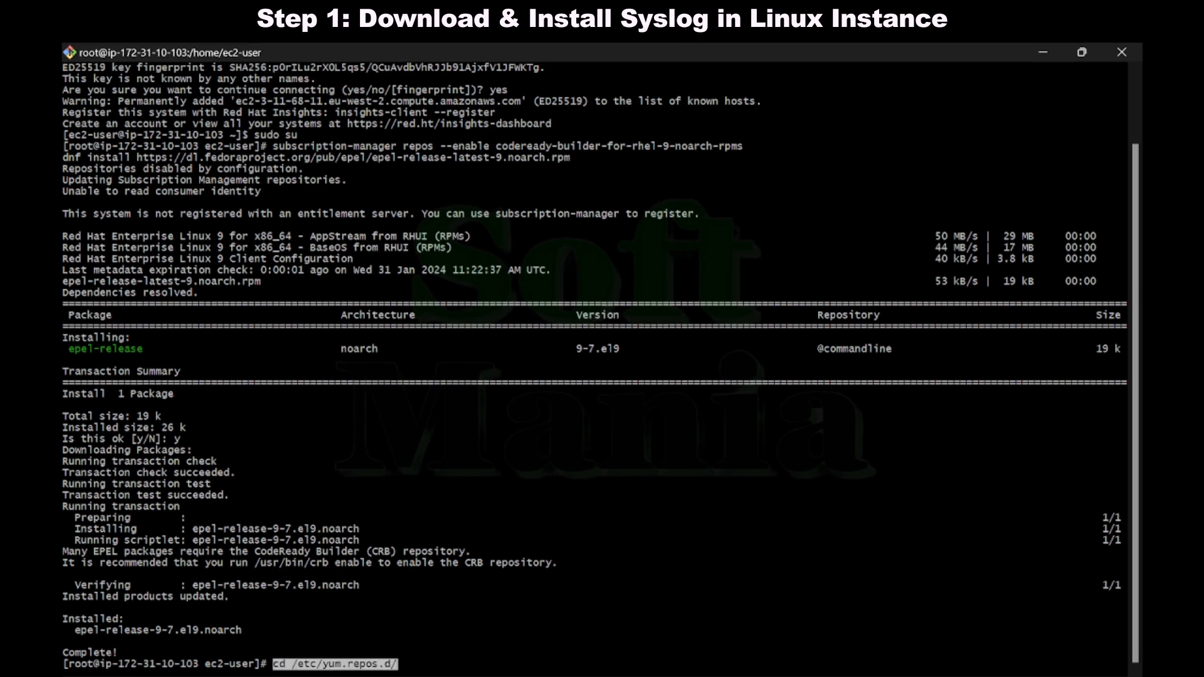
pyautogui.press('Return')
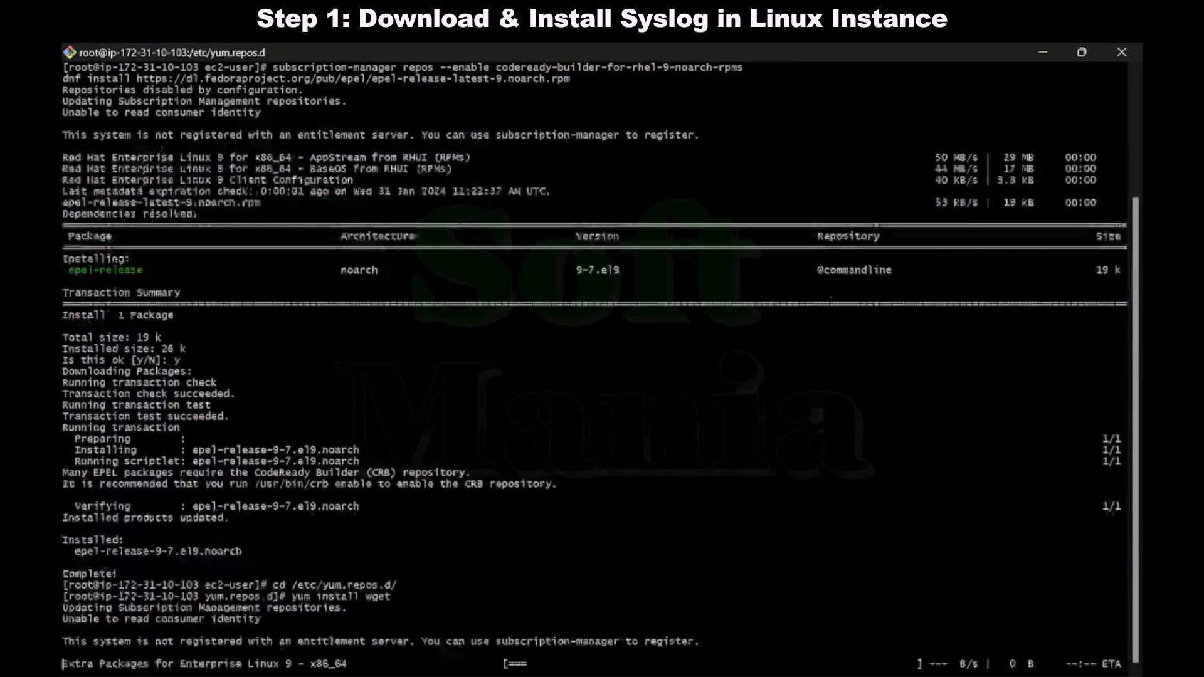
pyautogui.scroll(-3)
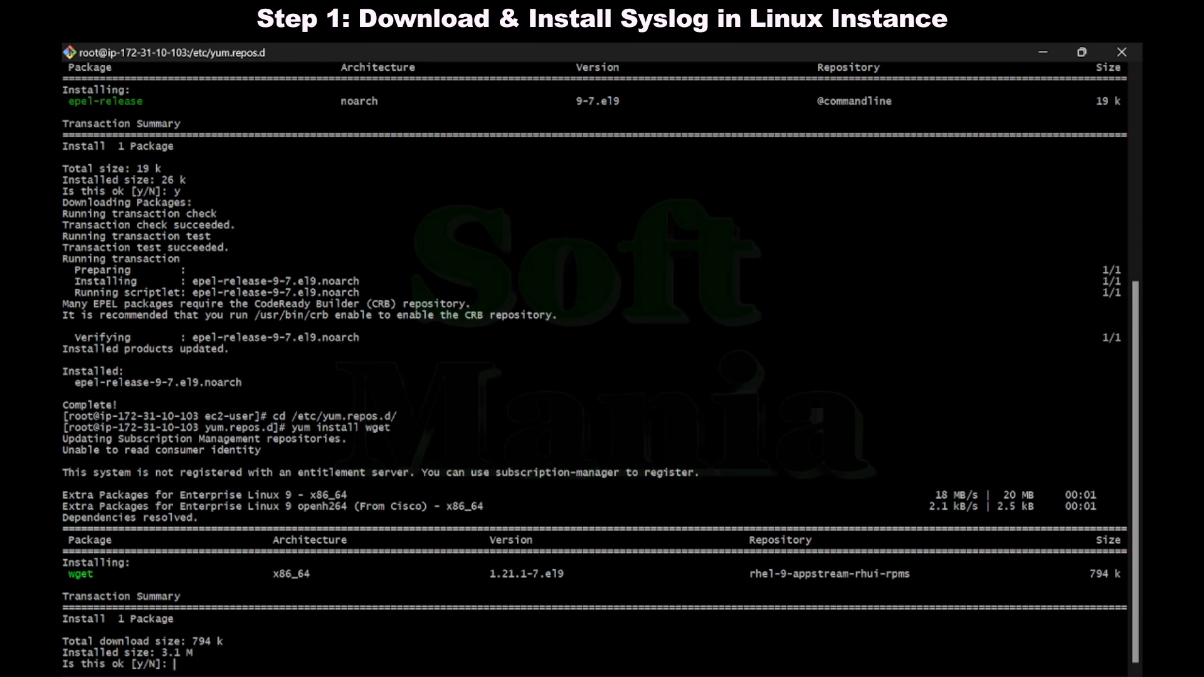
pyautogui.write('y')
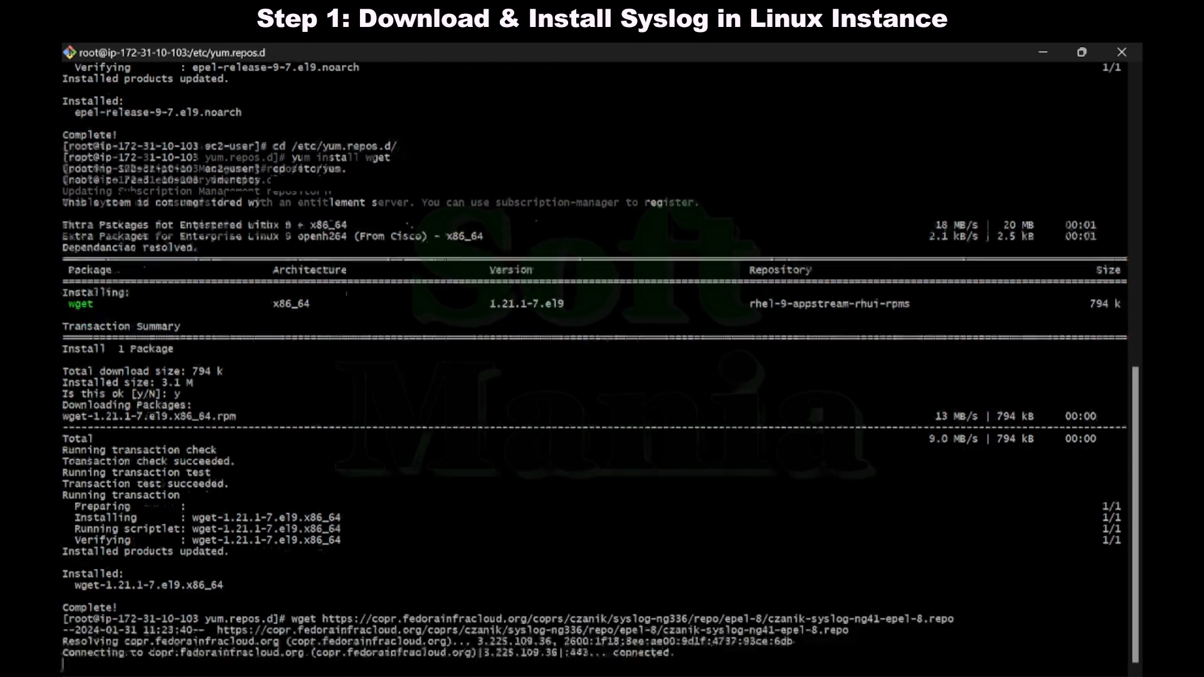
# - Confirm the syslog-ng installation prompts with y
pyautogui.scroll(-3)
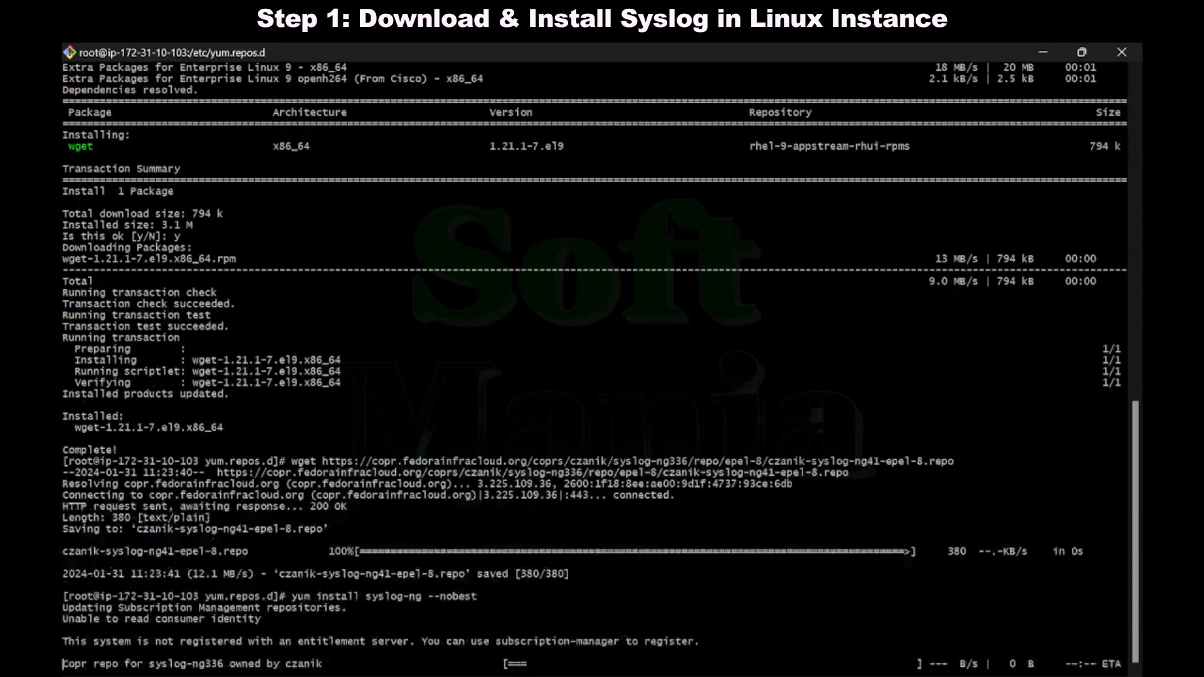
pyautogui.scroll(-3)
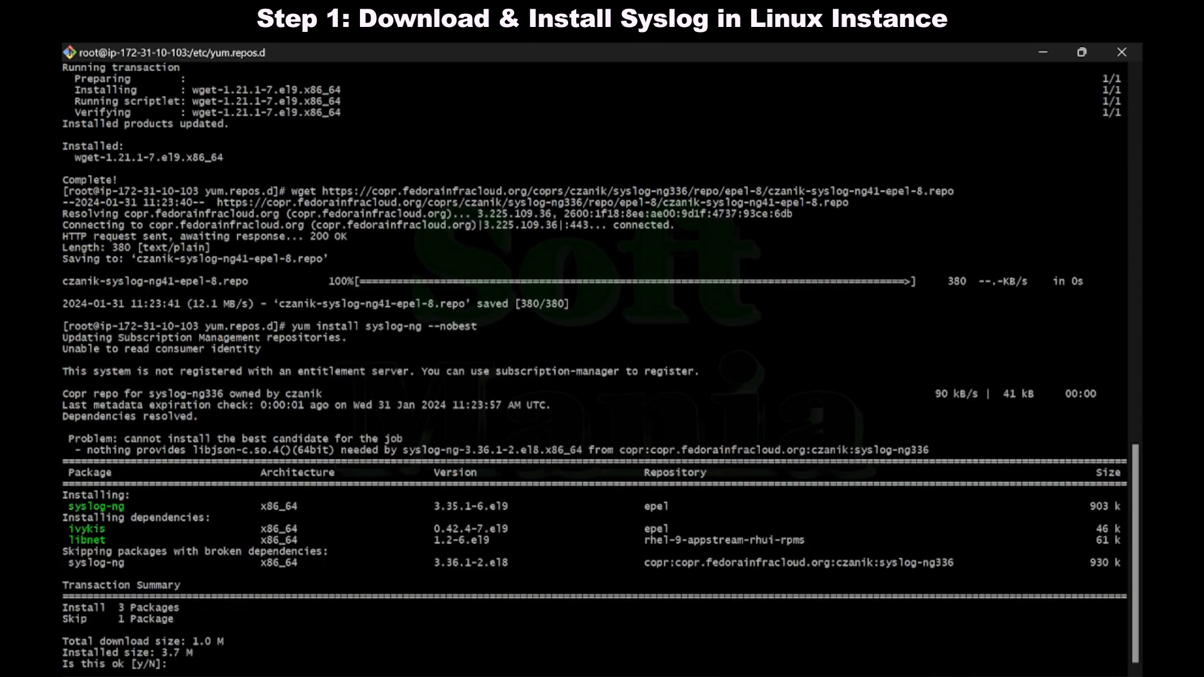
pyautogui.write('y')
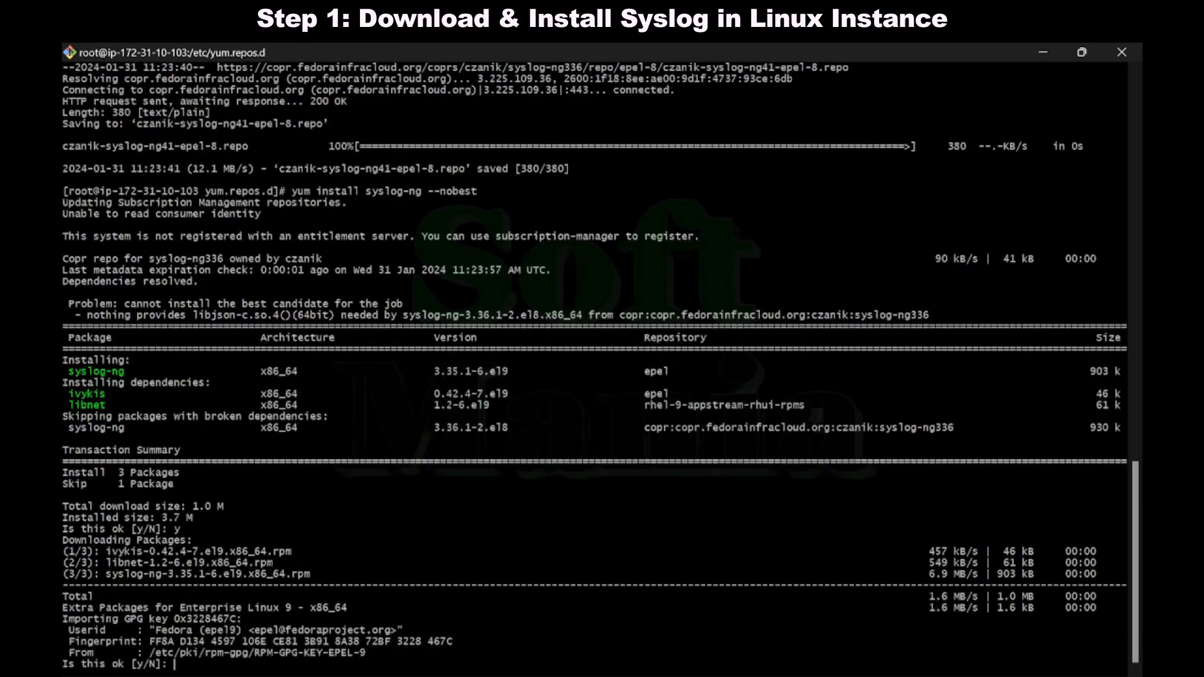
pyautogui.write('y')
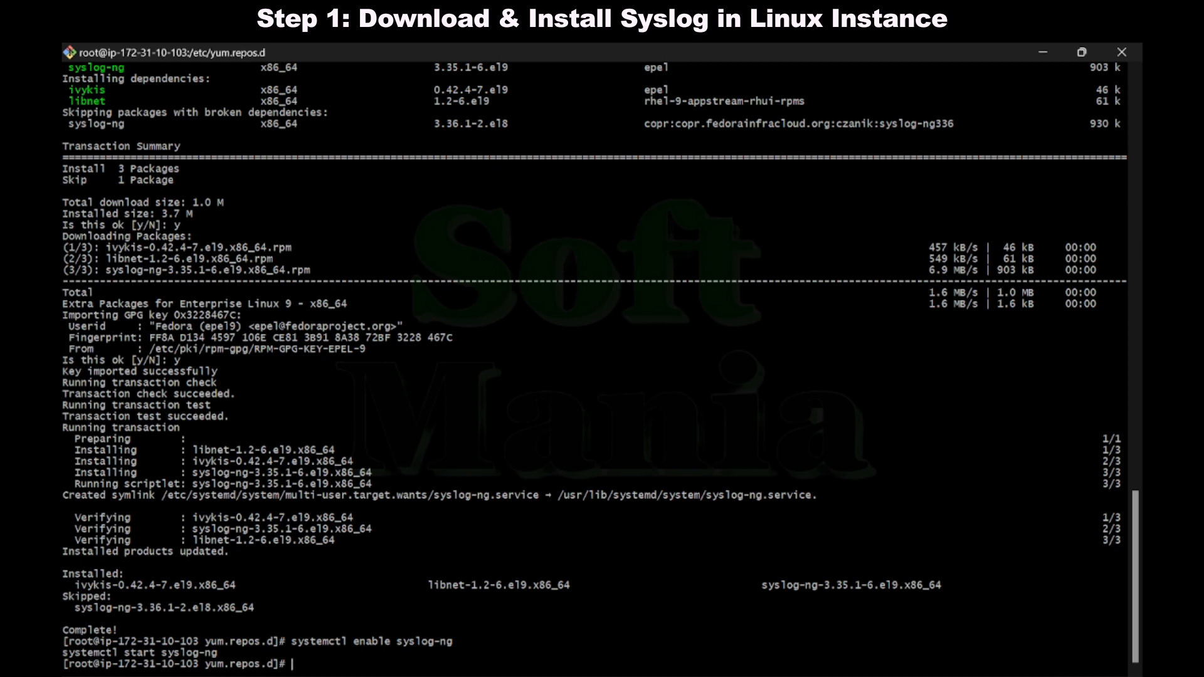
# - Check systemctl status syslog-ng to confirm the service is active (running)
pyautogui.write('systemctl status syslog-ng')
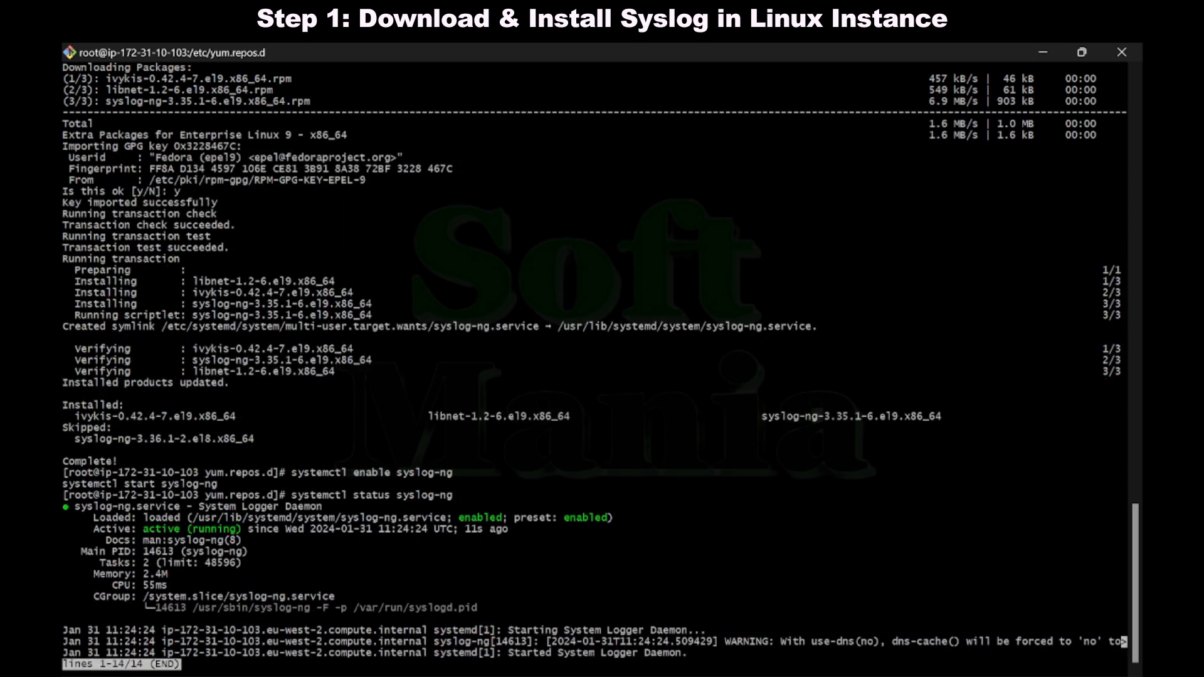
pyautogui.doubleClick(188, 529)
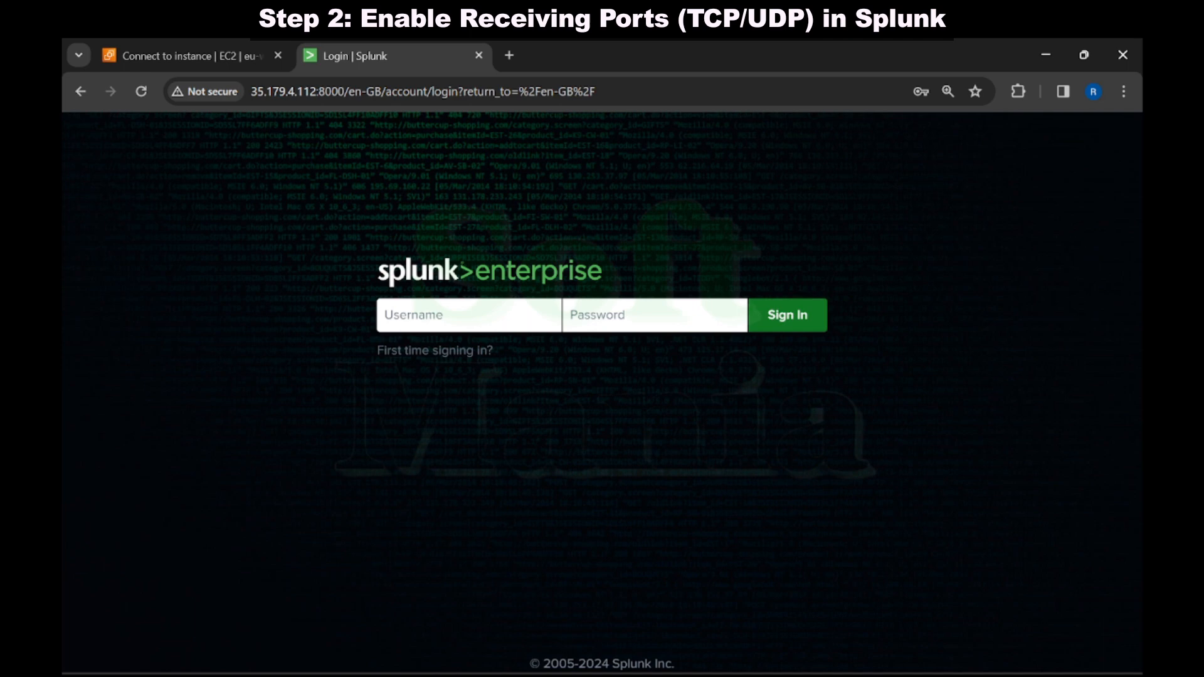
# - Sign in to Splunk Enterprise as admin and head to Settings > Data inputs
pyautogui.click(466, 315)
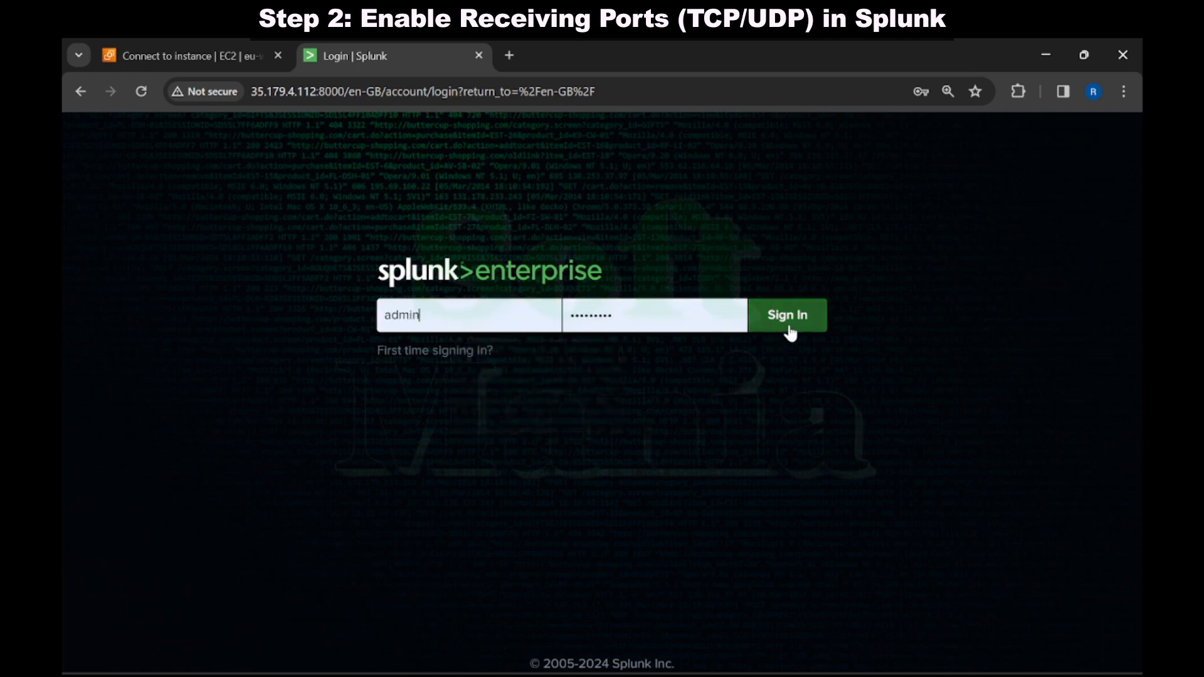
pyautogui.click(787, 315)
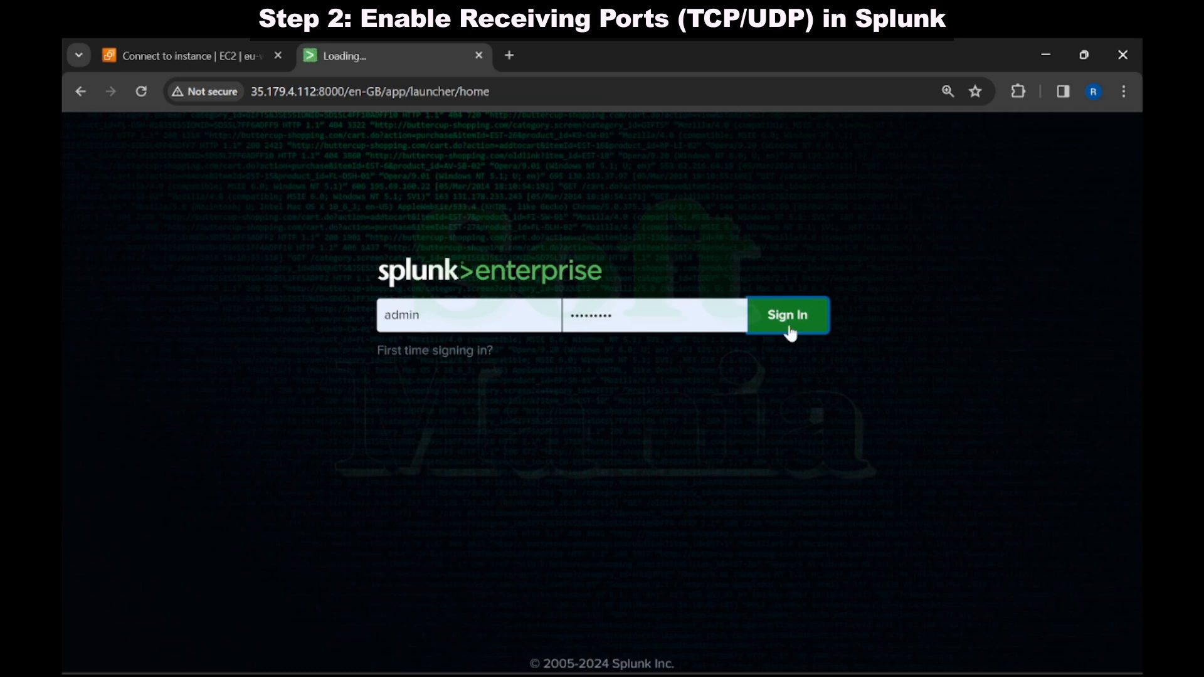
pyautogui.click(787, 315)
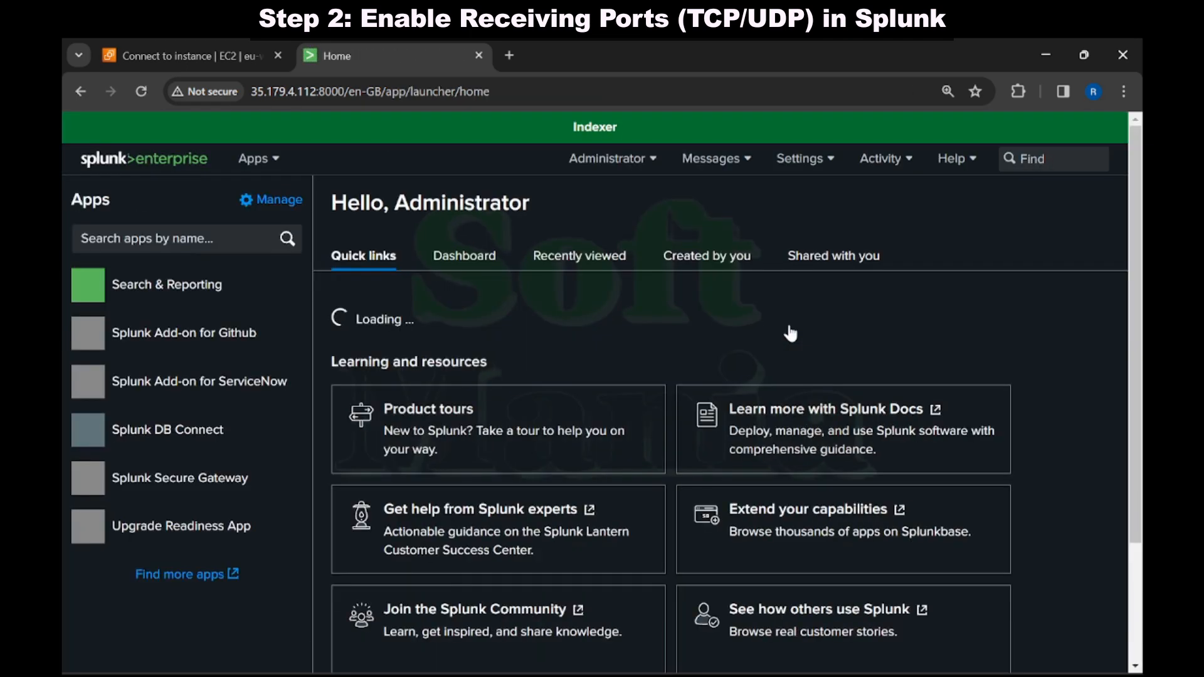
pyautogui.click(802, 159)
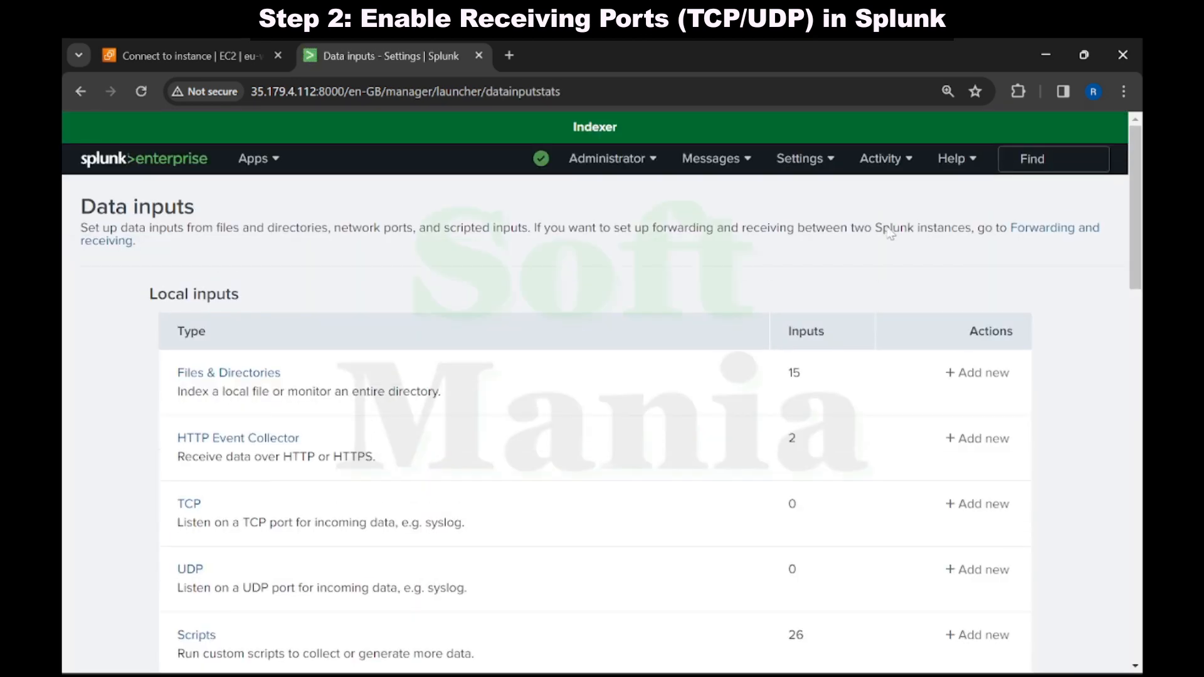
# - Open the TCP inputs list and start creating a New Local TCP input
pyautogui.click(188, 504)
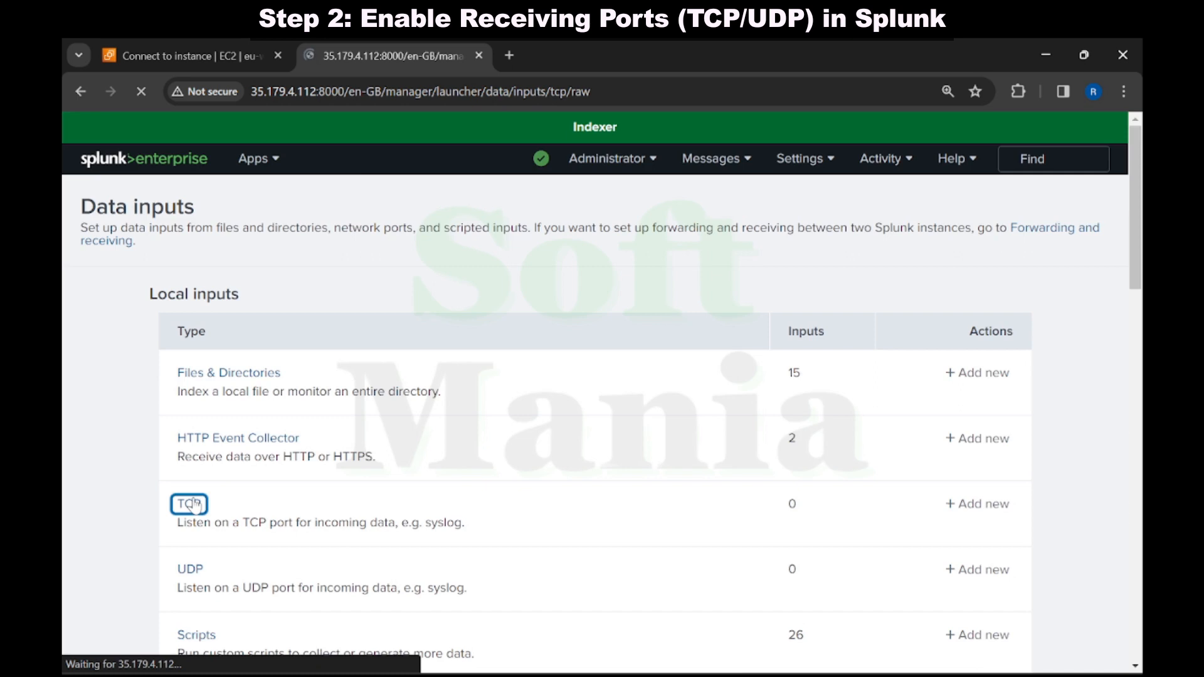
pyautogui.click(188, 504)
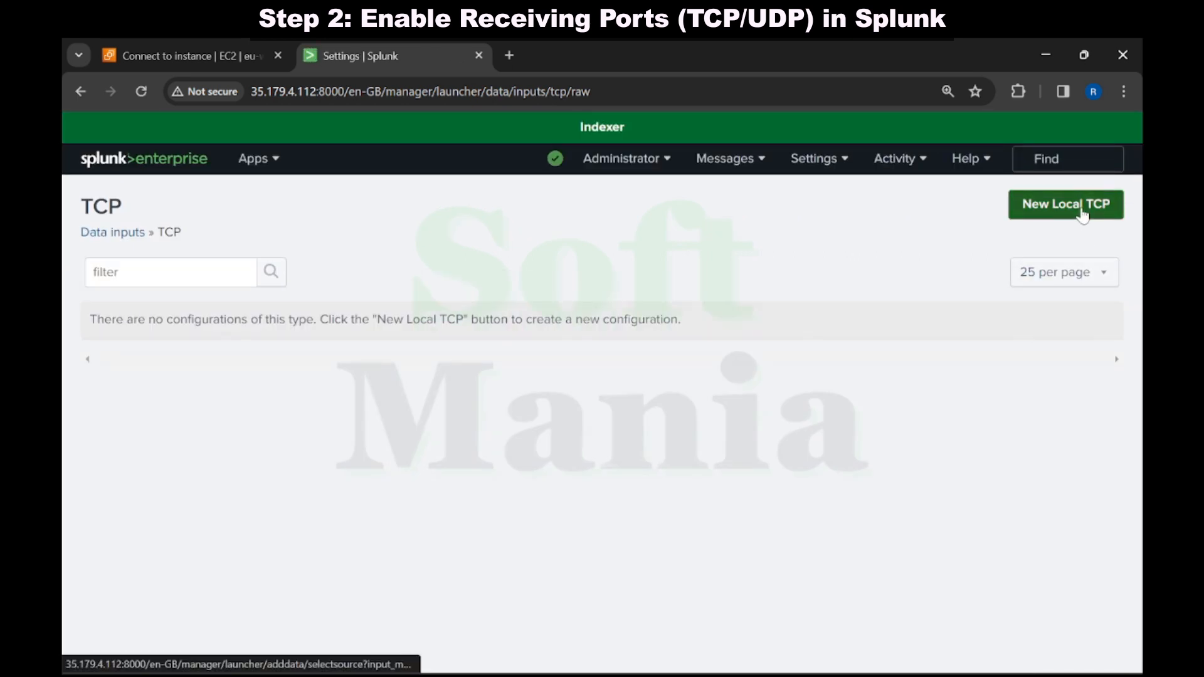
pyautogui.click(1065, 204)
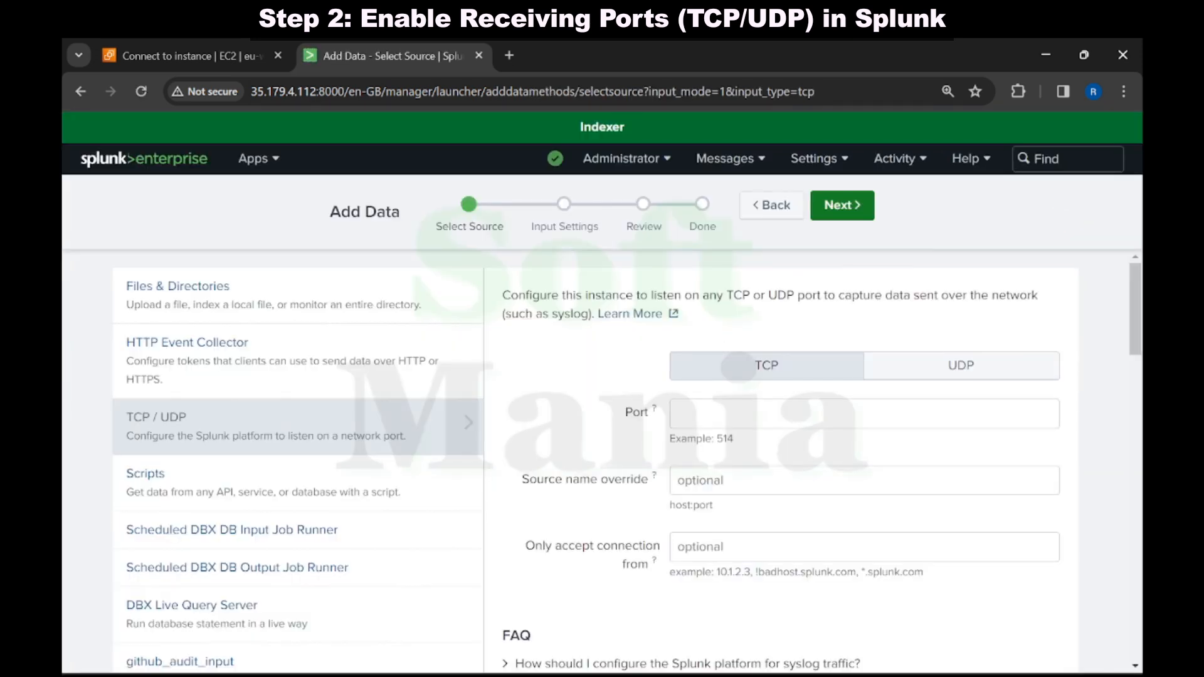
# - Finish the port 5514 entry and begin Input Settings with a new source type named tcplog
pyautogui.write('5514')
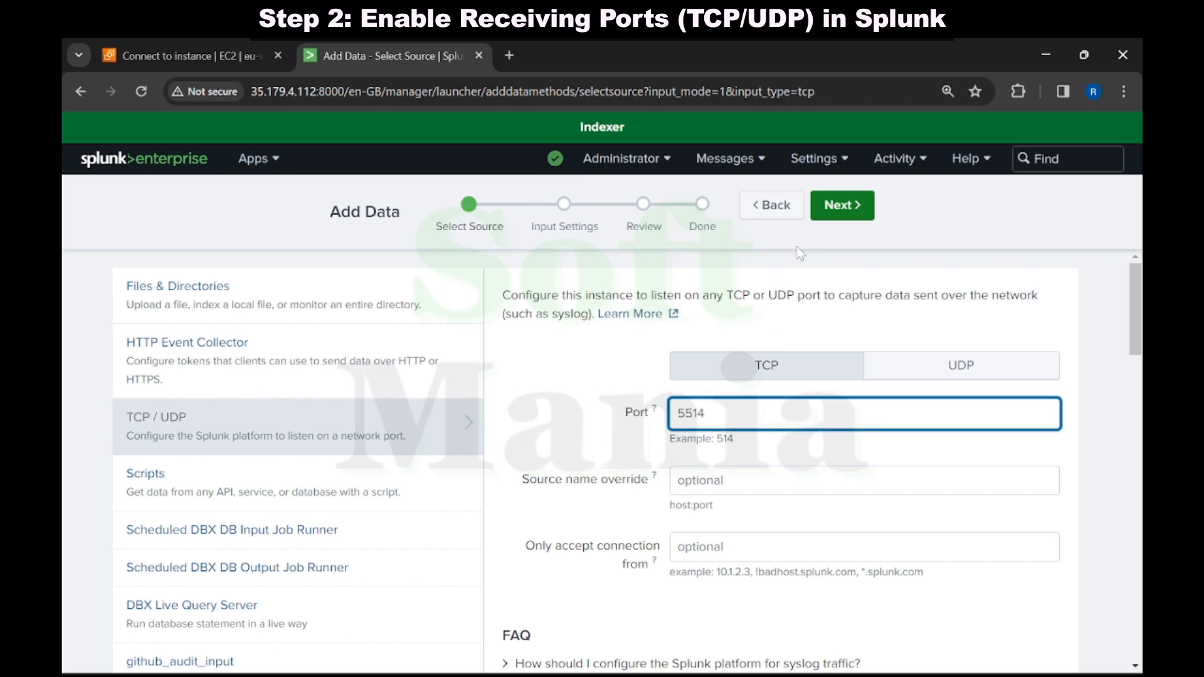
pyautogui.click(842, 205)
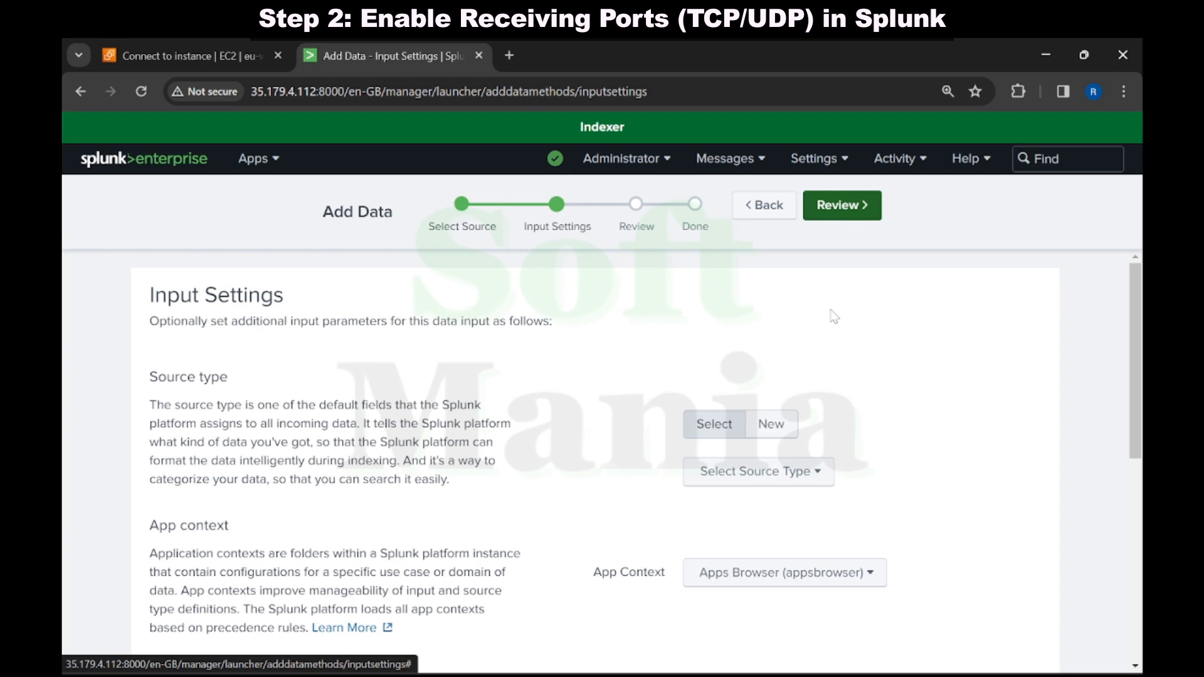
pyautogui.click(770, 424)
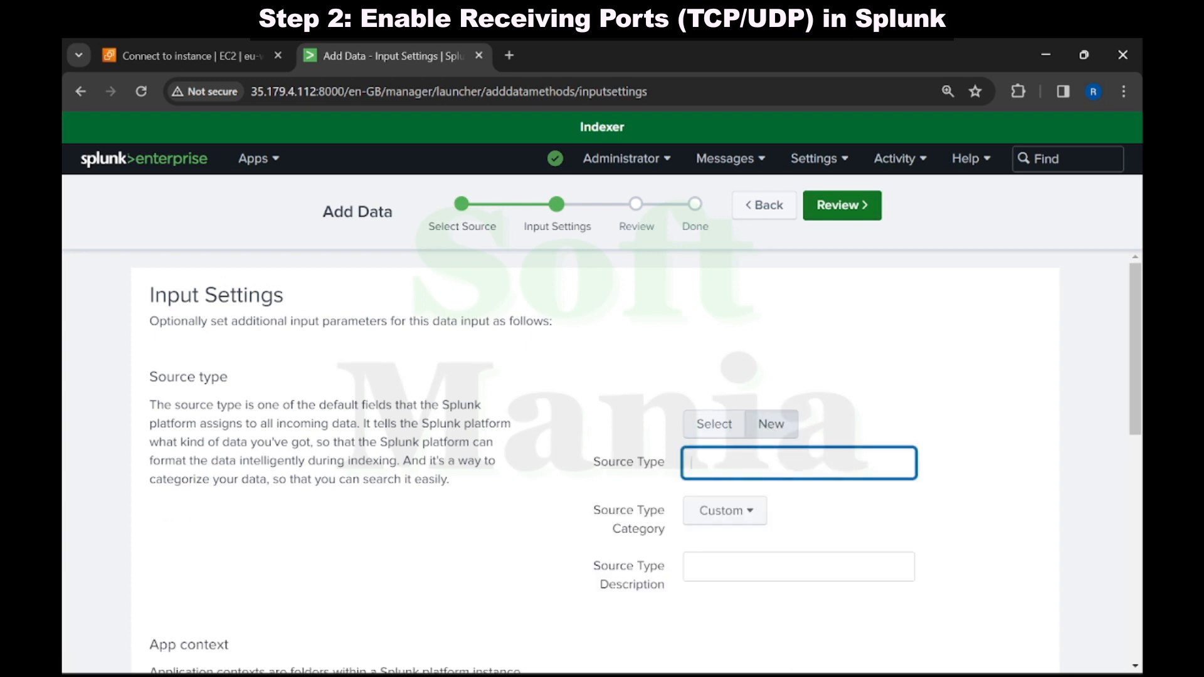
pyautogui.write('tcplog')
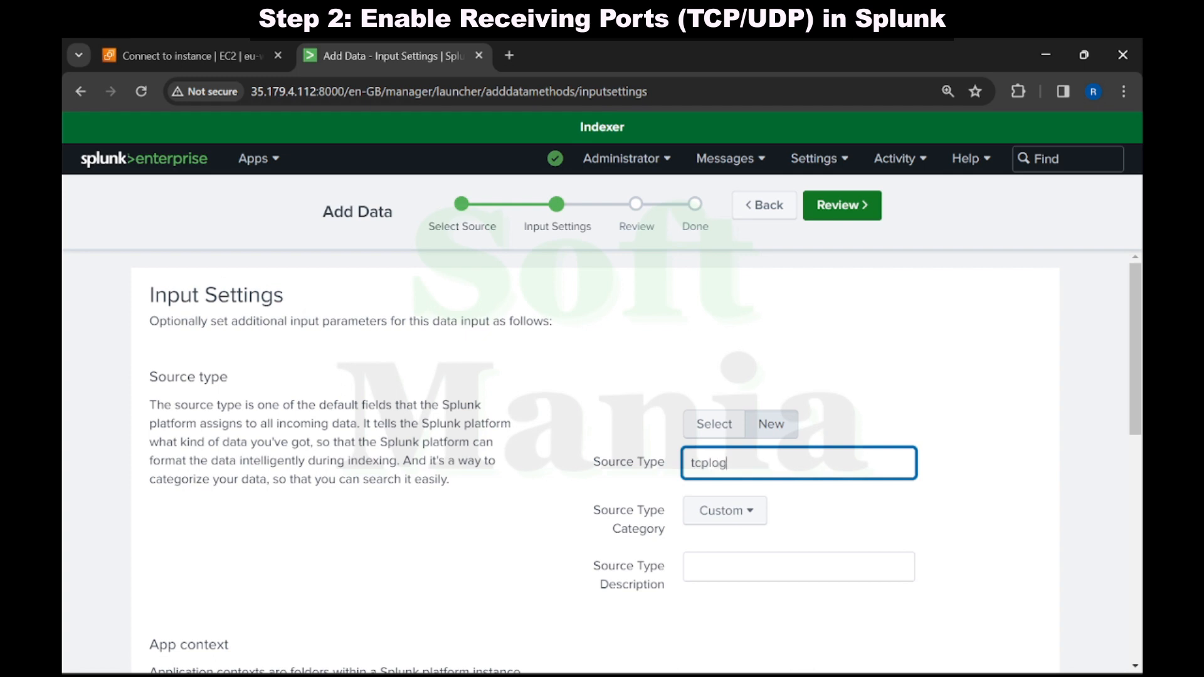
pyautogui.scroll(-3)
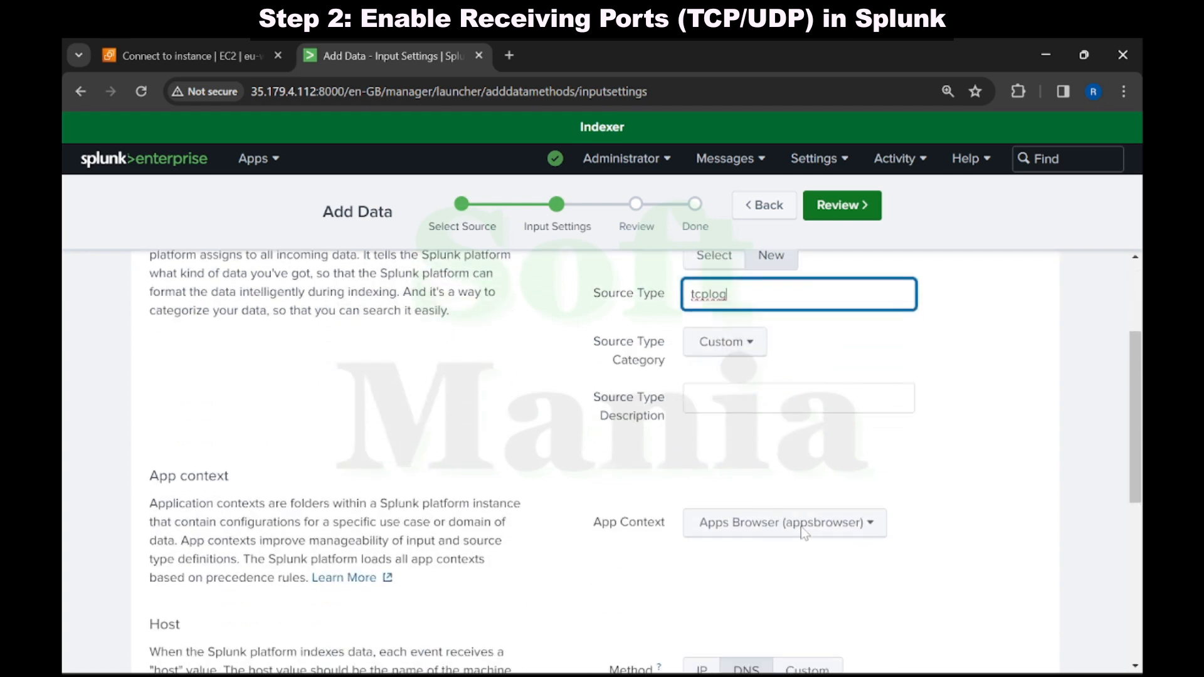
# - Set app context Search & Reporting, host from sender IP, and index main
pyautogui.click(784, 522)
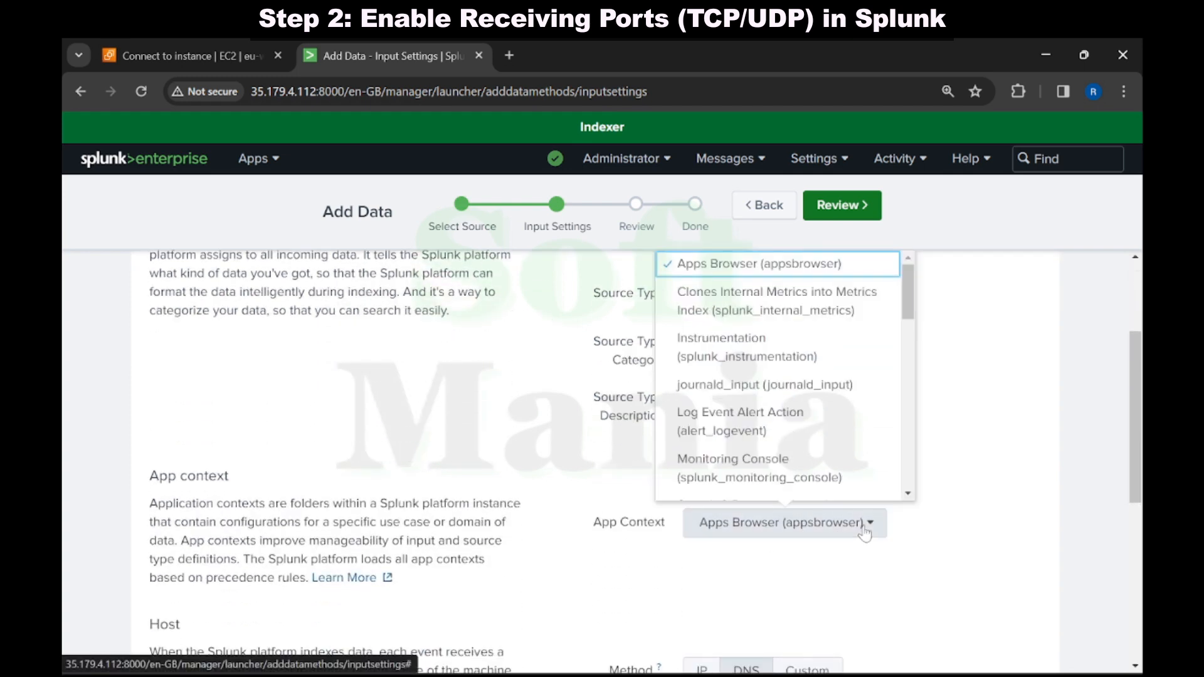
pyautogui.scroll(-3)
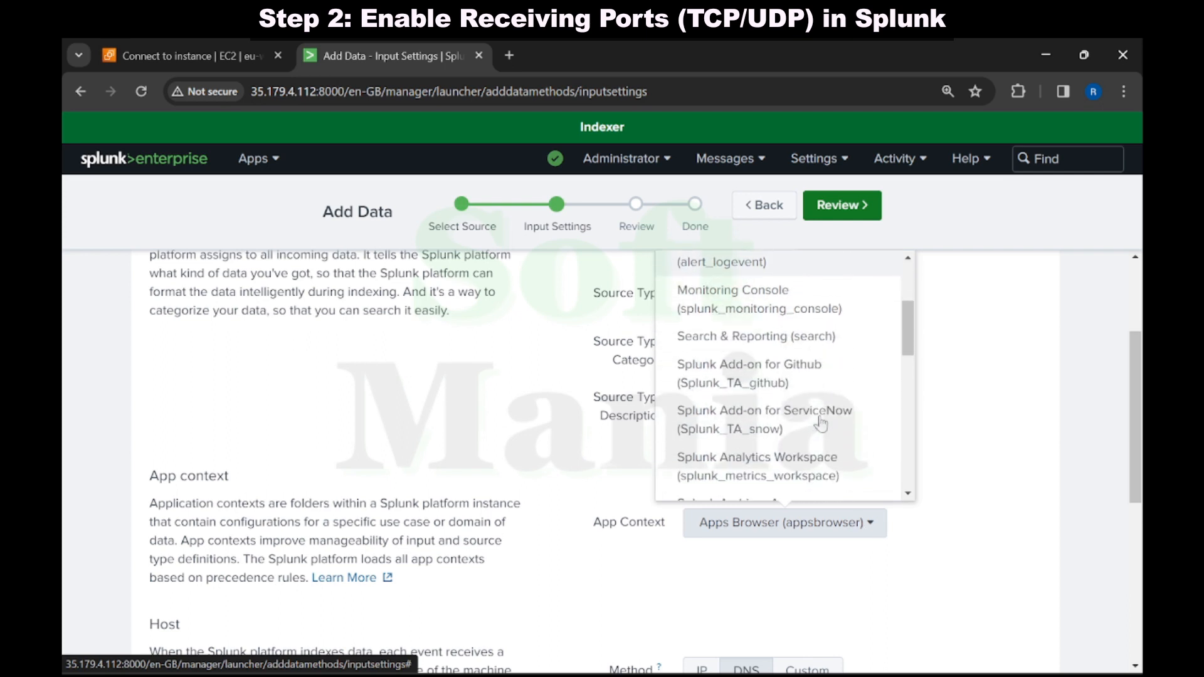
pyautogui.click(756, 336)
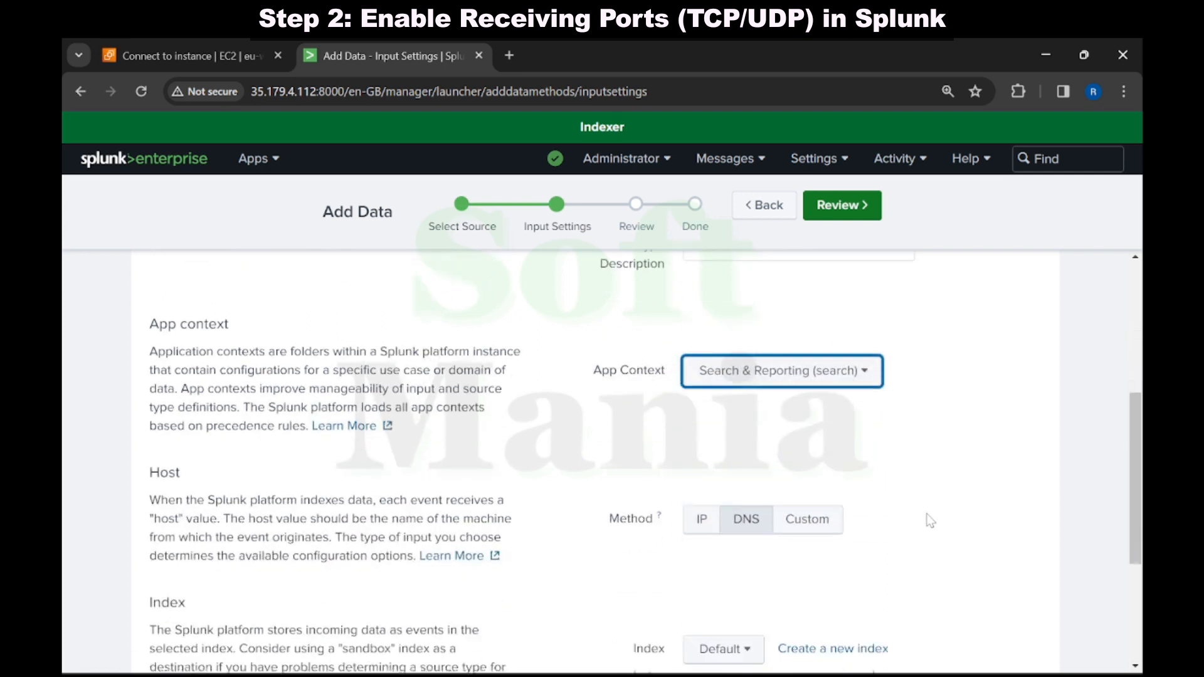
pyautogui.click(700, 503)
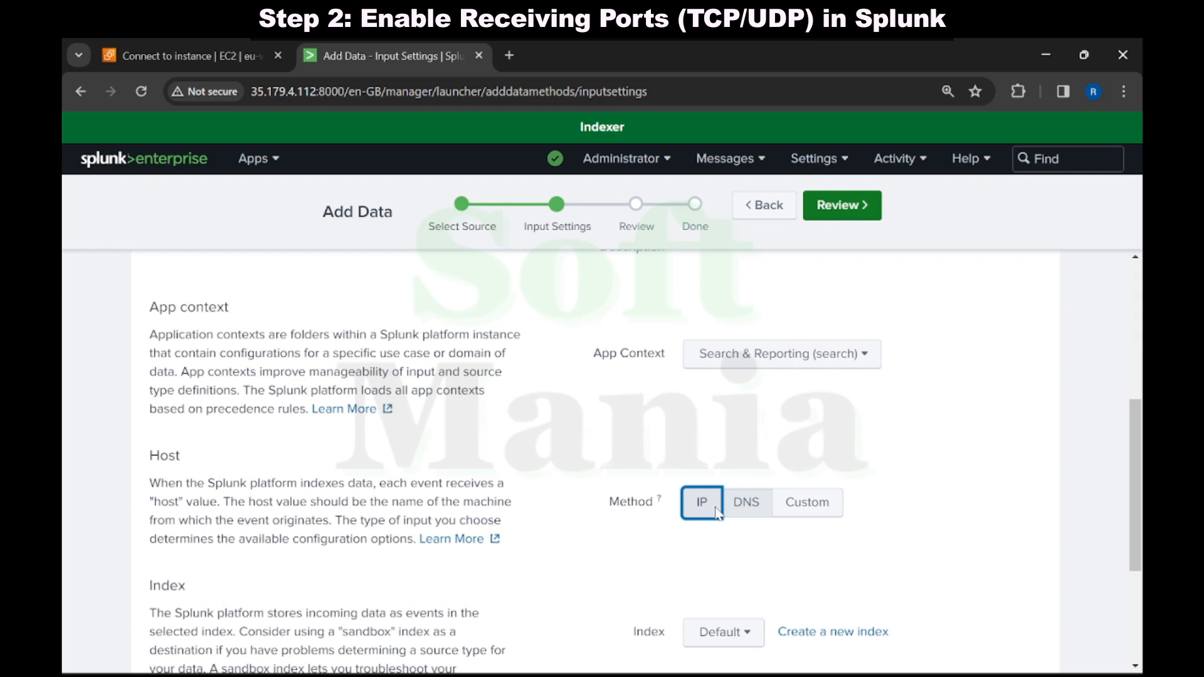
pyautogui.scroll(-3)
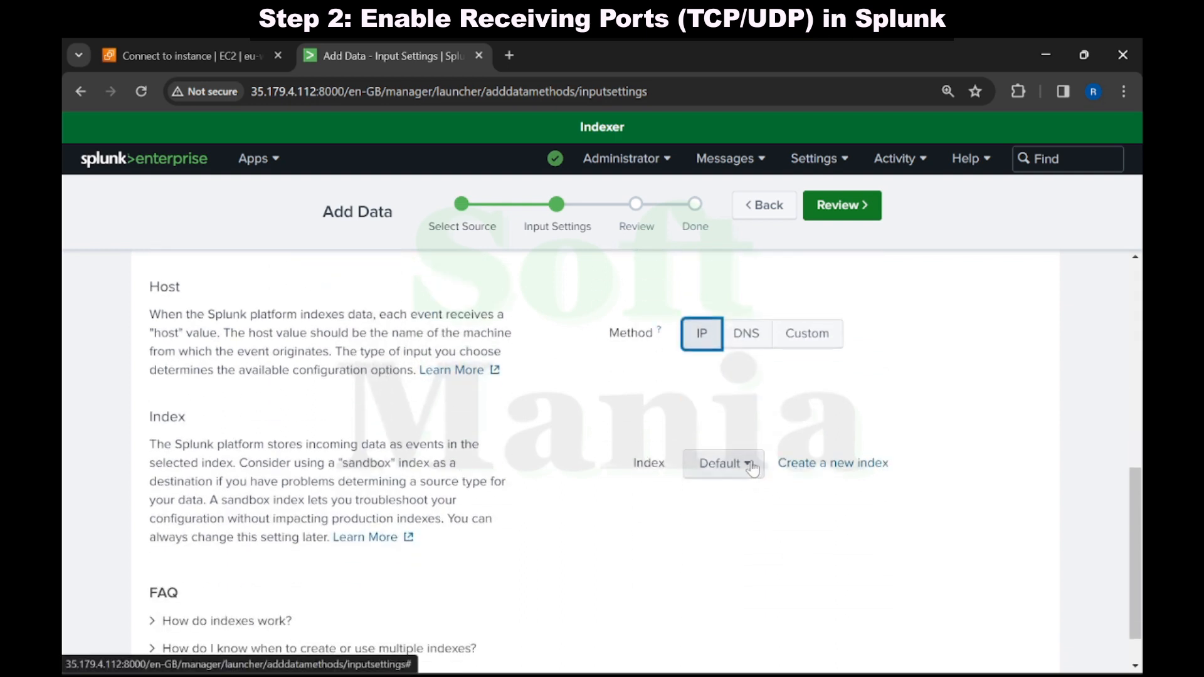
pyautogui.click(719, 462)
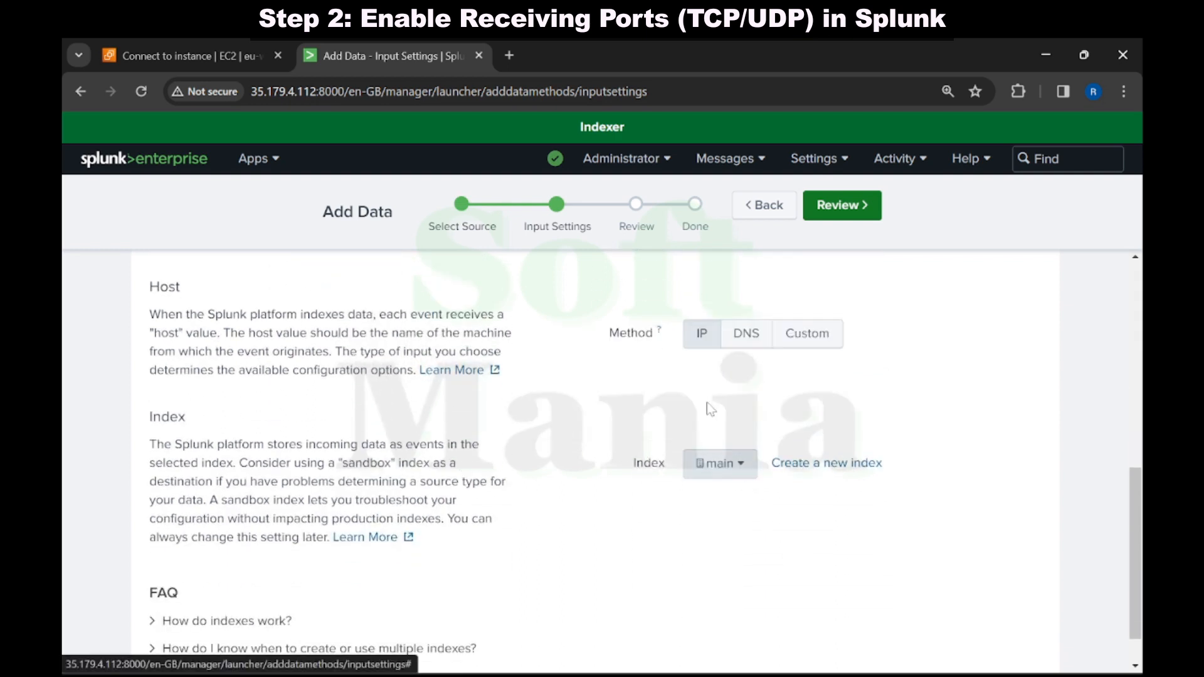
# - Choose the existing tcplog source type and advance to the Review step
pyautogui.scroll(3)
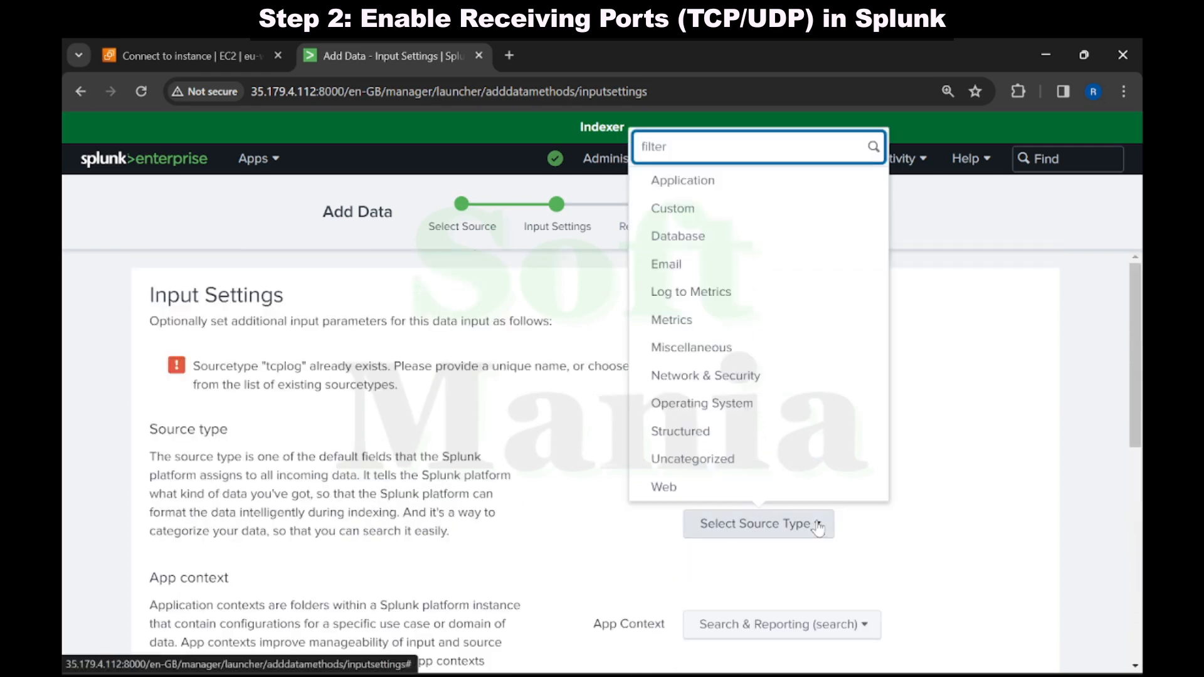
pyautogui.write('tcp')
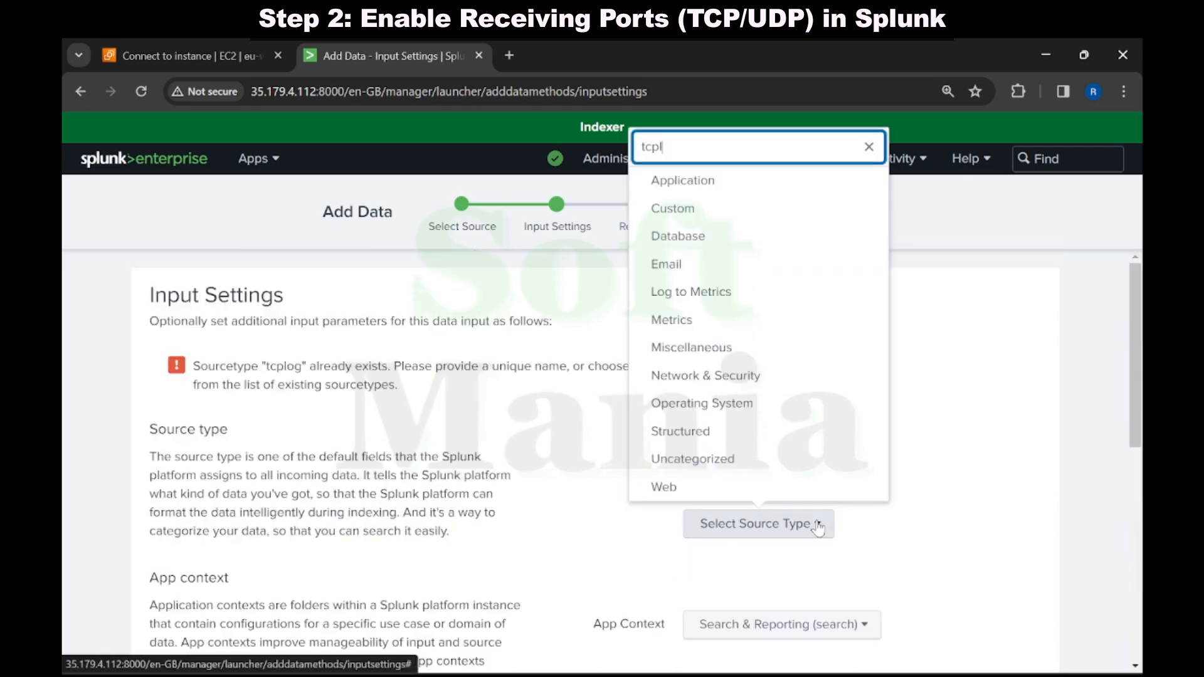
pyautogui.write('og')
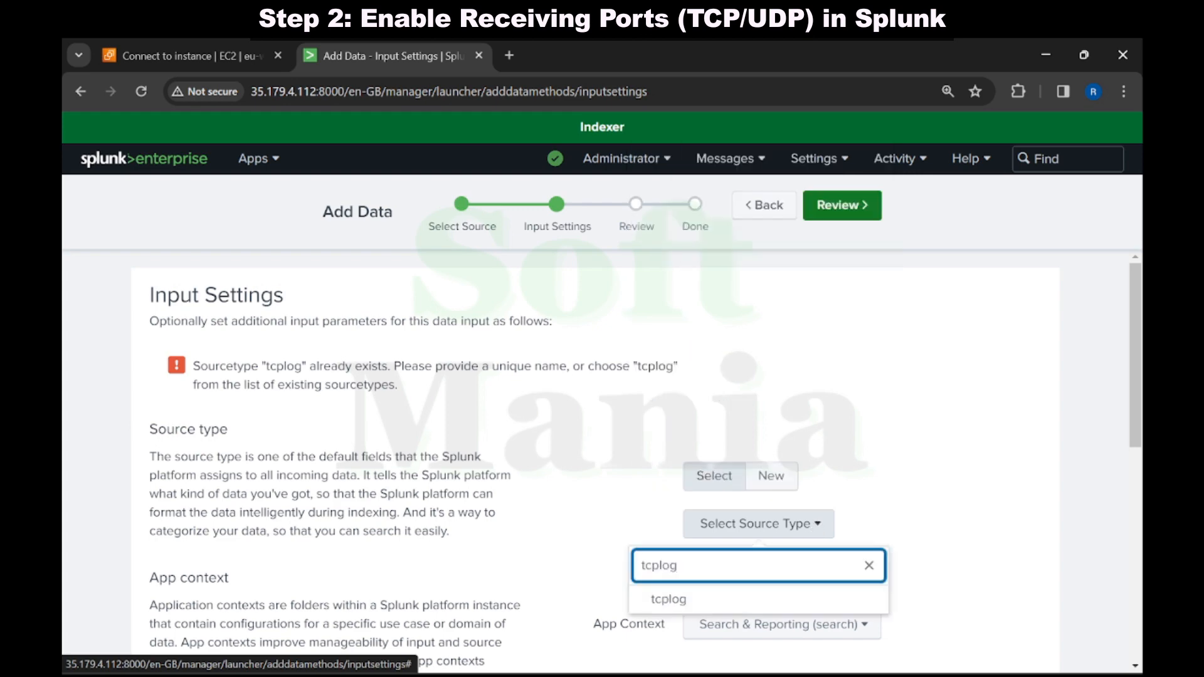
pyautogui.click(668, 599)
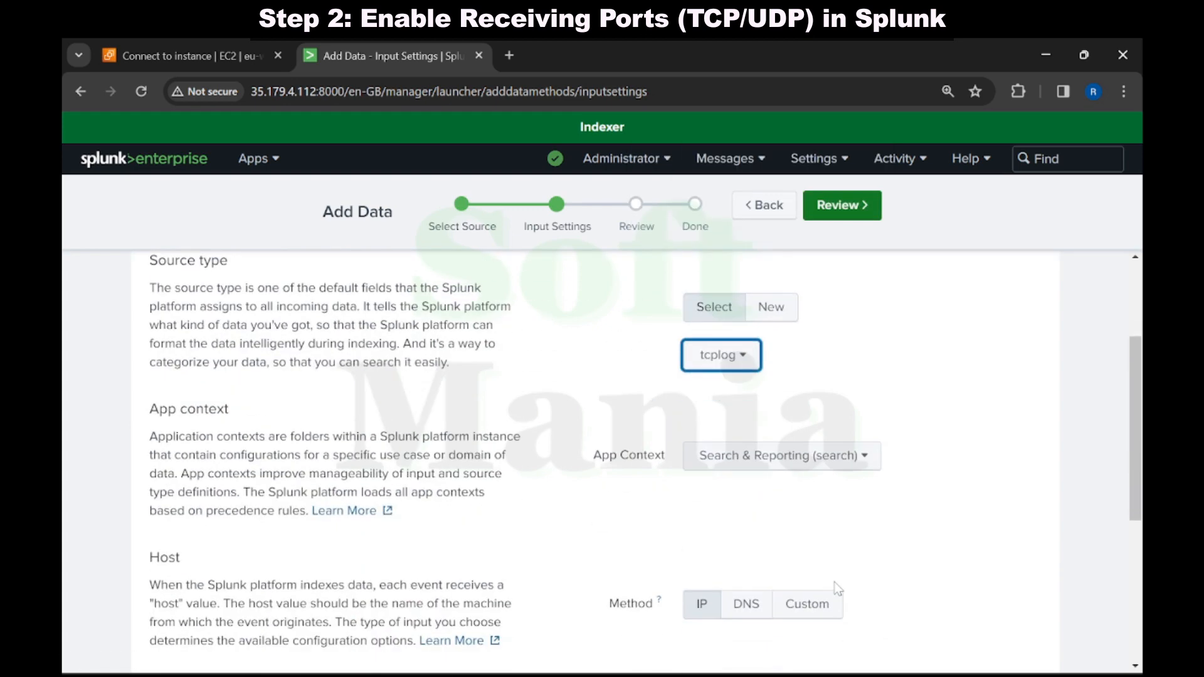
pyautogui.click(841, 205)
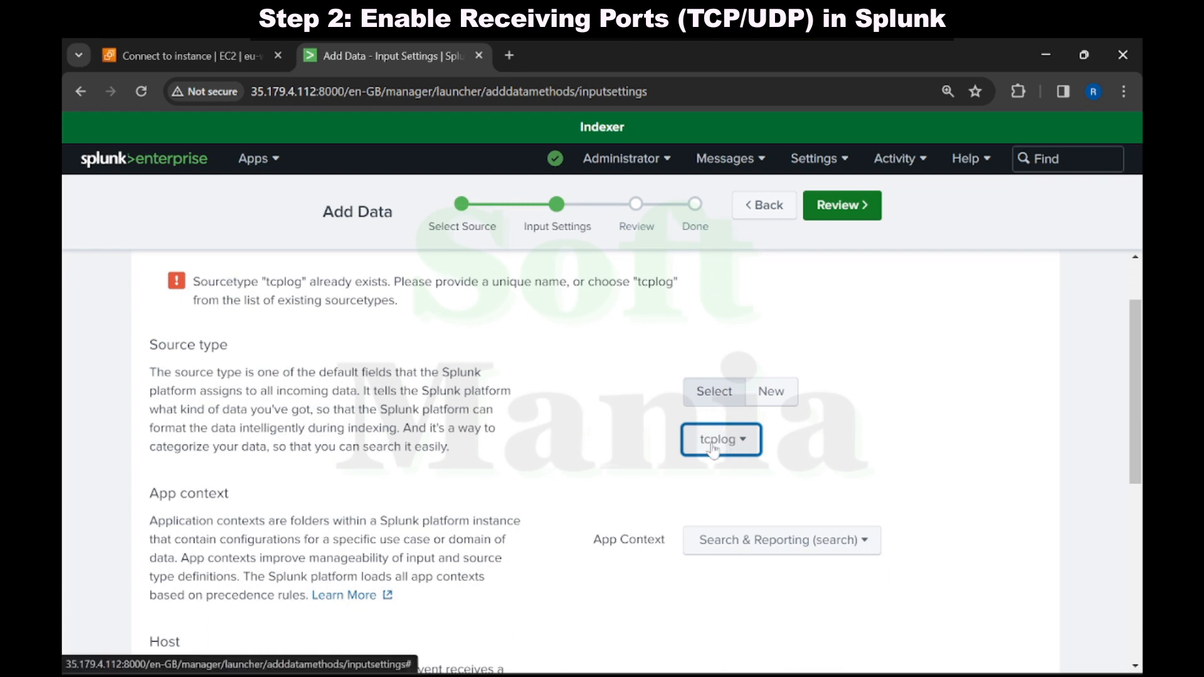
pyautogui.moveTo(842, 205)
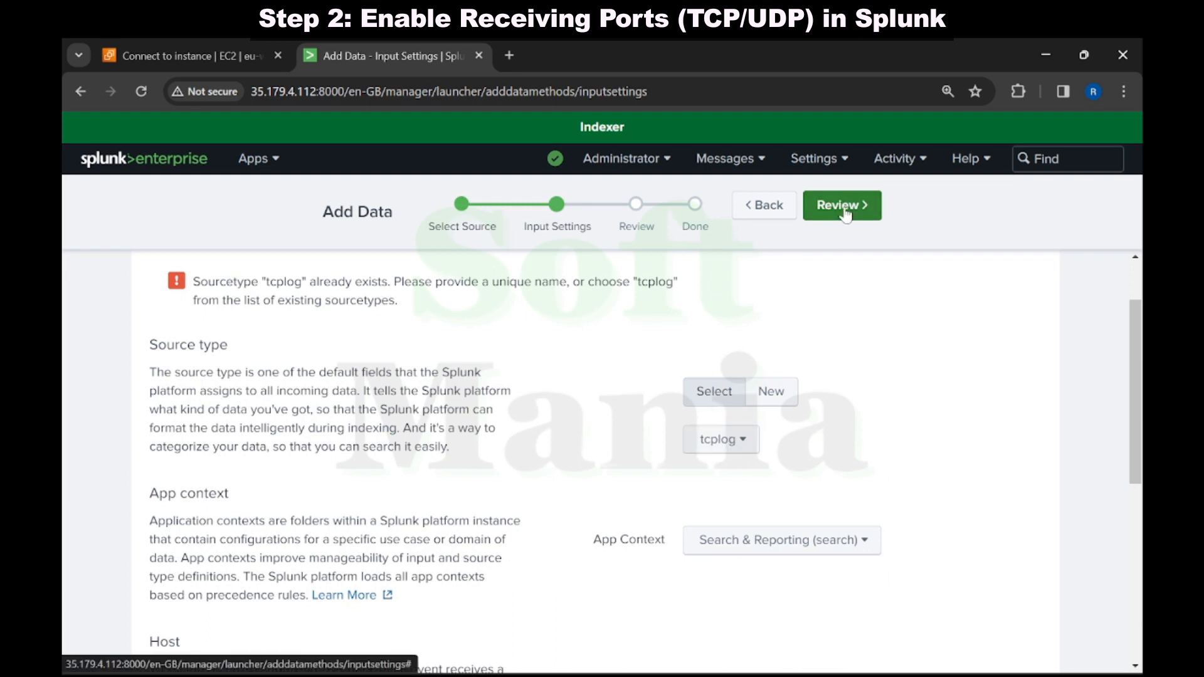
pyautogui.click(842, 206)
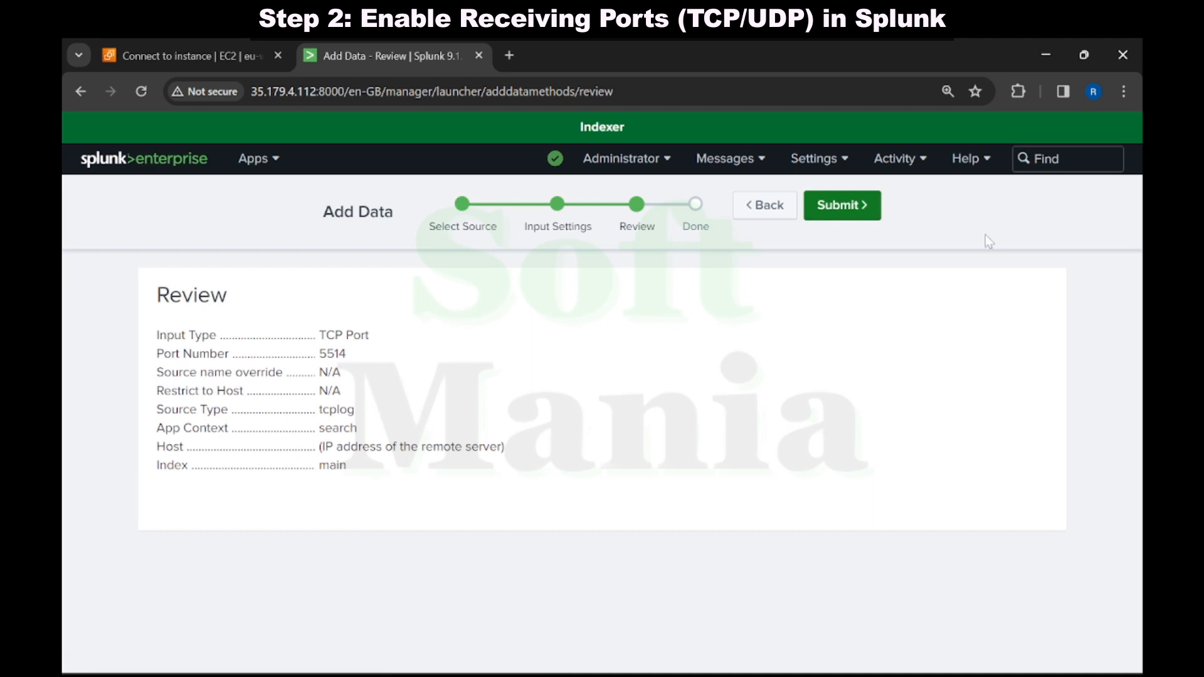
# - Submit the review to create the TCP 5514 input
pyautogui.click(842, 206)
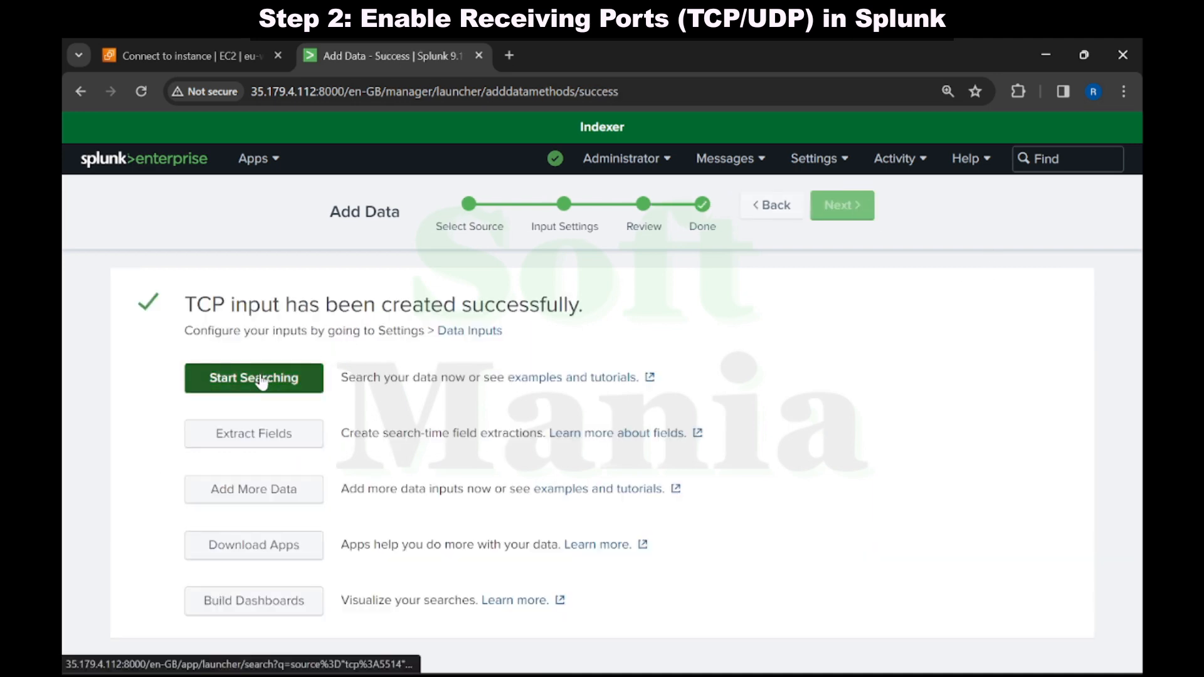
pyautogui.moveTo(726, 396)
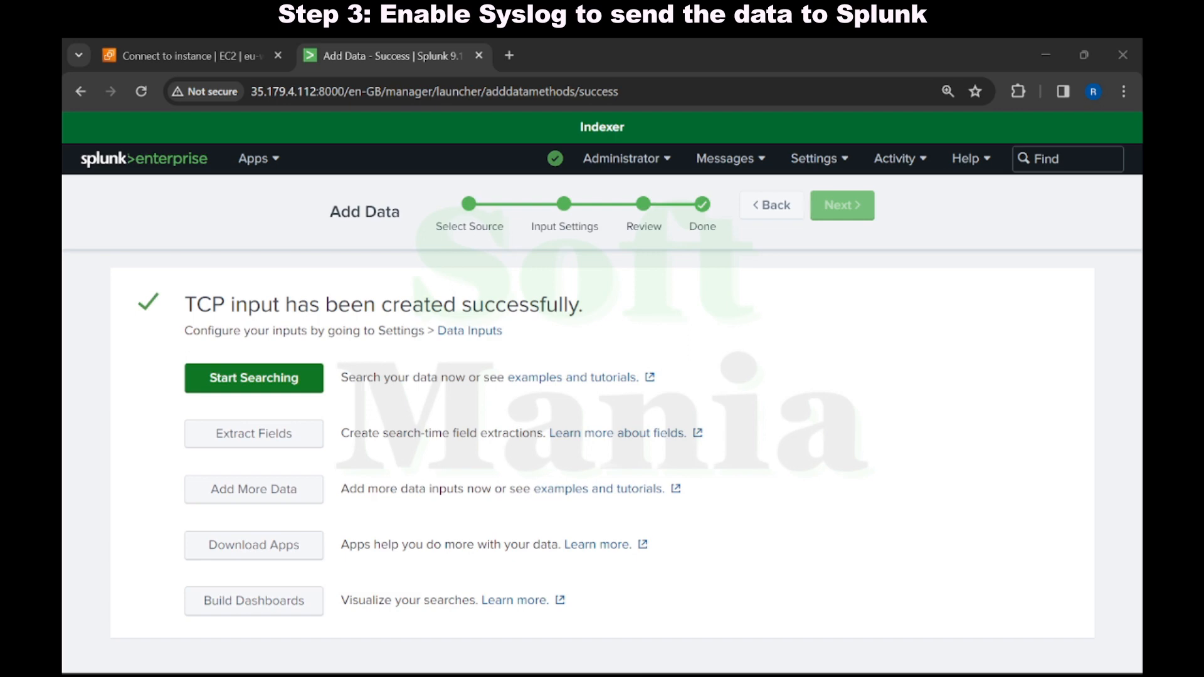
pyautogui.moveTo(850, 637)
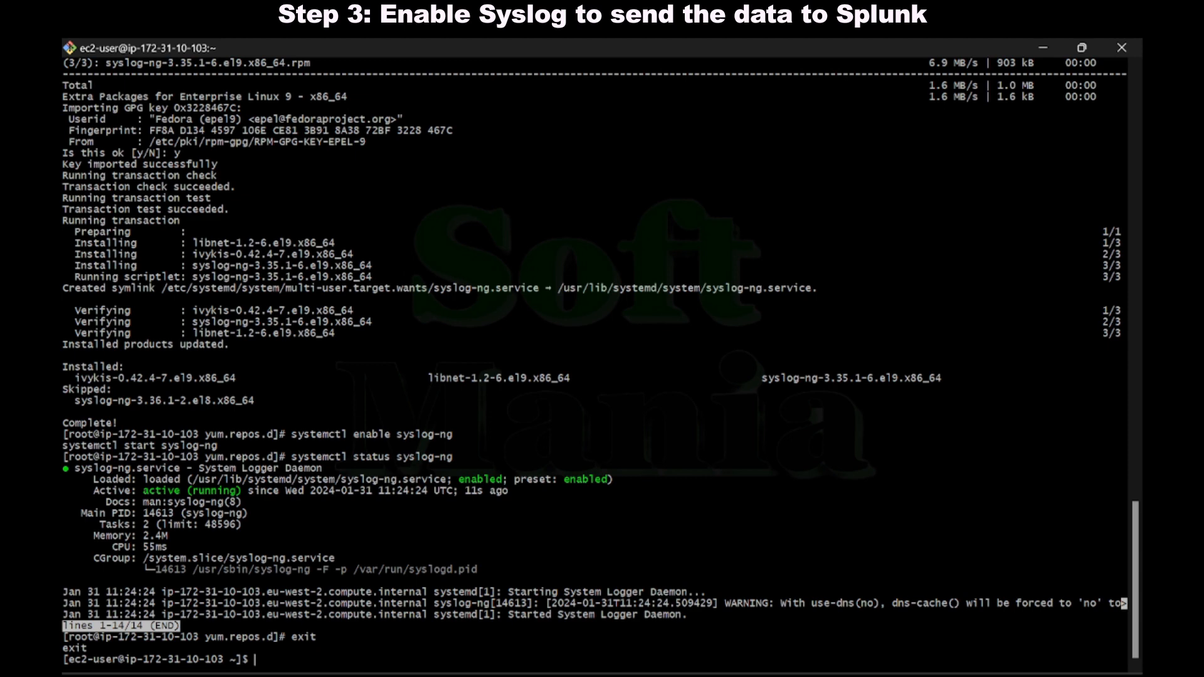
# - Become root, move into /etc/syslog-ng, list its files and prepare to edit syslog-ng.conf in vi
pyautogui.write('sudo su')
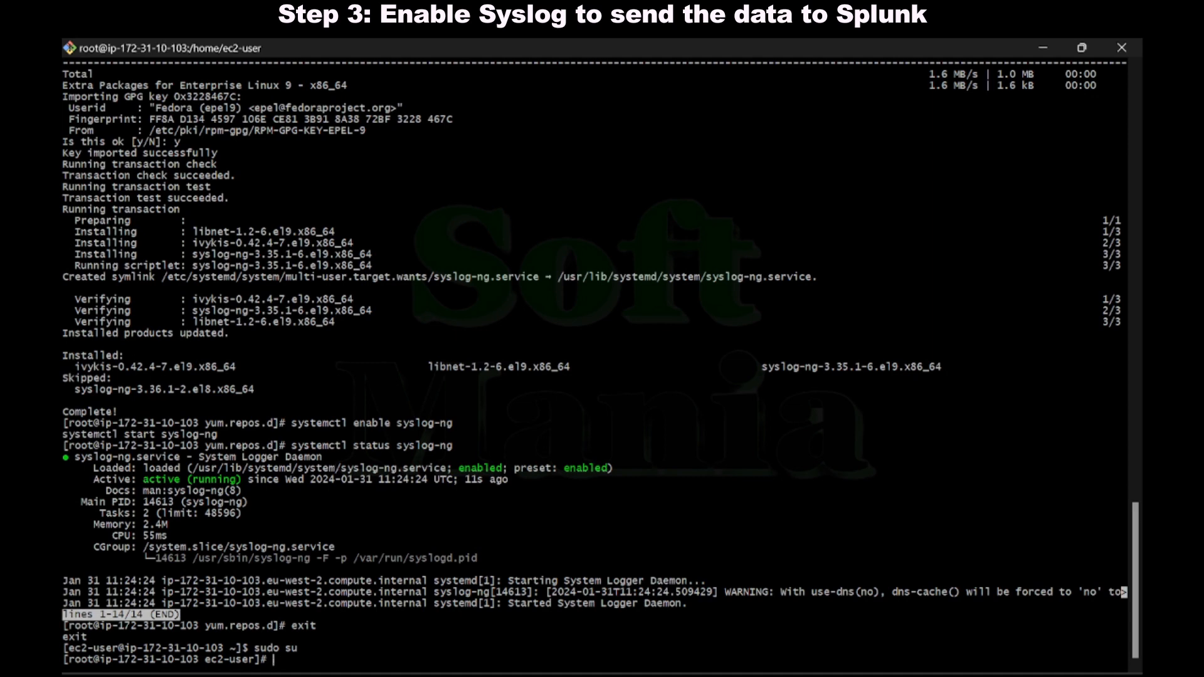
pyautogui.write('cd /etc/syslog-ng')
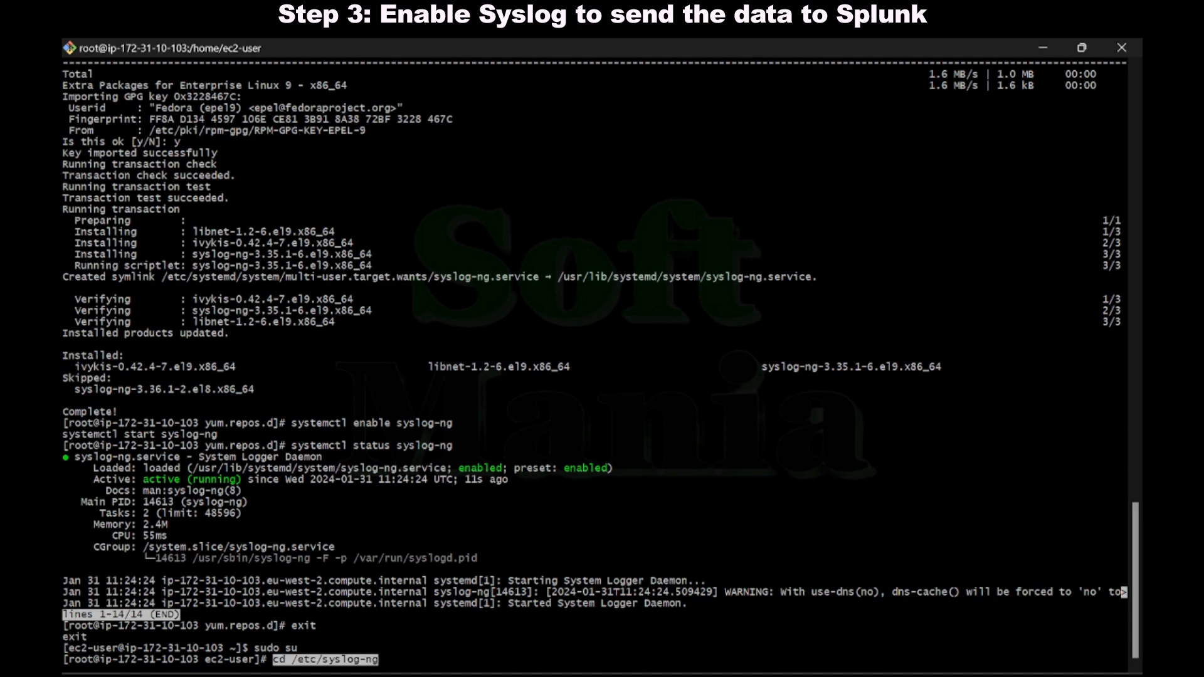
pyautogui.press('Return')
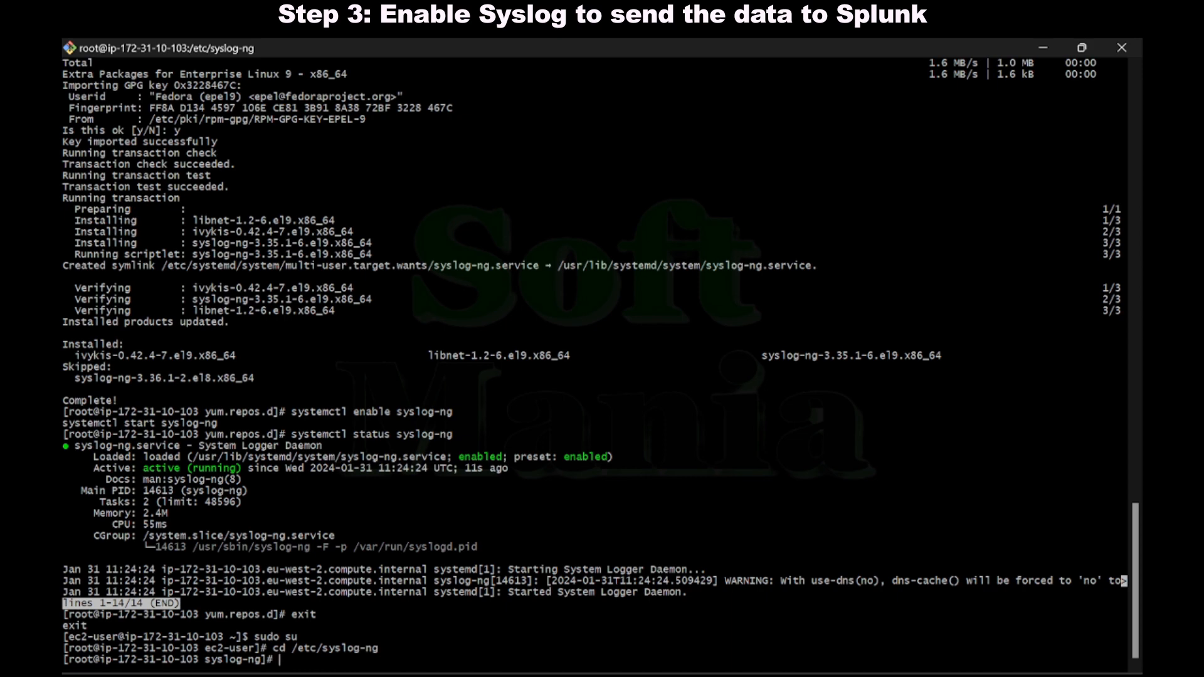
pyautogui.write('ls')
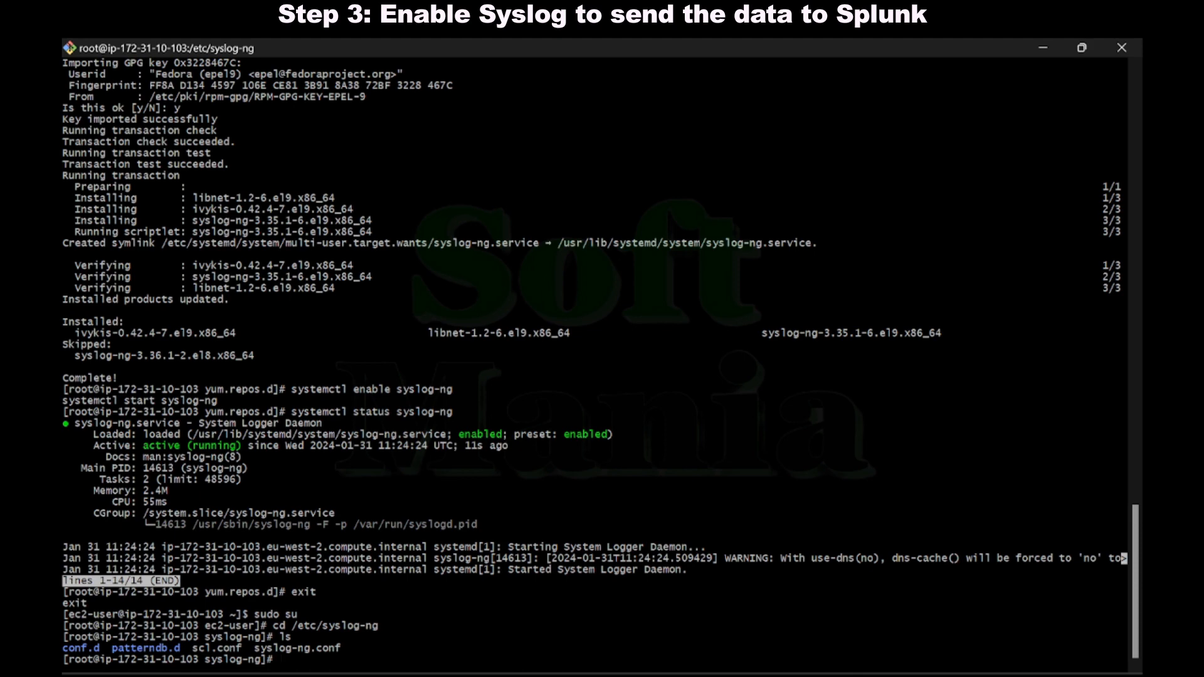
pyautogui.write('vi syslog-ng.conf')
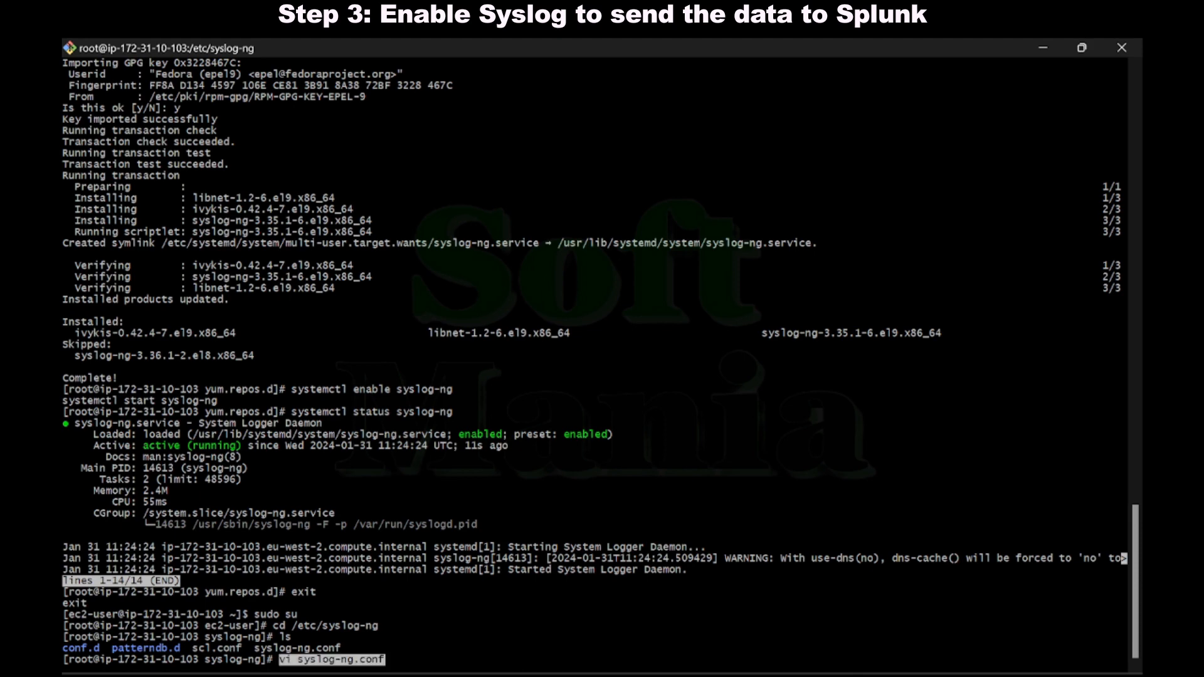
# - In vi, append the tcp_log source, splunk_tcp destination to 35.179.4.112:5514 and log block, then save with :wq!
pyautogui.press('Return')
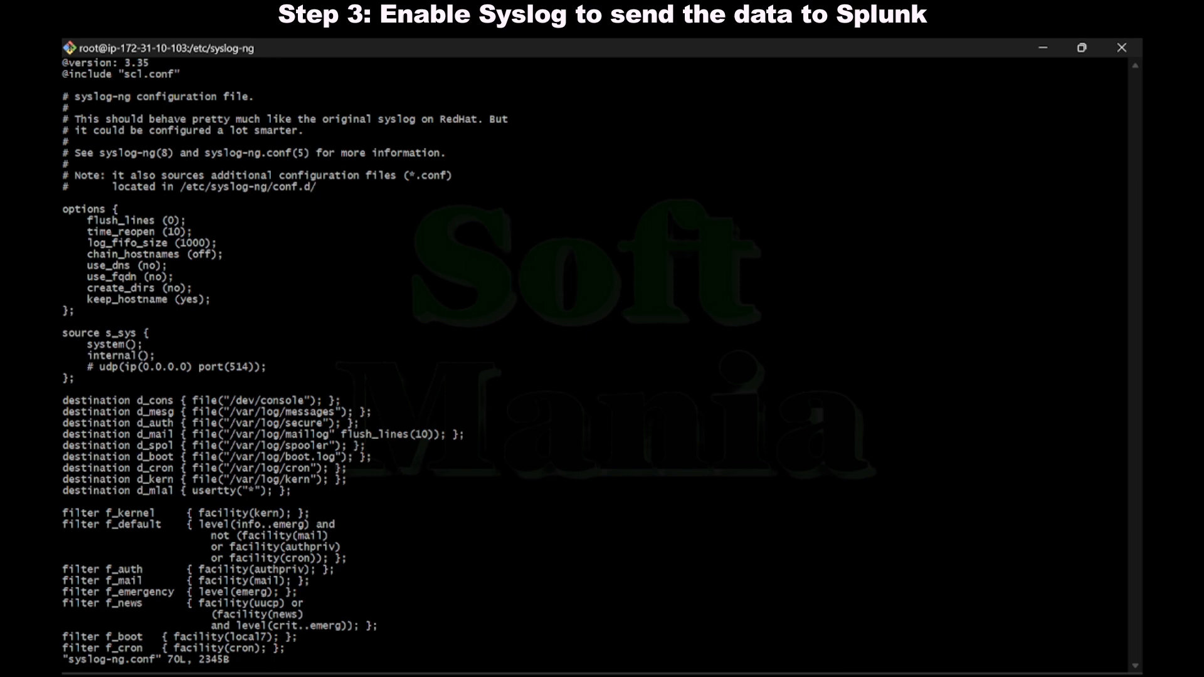
pyautogui.press('i')
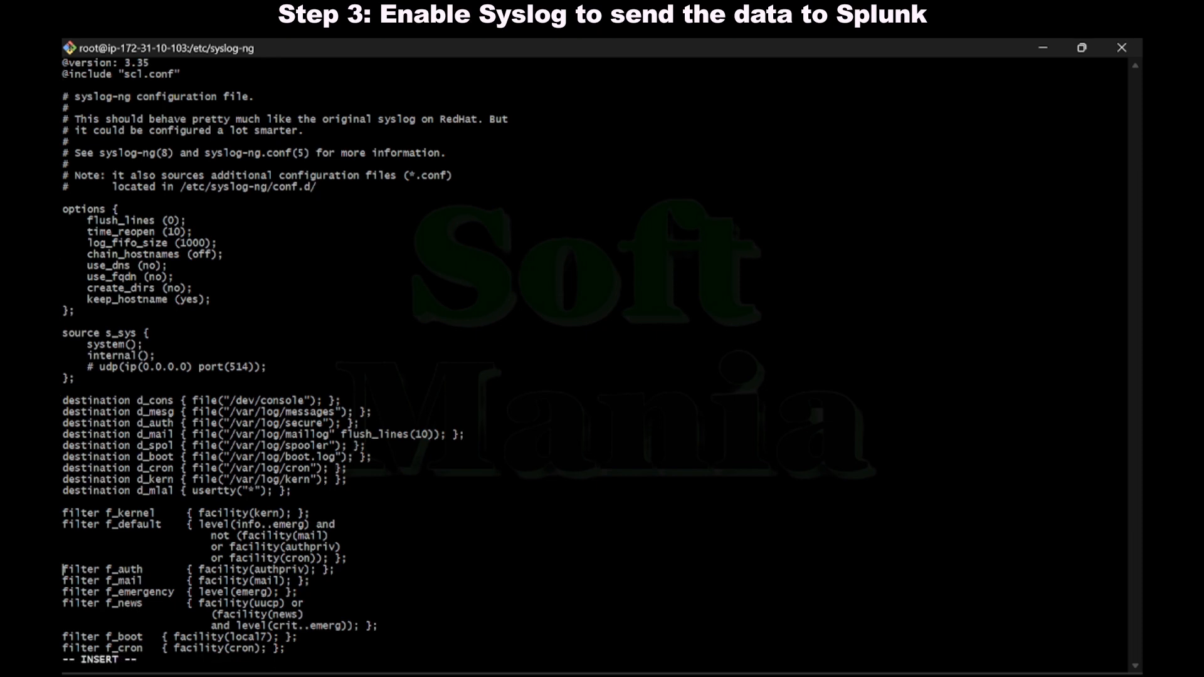
pyautogui.scroll(-3)
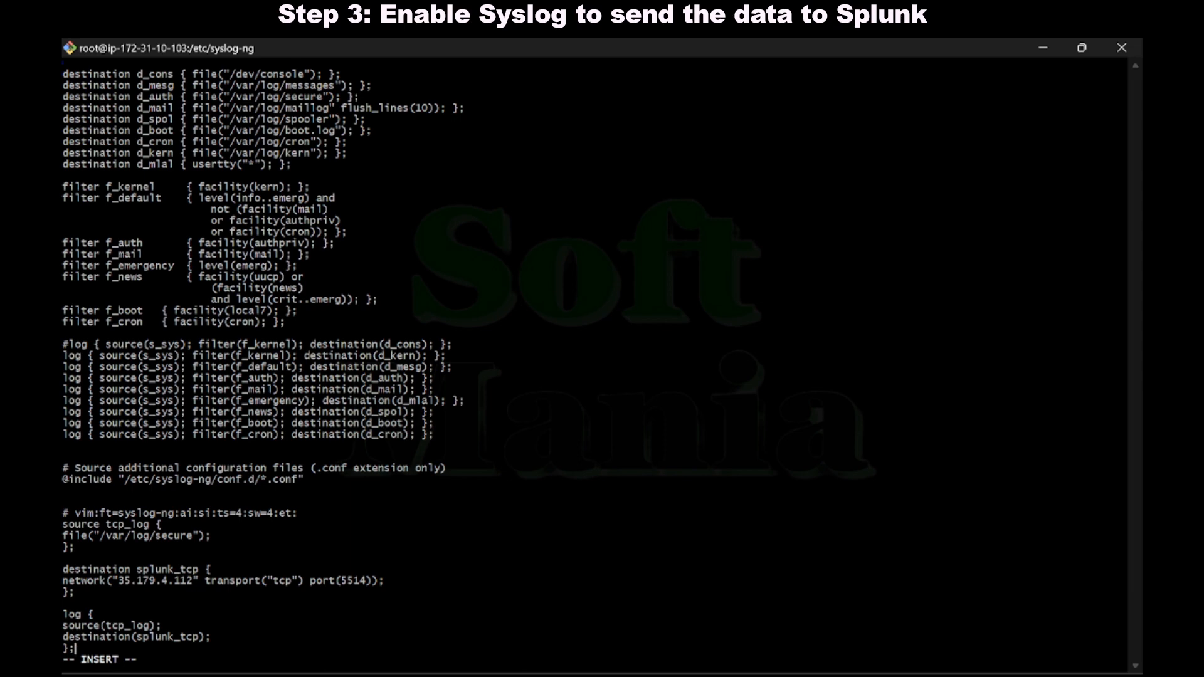
pyautogui.write(';')
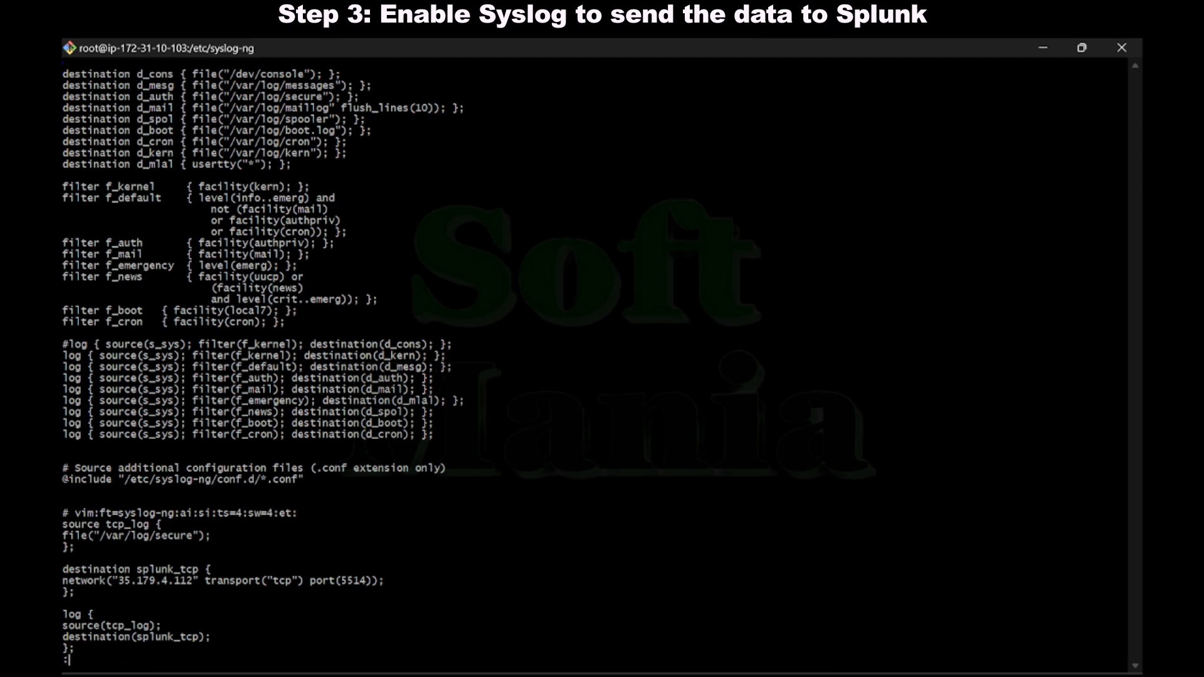
pyautogui.write('wq!')
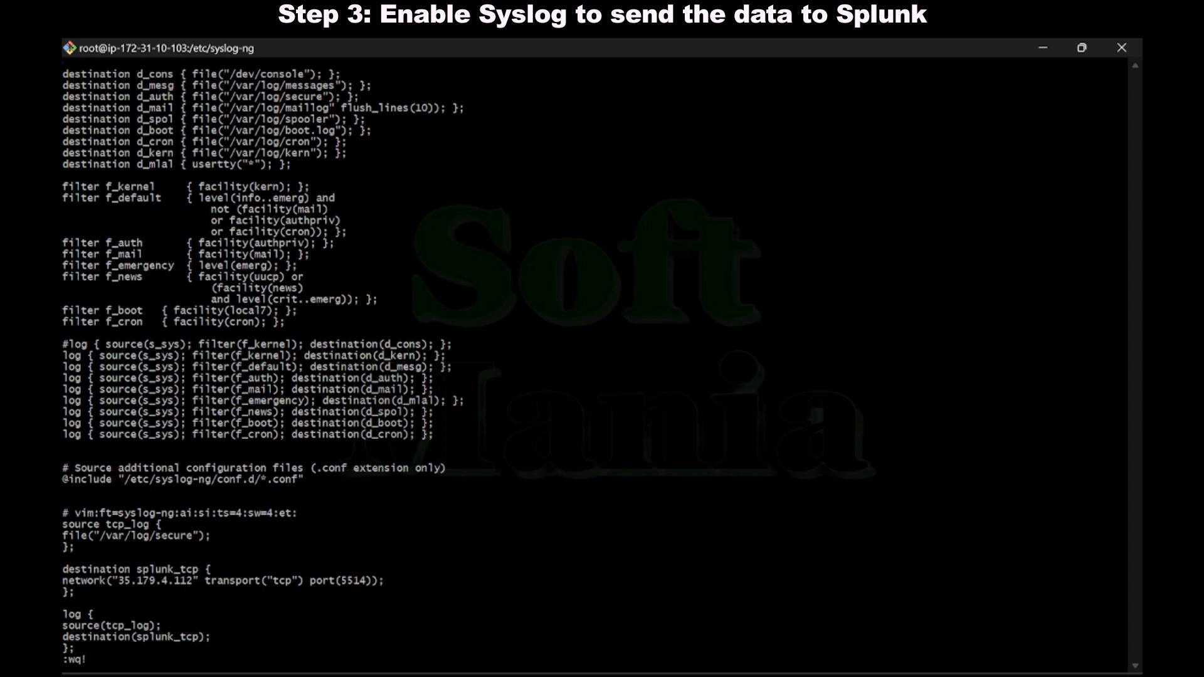
pyautogui.press('Return')
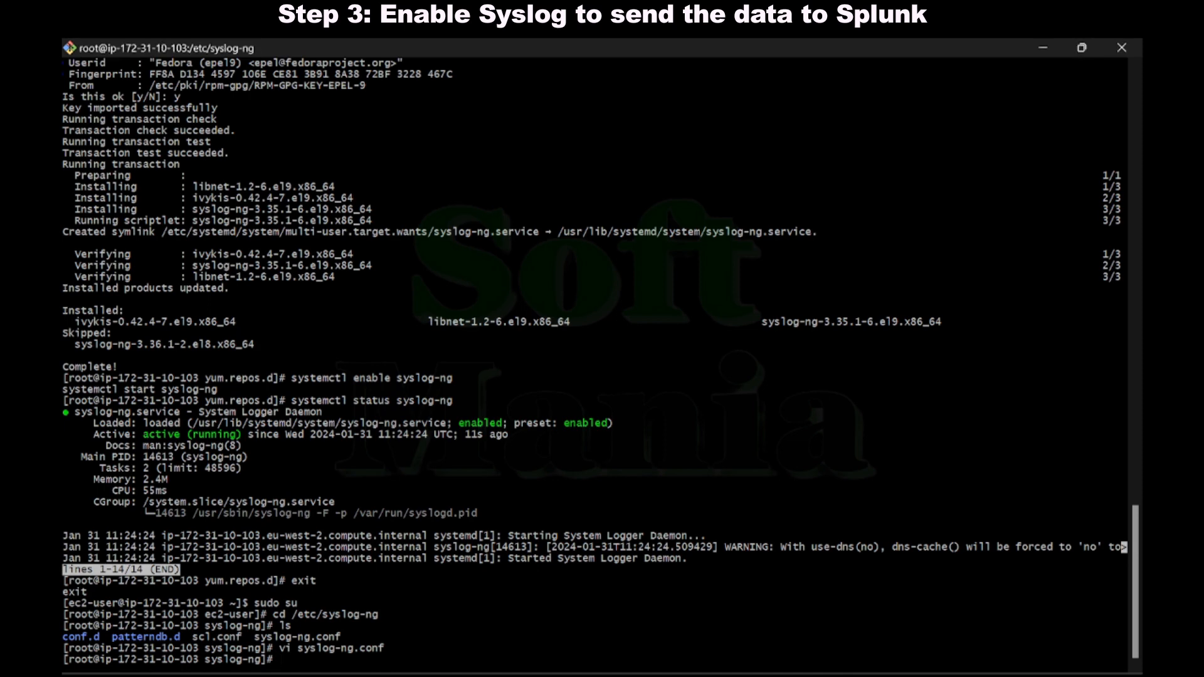
# - Restart the syslog-ng service with systemctl
pyautogui.write('systemctl restart syslog-ng')
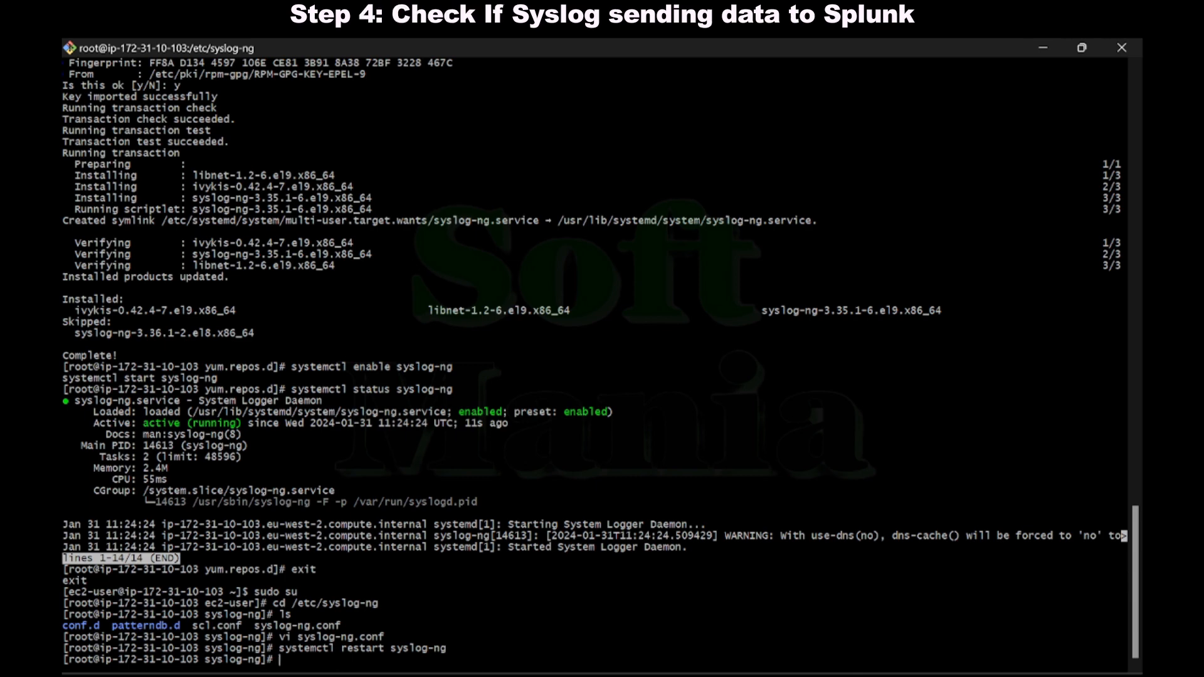
pyautogui.moveTo(1043, 64)
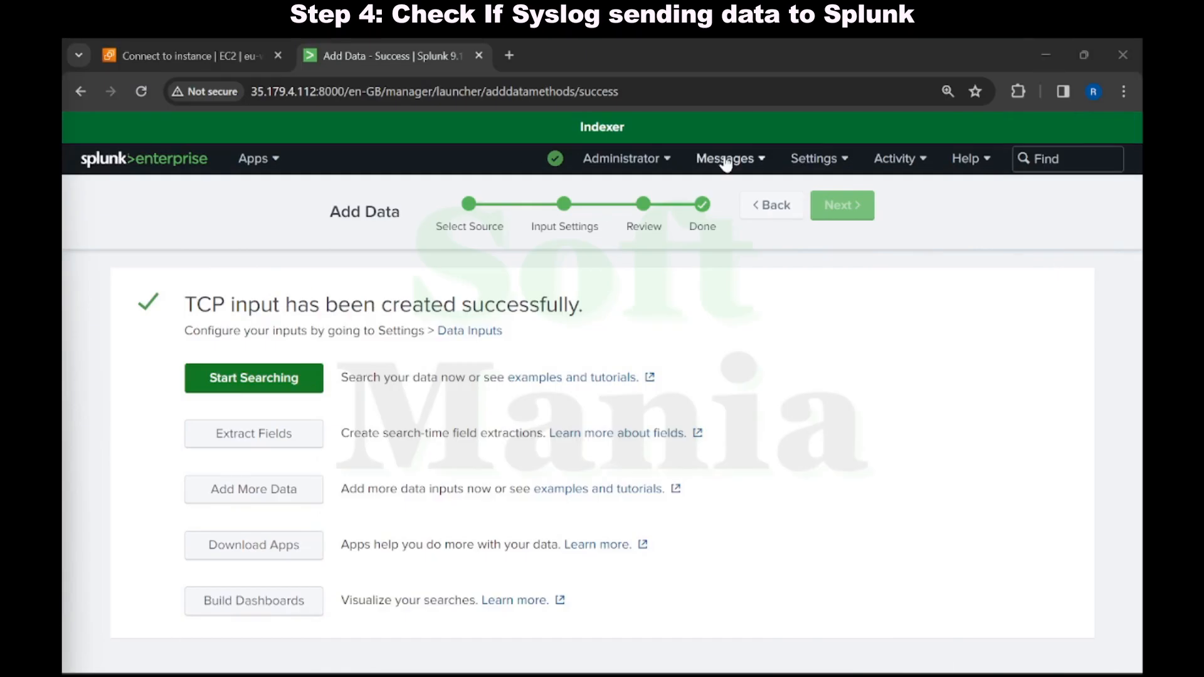
# - Search source="tcp:5514" index="main" over the last 15 minutes; 0 events returned
pyautogui.click(253, 378)
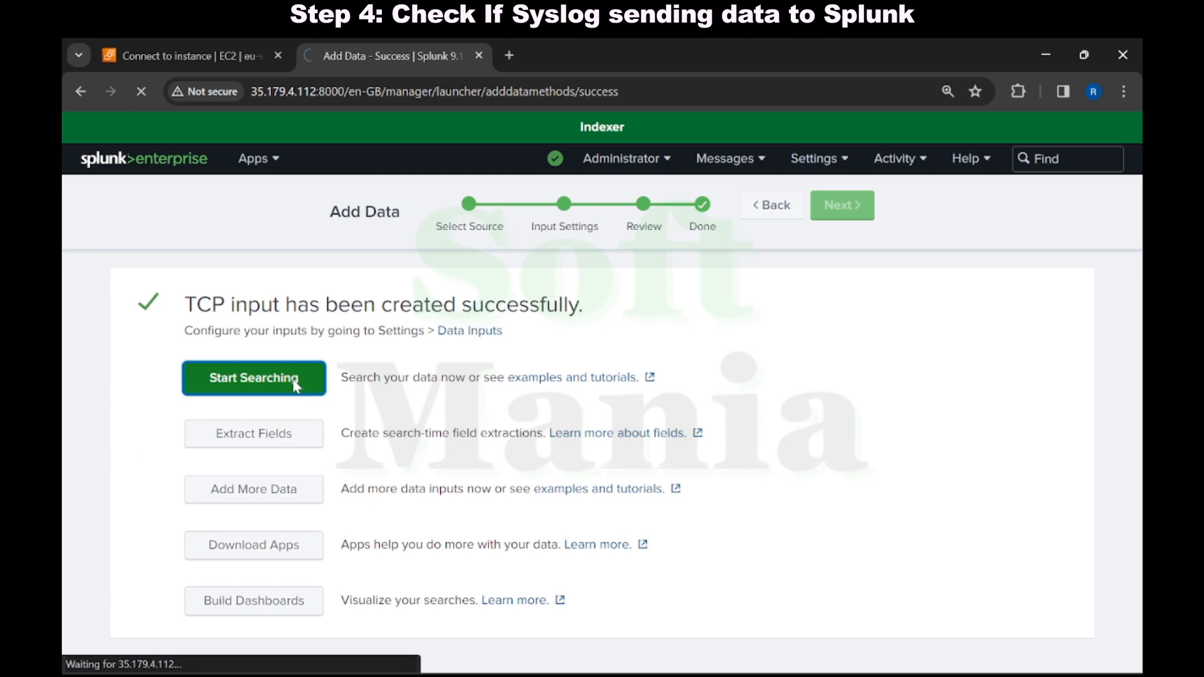
pyautogui.click(254, 378)
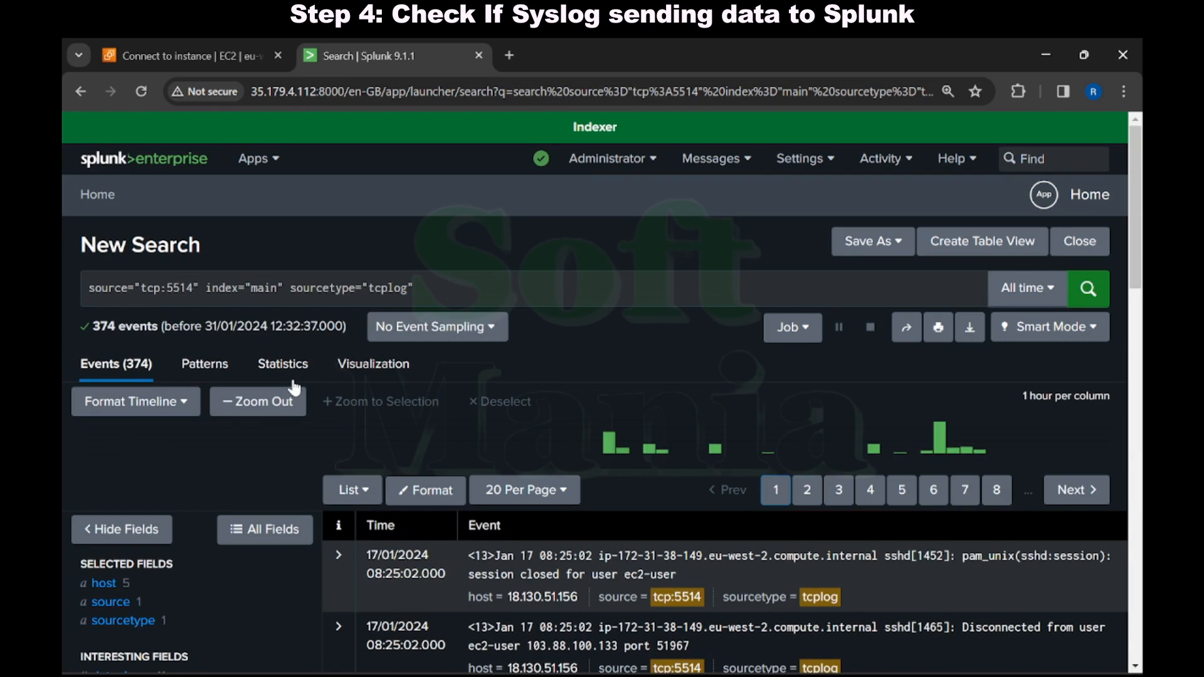
pyautogui.click(1024, 287)
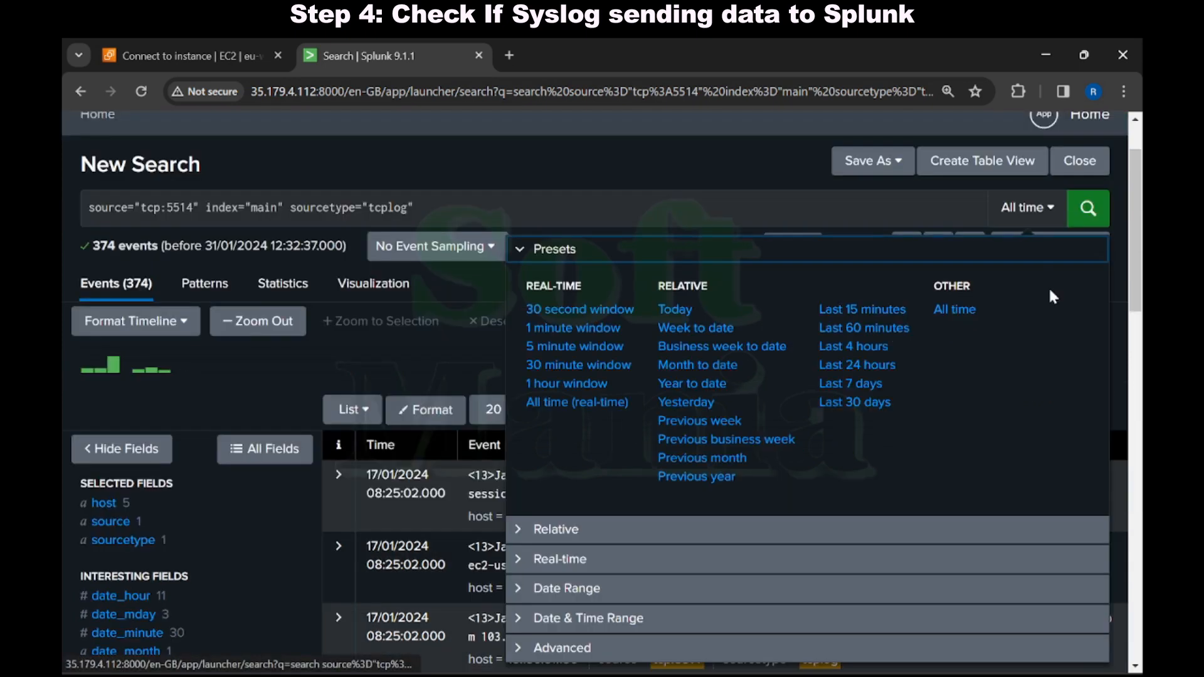
pyautogui.click(862, 310)
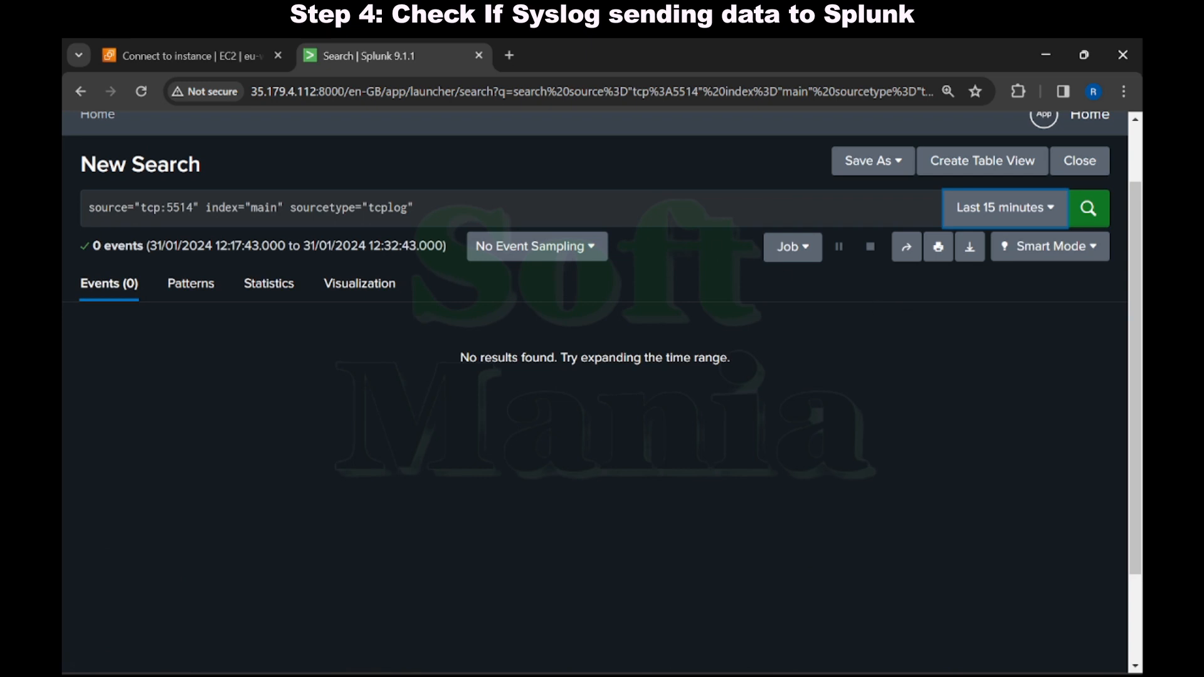
pyautogui.click(1087, 210)
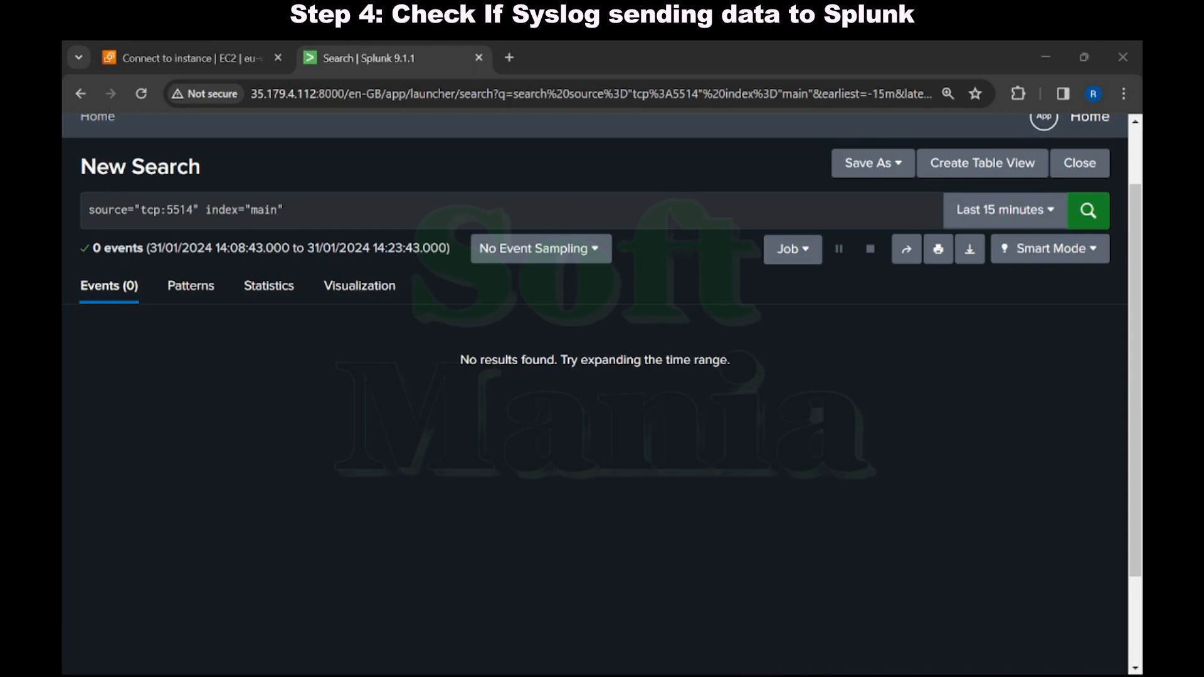
pyautogui.moveTo(493, 491)
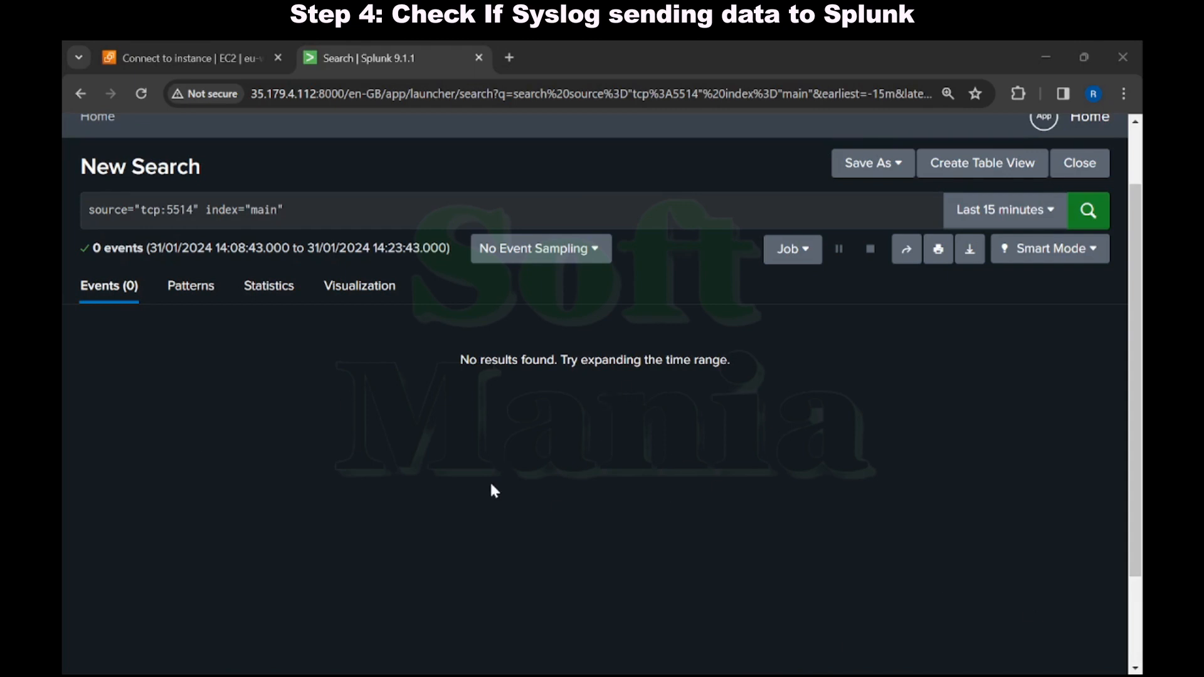
pyautogui.moveTo(656, 480)
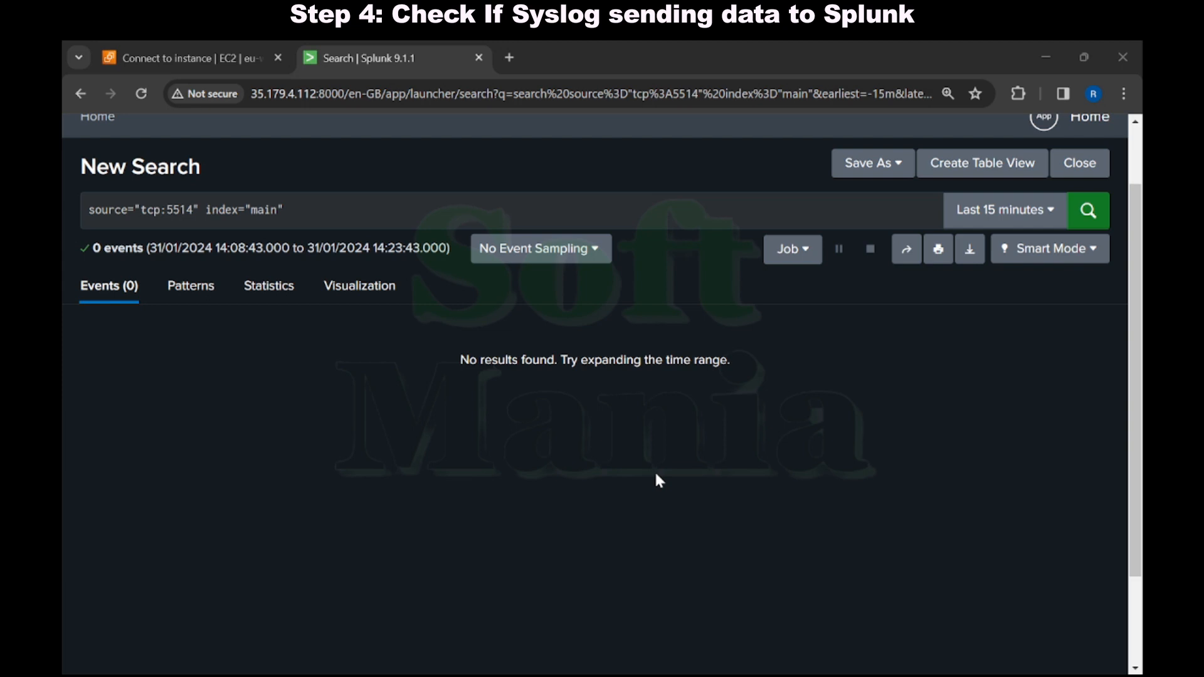
pyautogui.moveTo(592, 505)
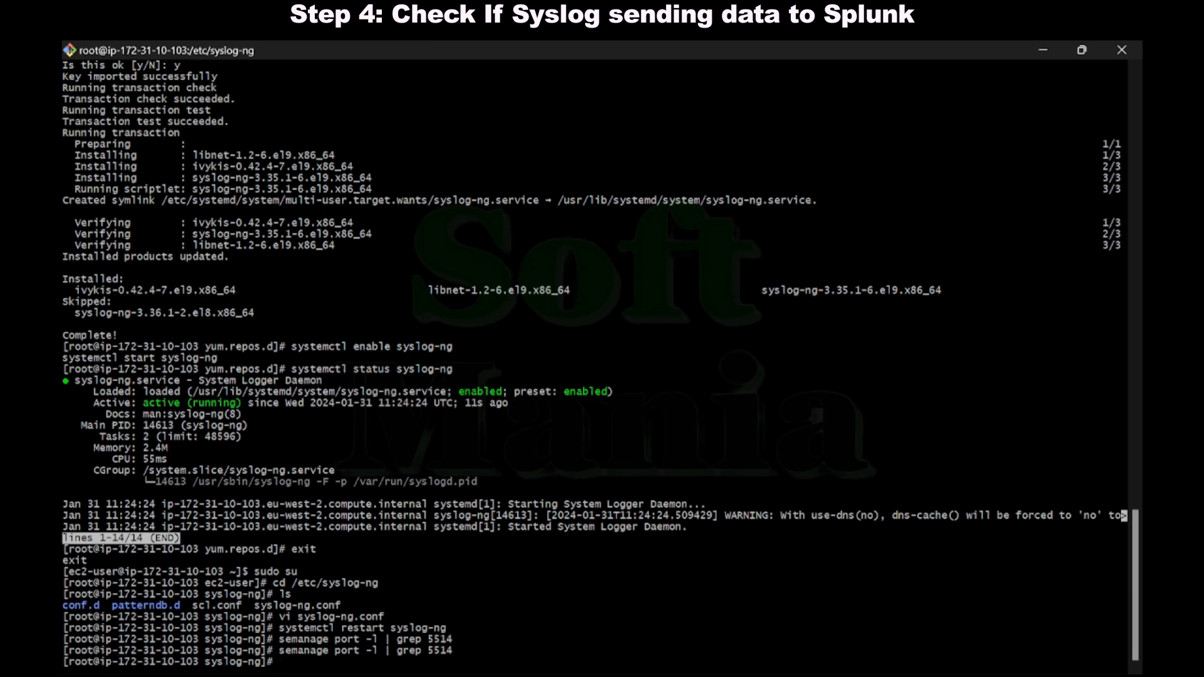
# - Add TCP 5514 as http_port_t with semanage and grep the port list for 5514
pyautogui.write('semanage port -a -t http_port_t -p tcp 5514')
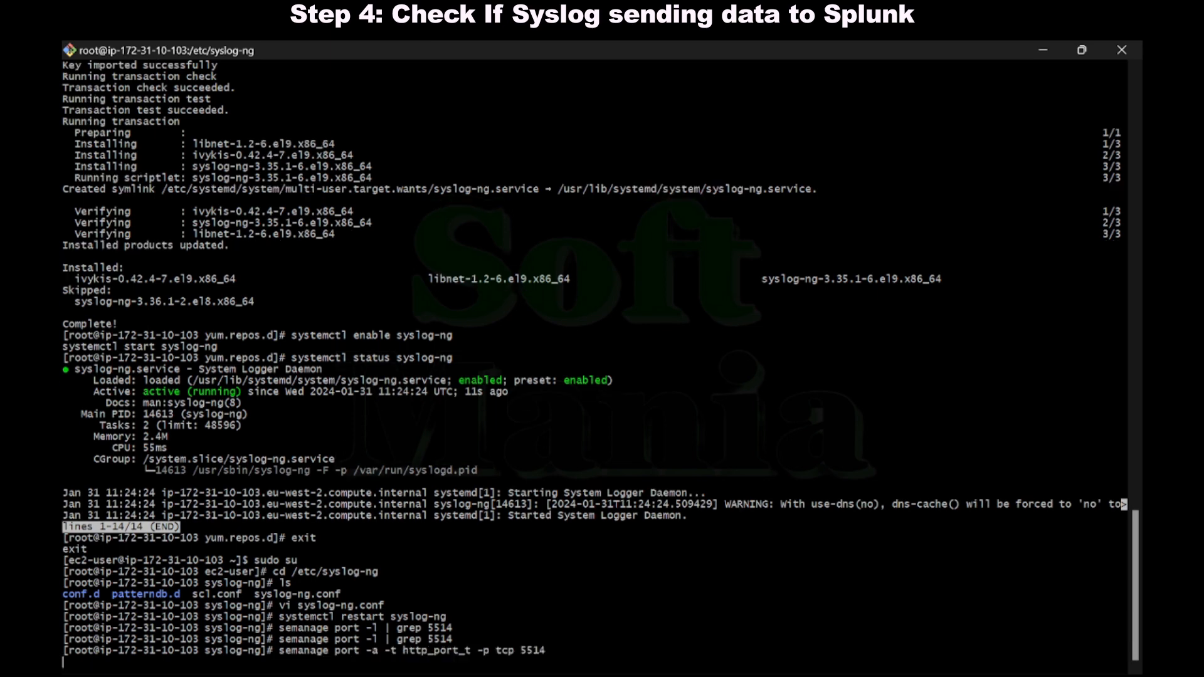
pyautogui.press('Return')
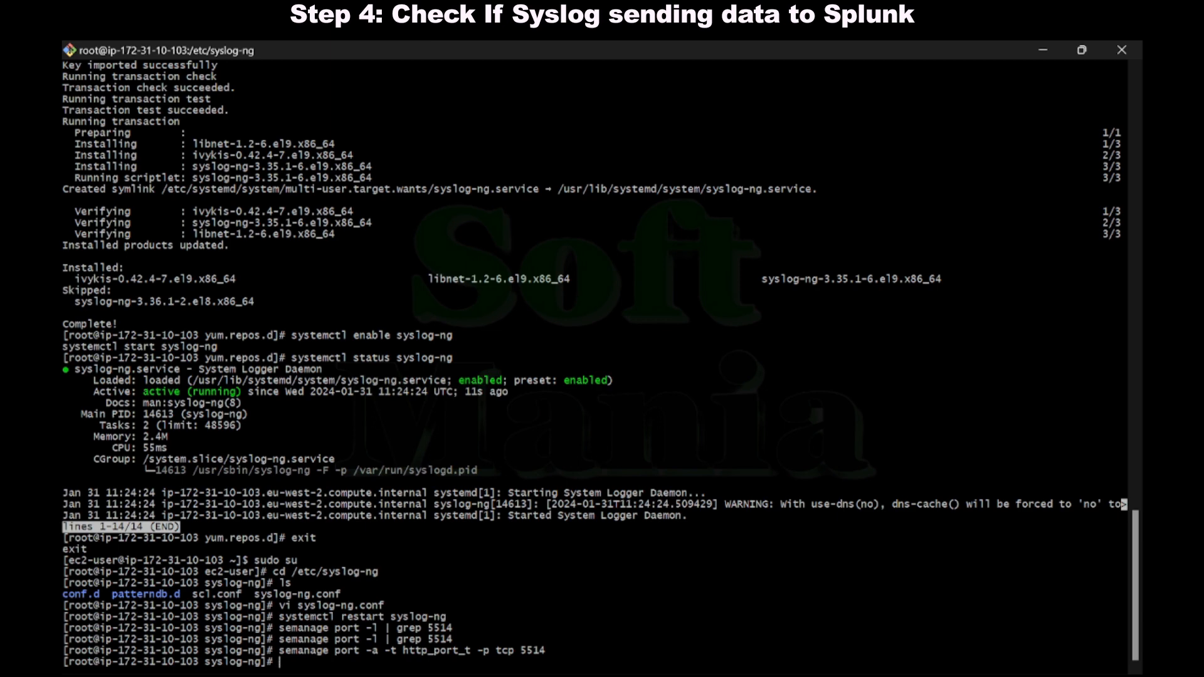
pyautogui.write('semanage port -l | grep 5514')
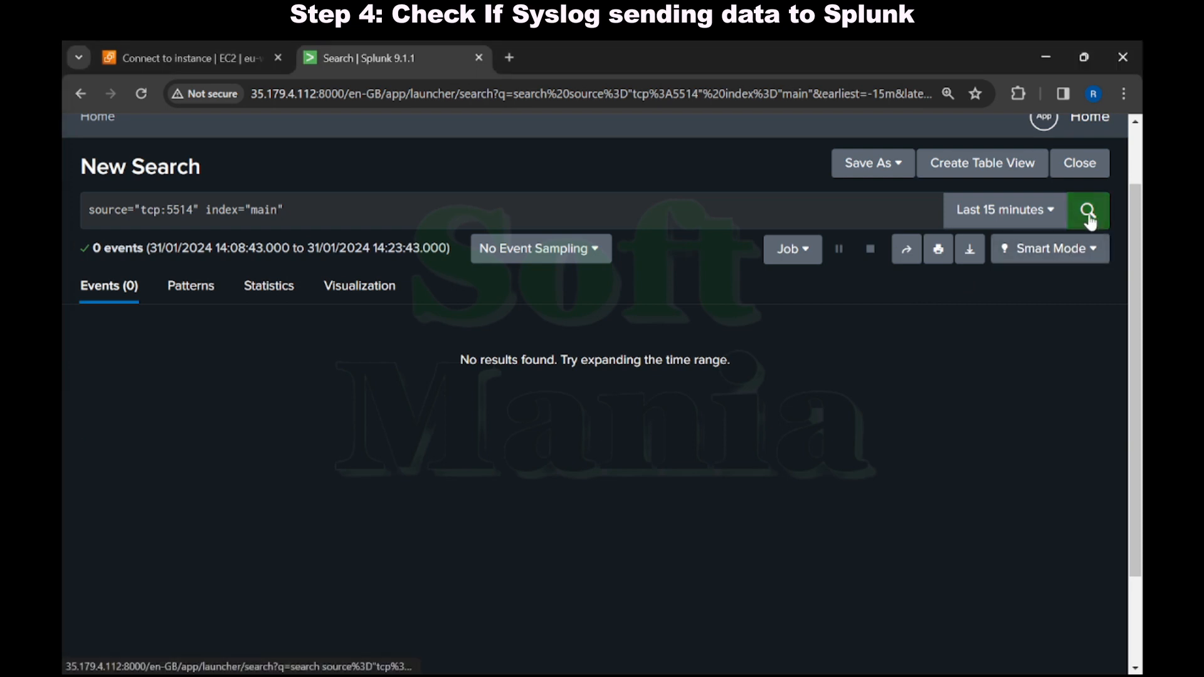
# - Rerun the tcp:5514 search in main; still 0 events
pyautogui.click(1088, 210)
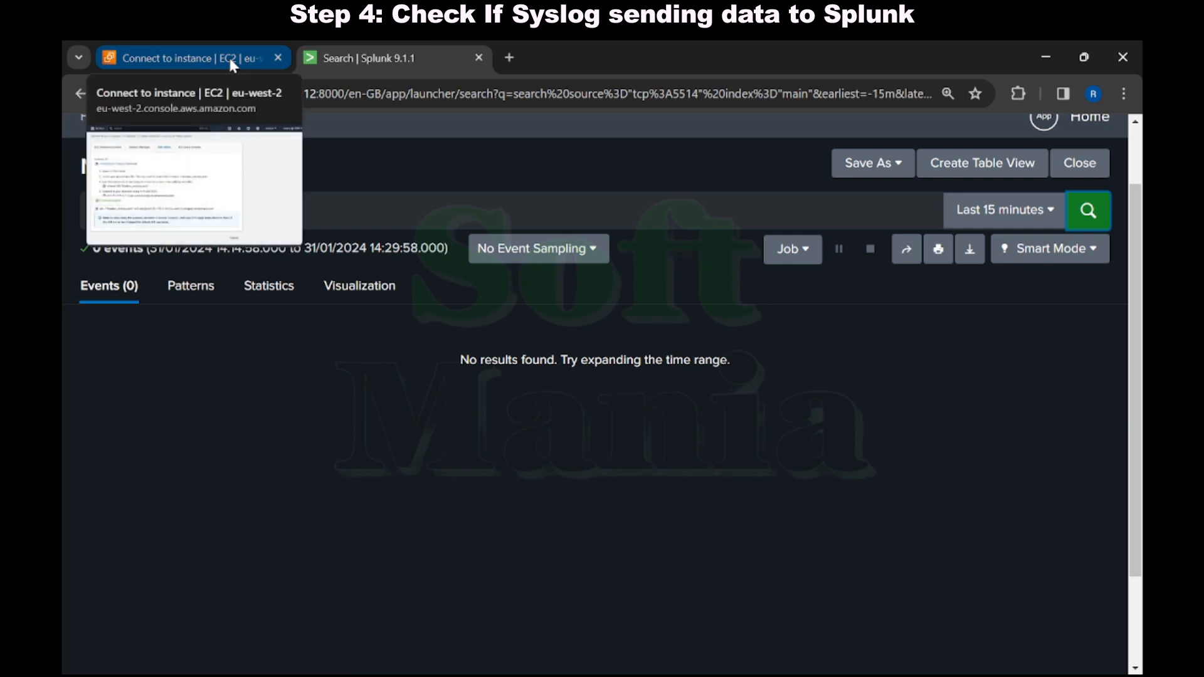
# - From the Instances list, select Indexer and open its security group in a new tab
pyautogui.click(188, 57)
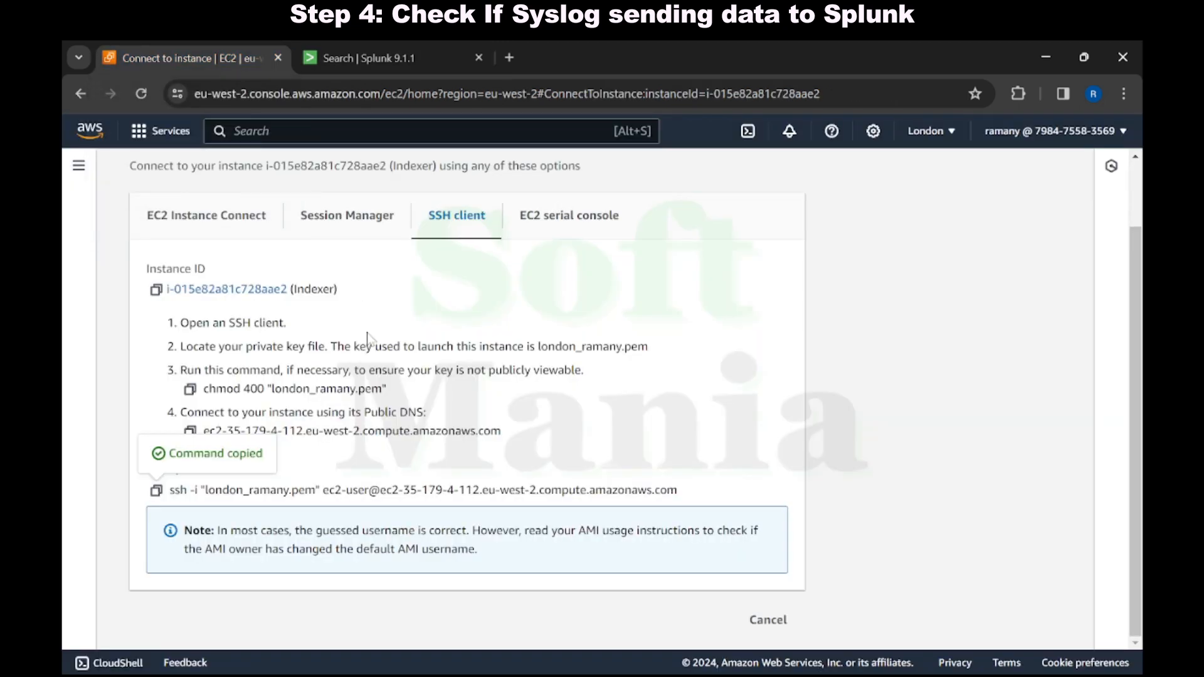
pyautogui.scroll(3)
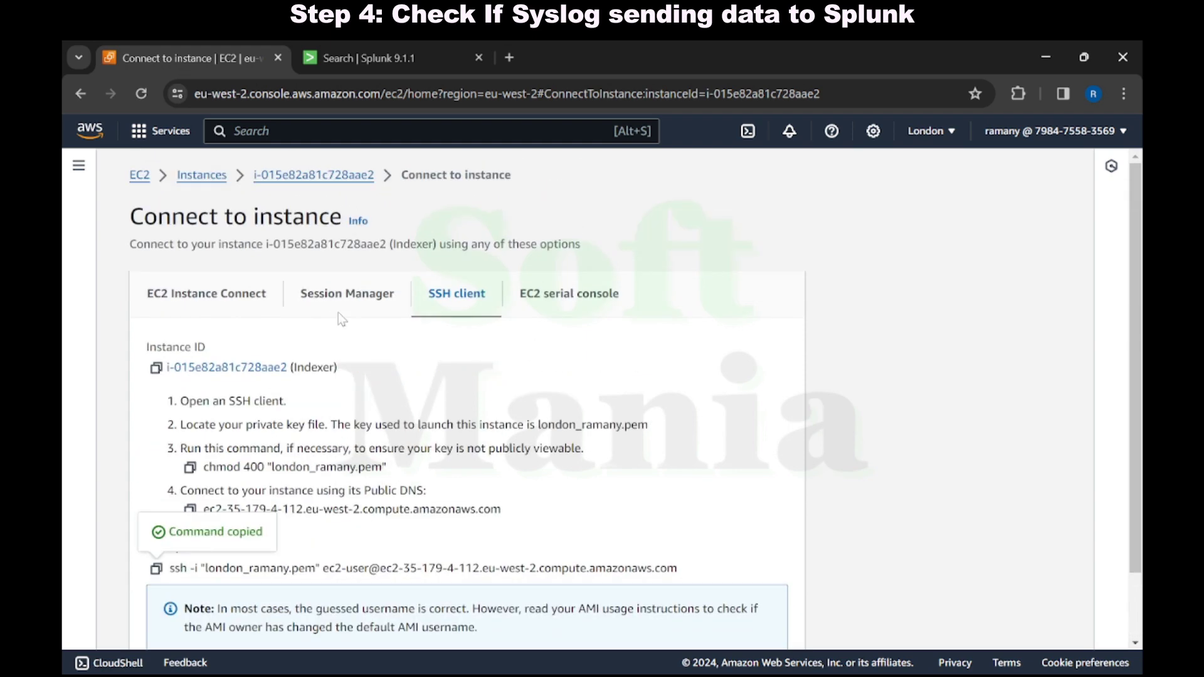
pyautogui.click(201, 175)
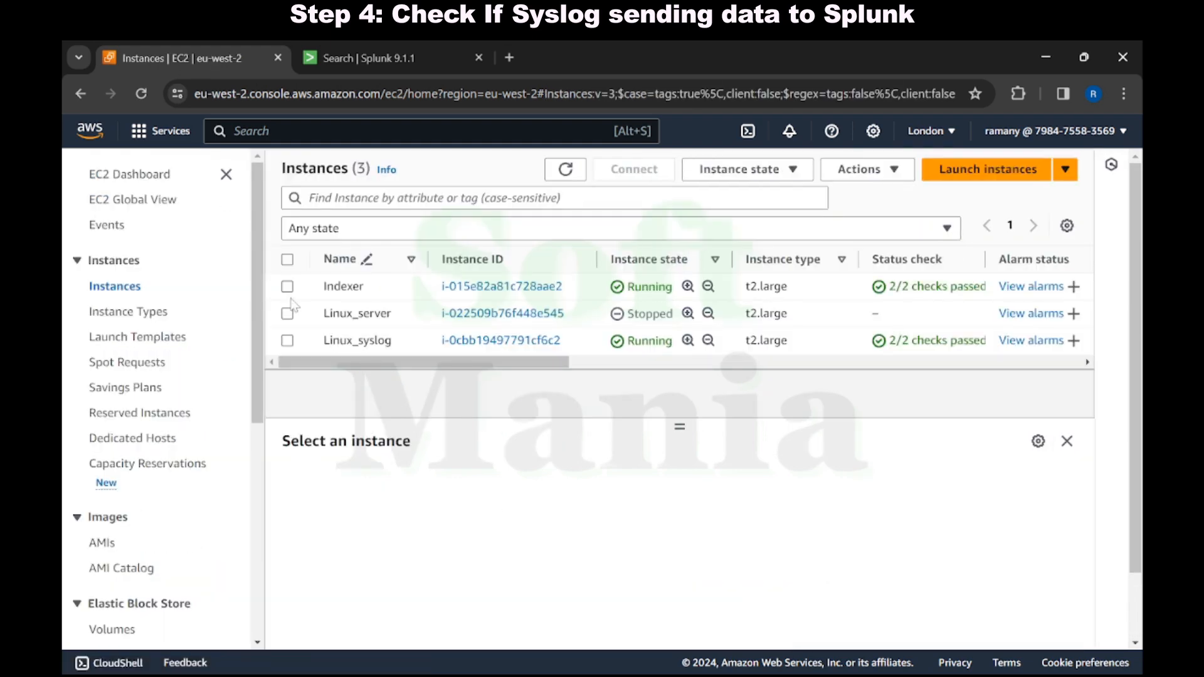
pyautogui.click(287, 287)
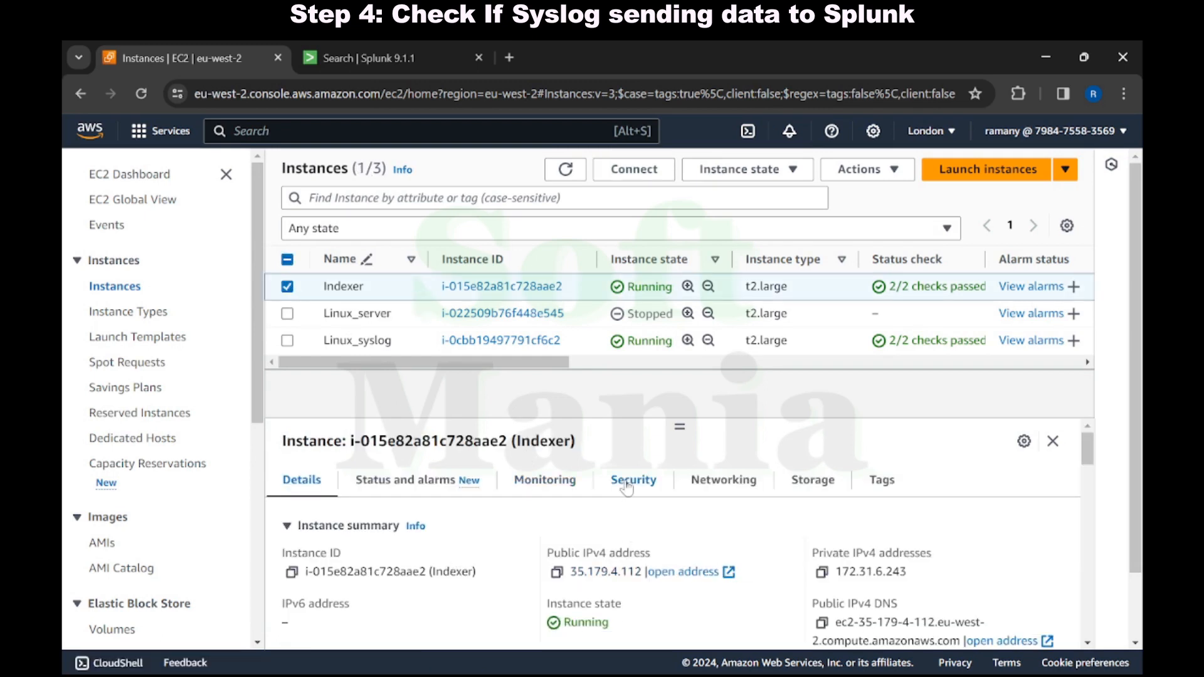
pyautogui.rightClick(413, 568)
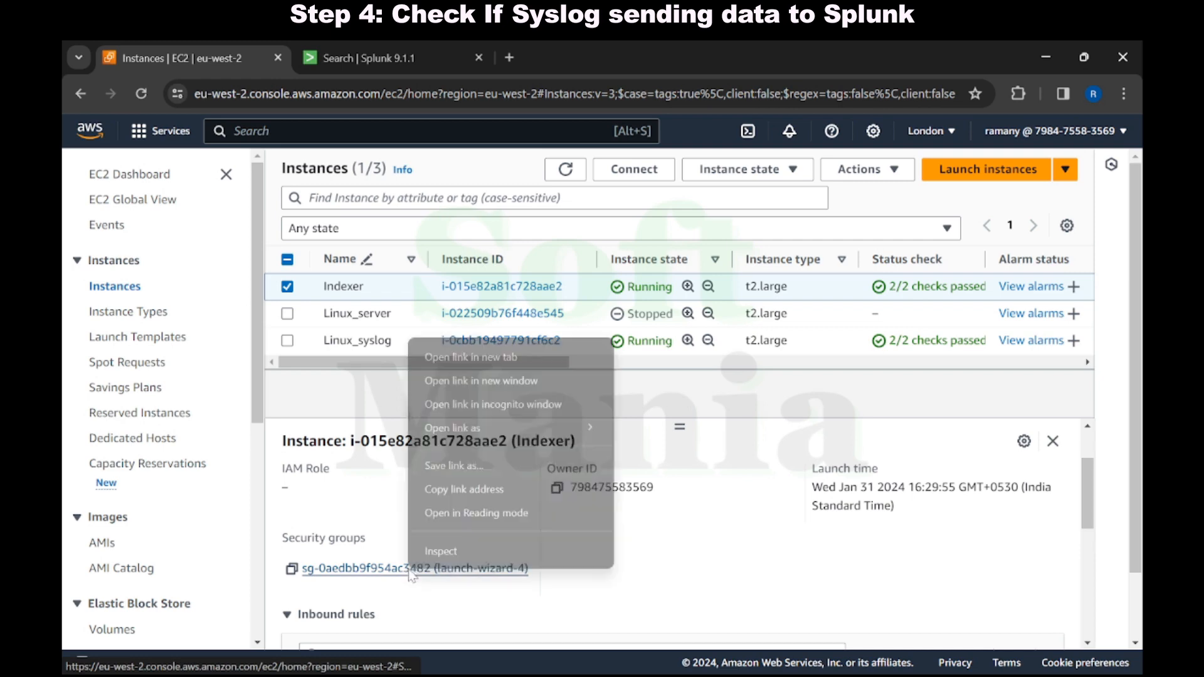
pyautogui.click(472, 357)
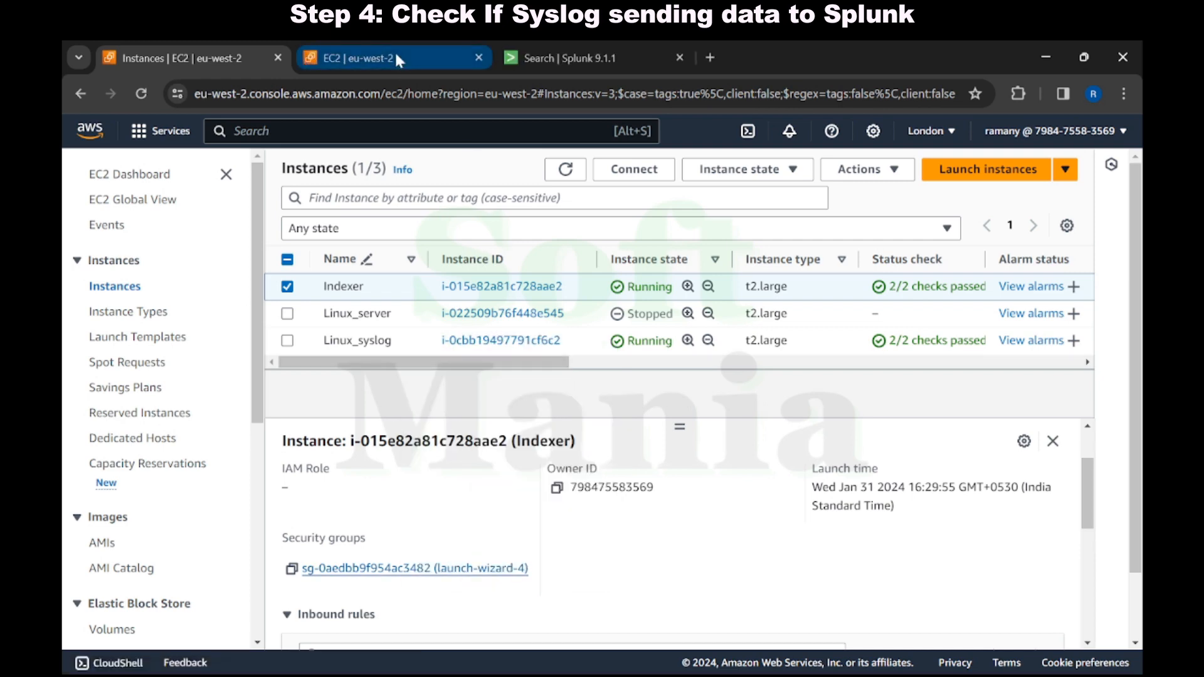
pyautogui.click(405, 568)
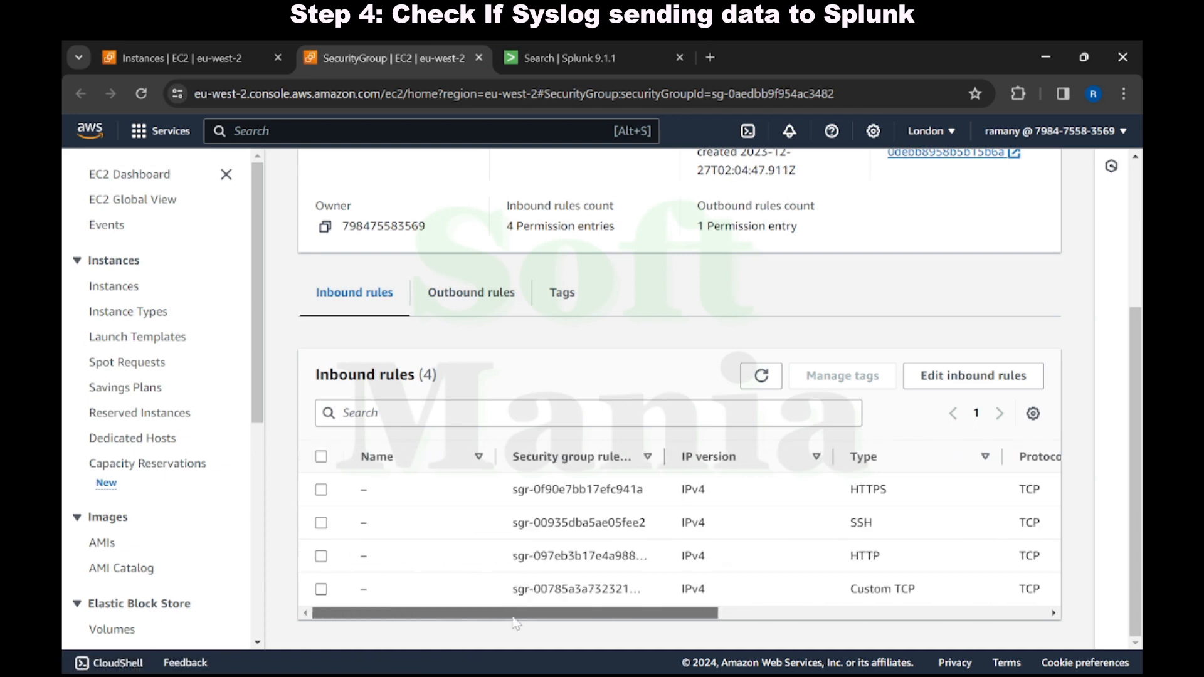
# - Add an inbound Custom TCP 5514 rule from 0.0.0.0/0 and save the rules
pyautogui.click(971, 376)
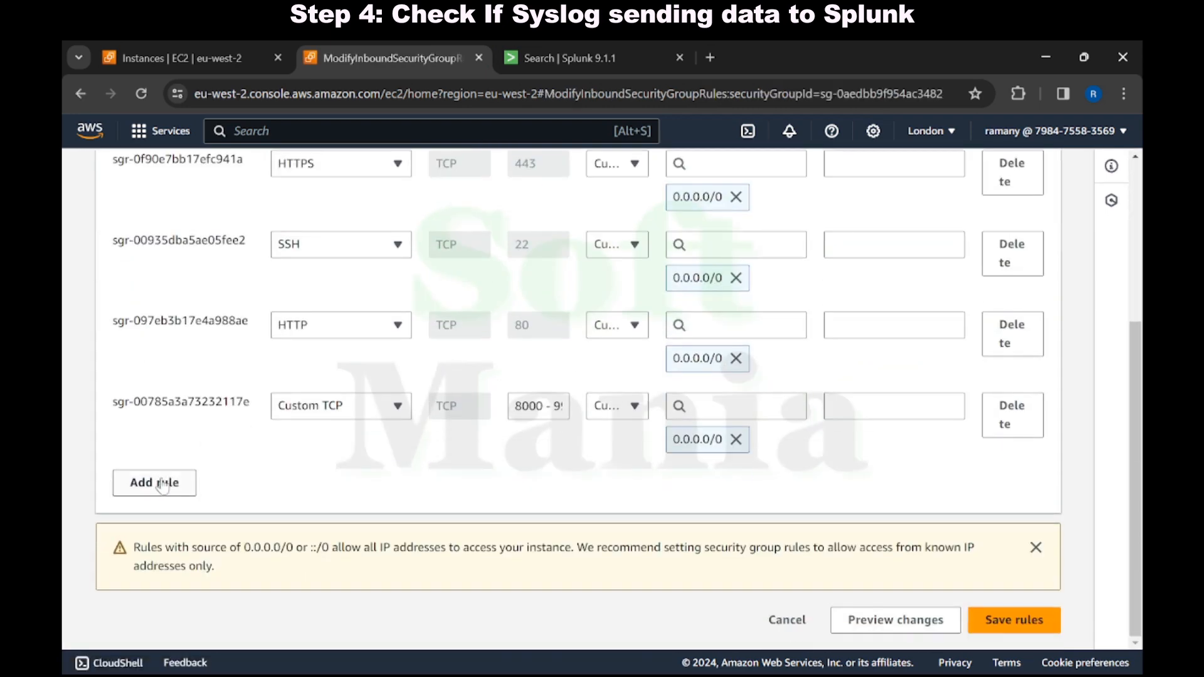
pyautogui.click(154, 483)
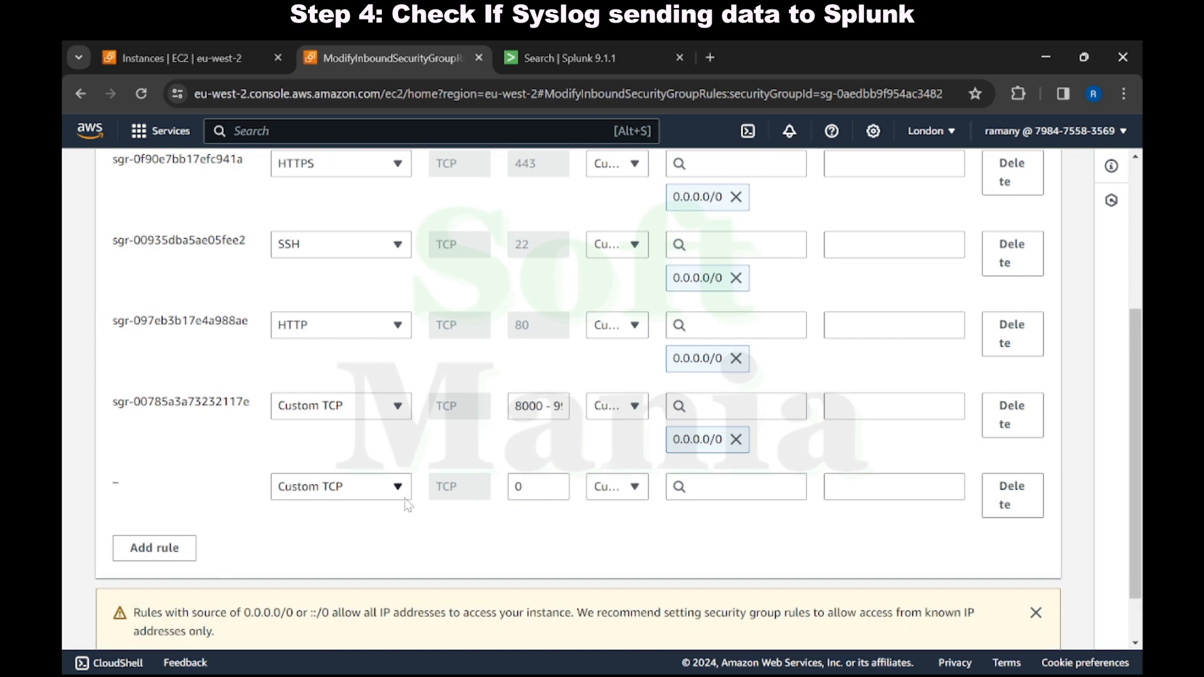
pyautogui.click(537, 486)
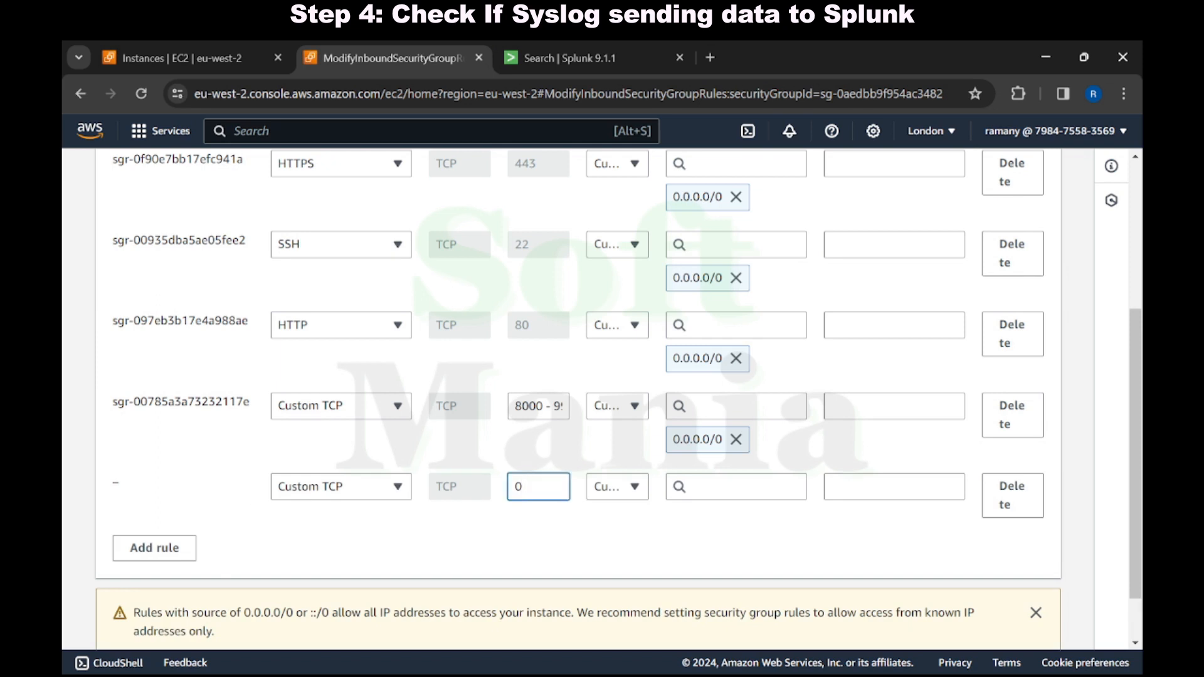
pyautogui.write('5514')
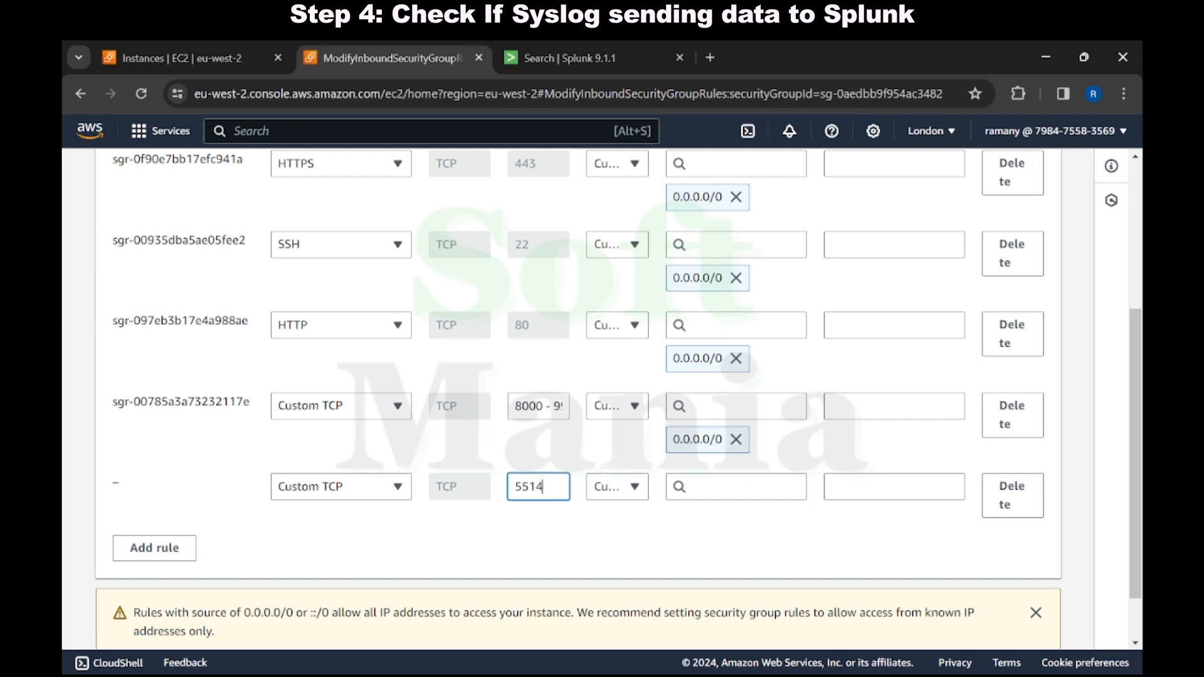
pyautogui.click(735, 486)
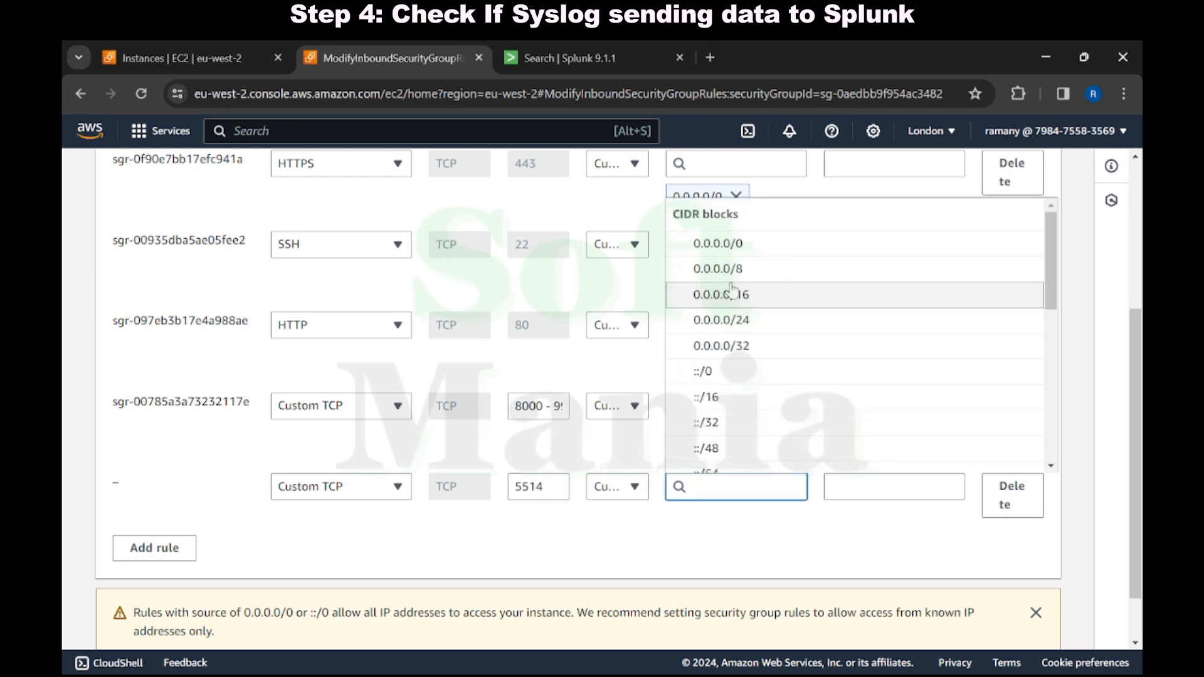
pyautogui.click(718, 242)
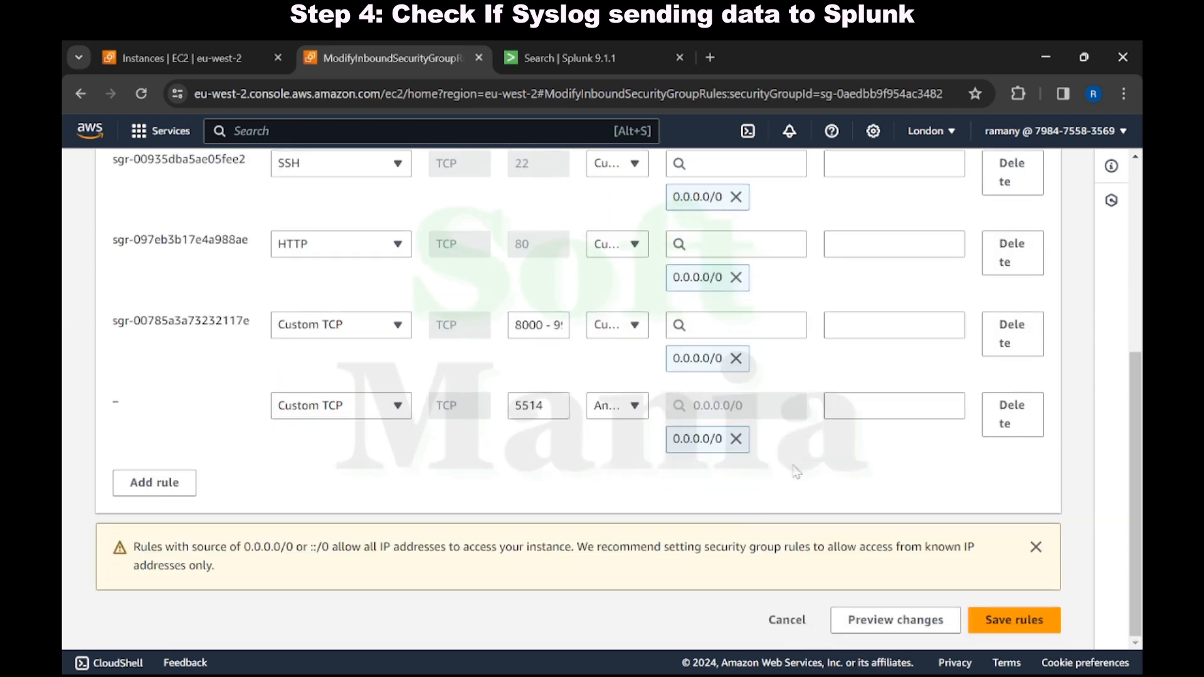
pyautogui.click(1013, 620)
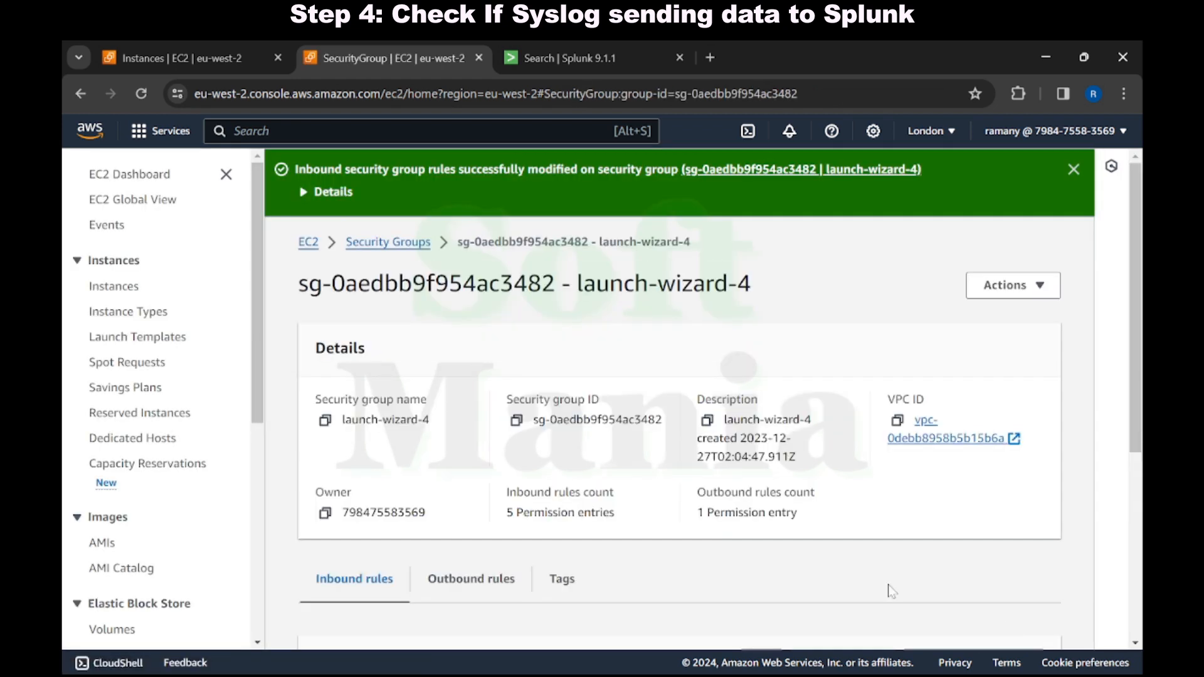
pyautogui.moveTo(835, 572)
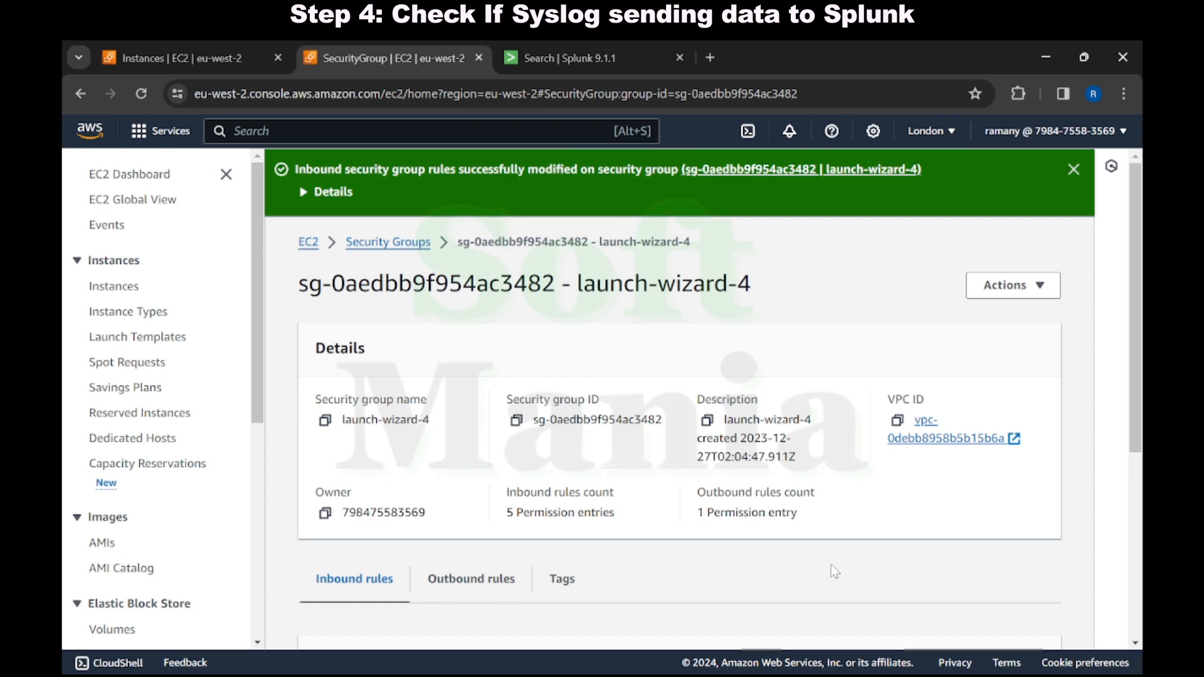
# - Rerun the tcp:5514 search repeatedly until 48 Linux_syslog events appear, then select 'user' in the first event
pyautogui.click(595, 58)
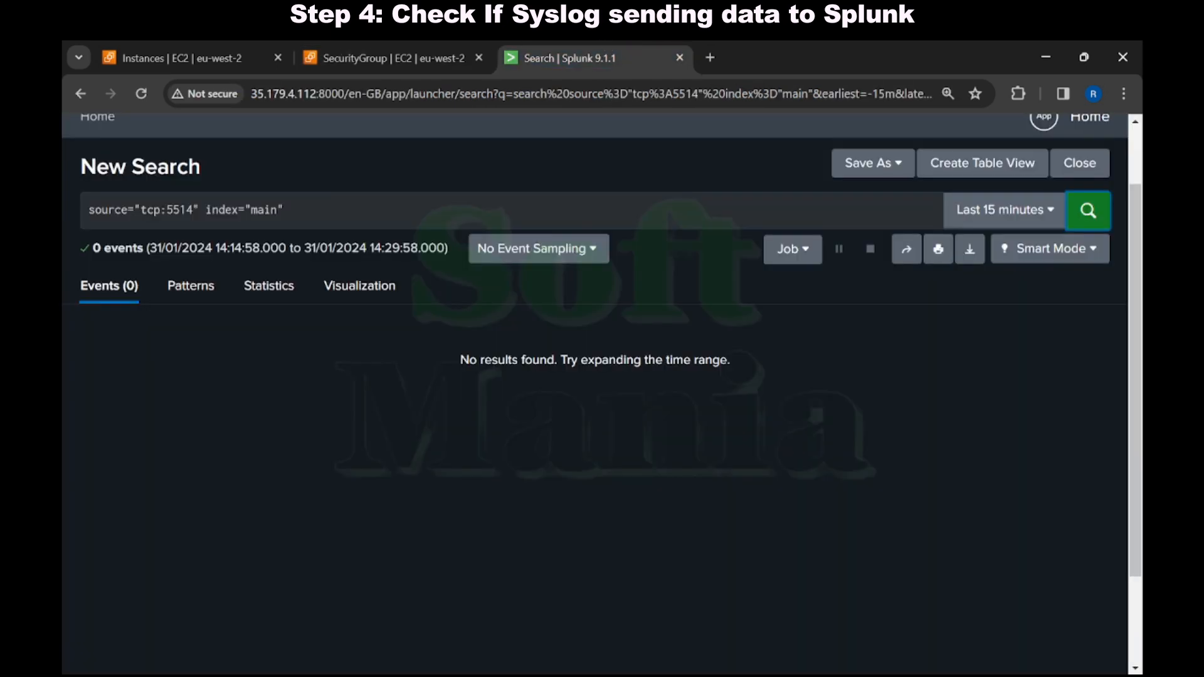
pyautogui.click(1088, 209)
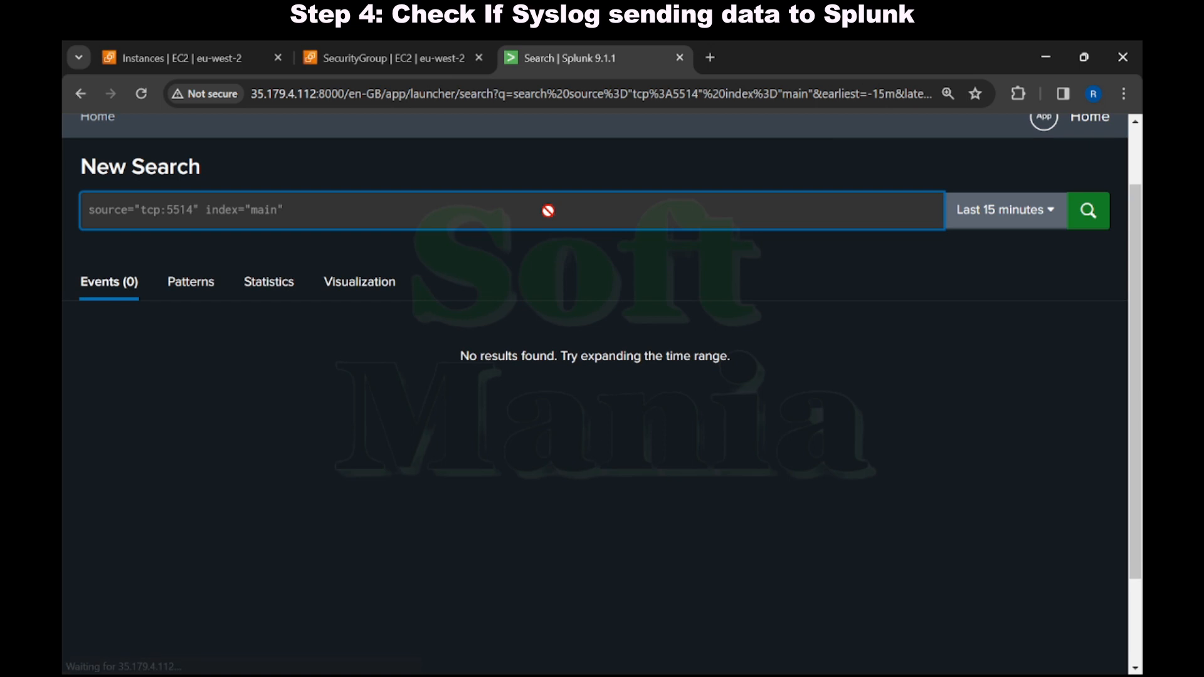
pyautogui.click(1088, 210)
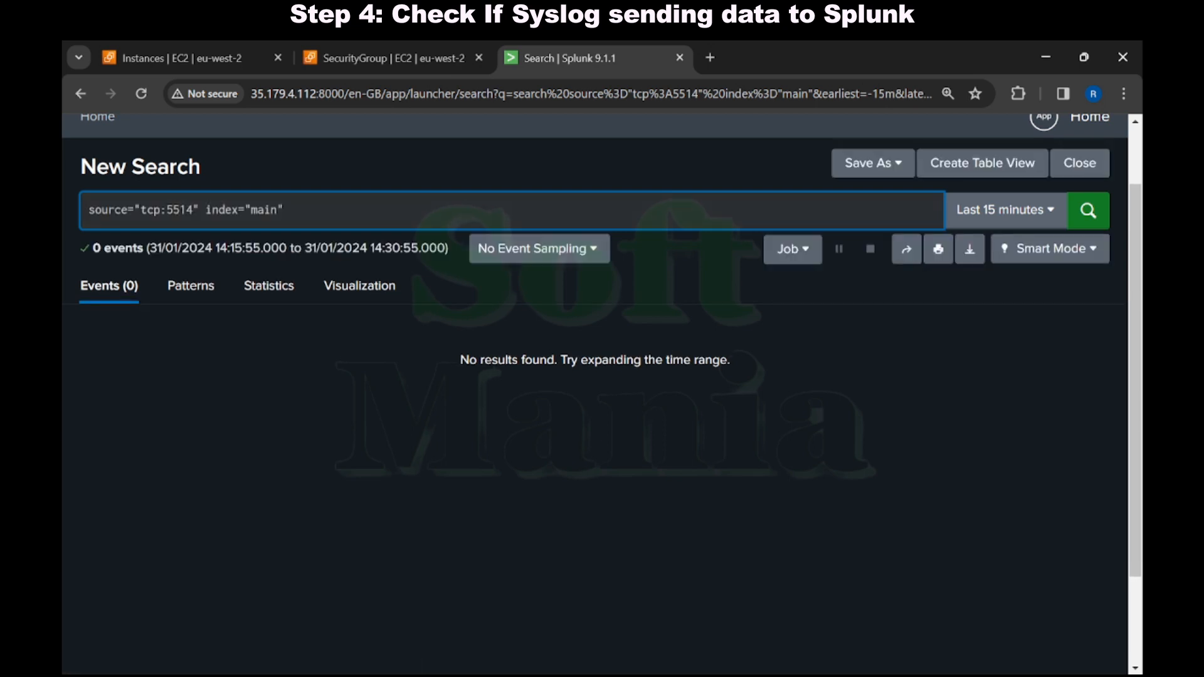
pyautogui.click(1089, 210)
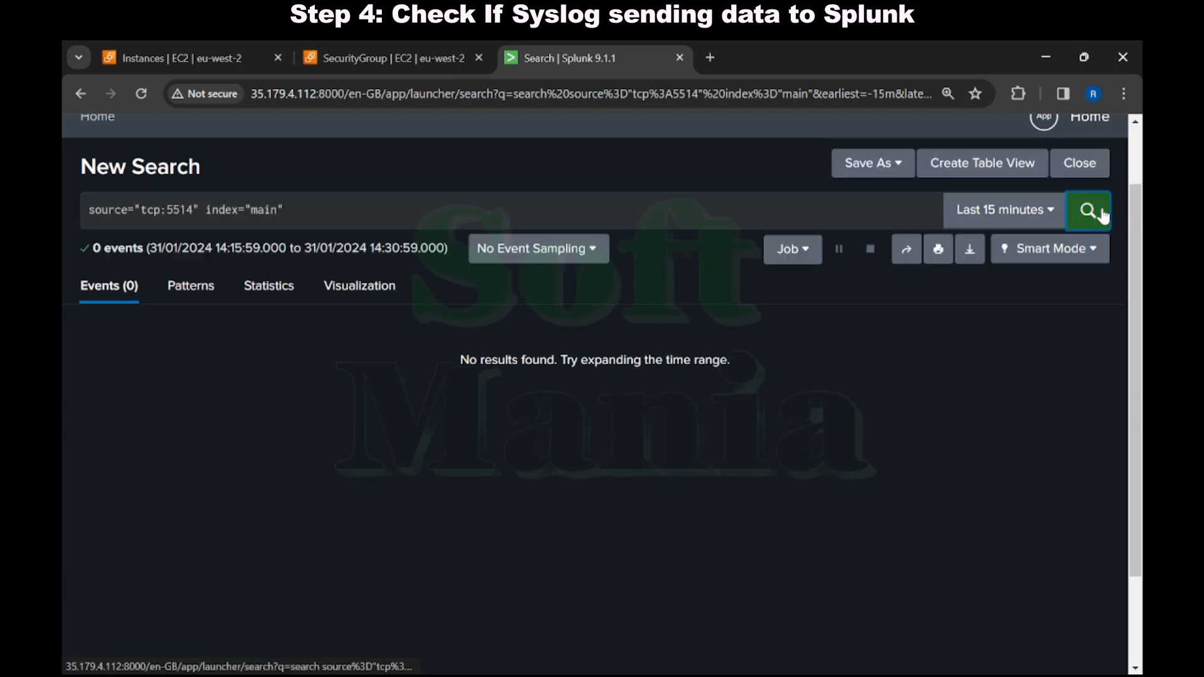
pyautogui.click(1088, 209)
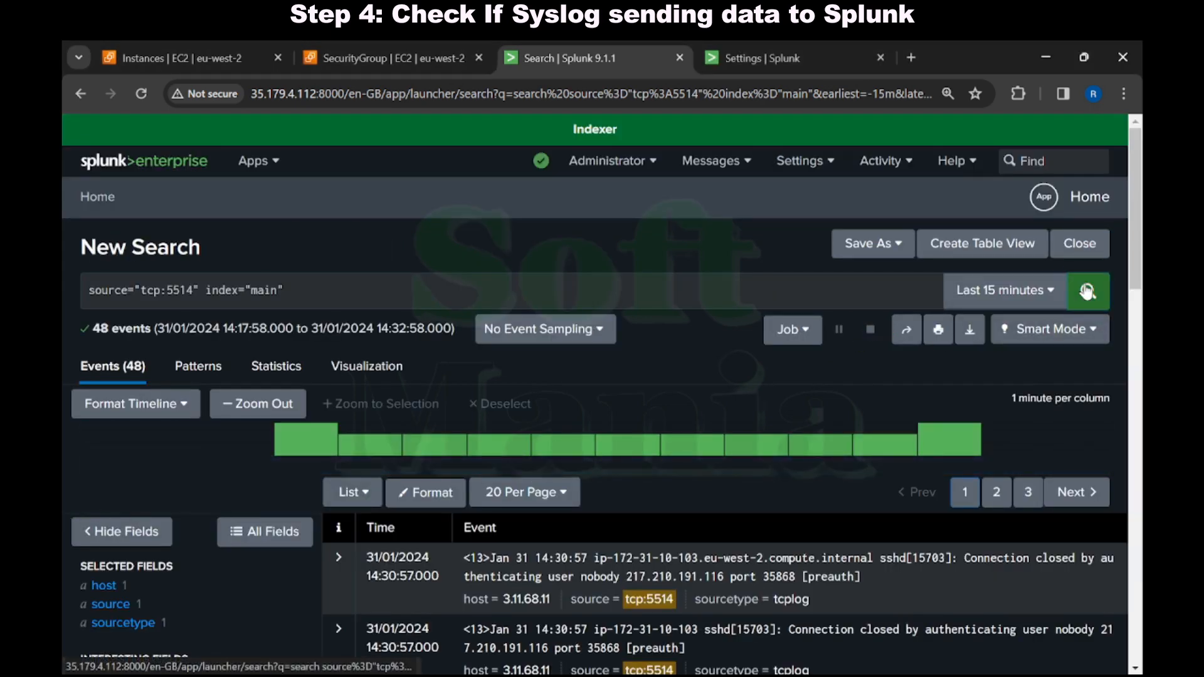
pyautogui.click(1087, 291)
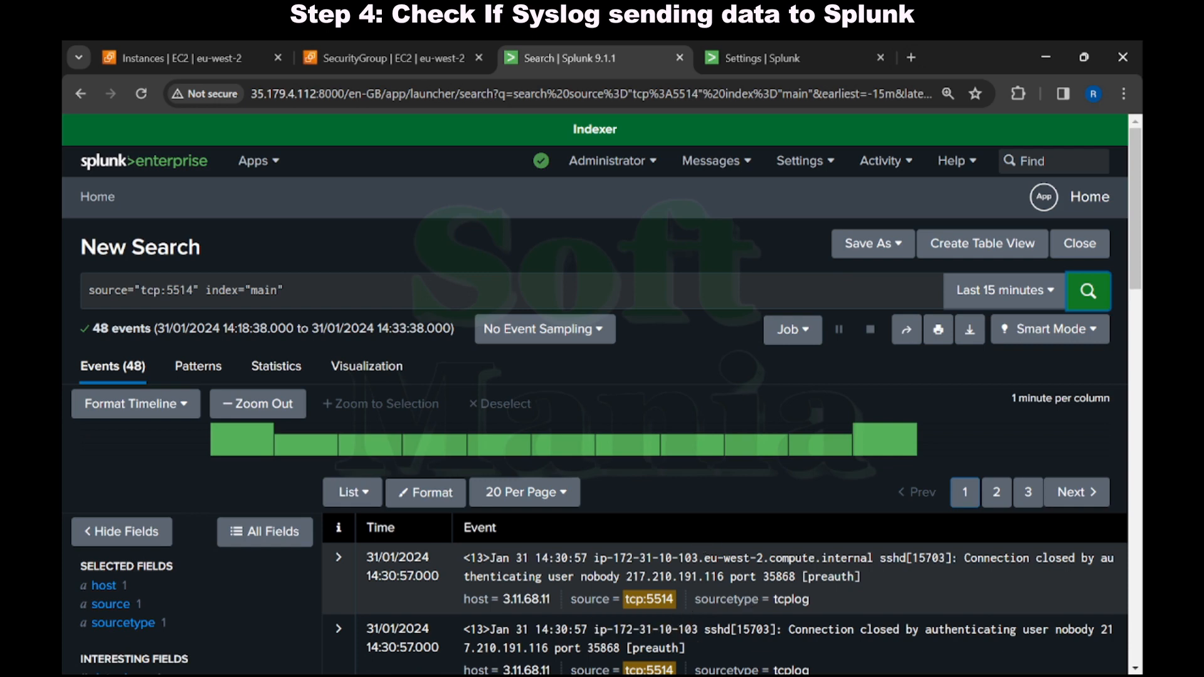
pyautogui.doubleClick(561, 577)
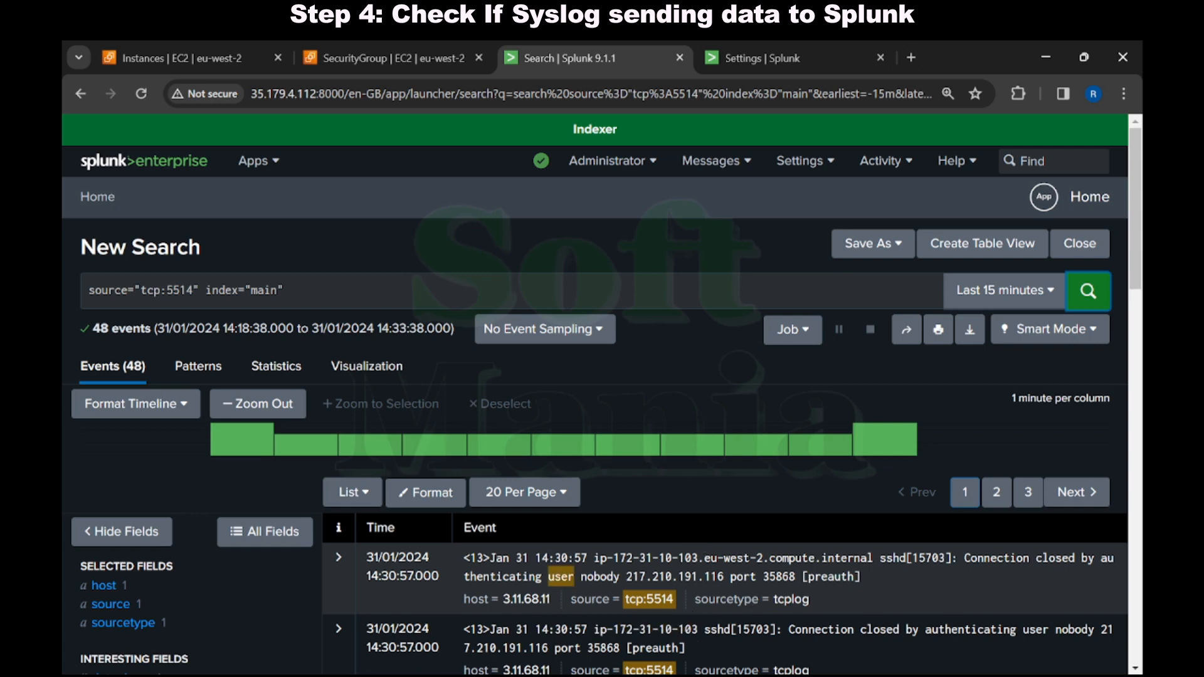